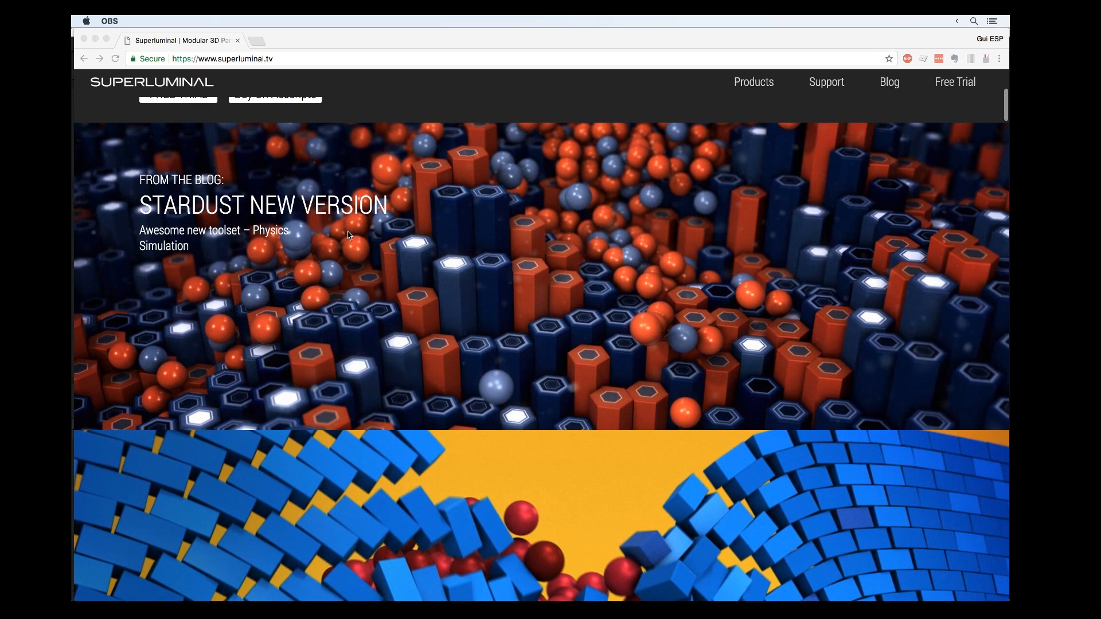
# - Scroll the superluminal.tv homepage down past the Stardust banner to the Physical Particles section
pyautogui.scroll(-3)
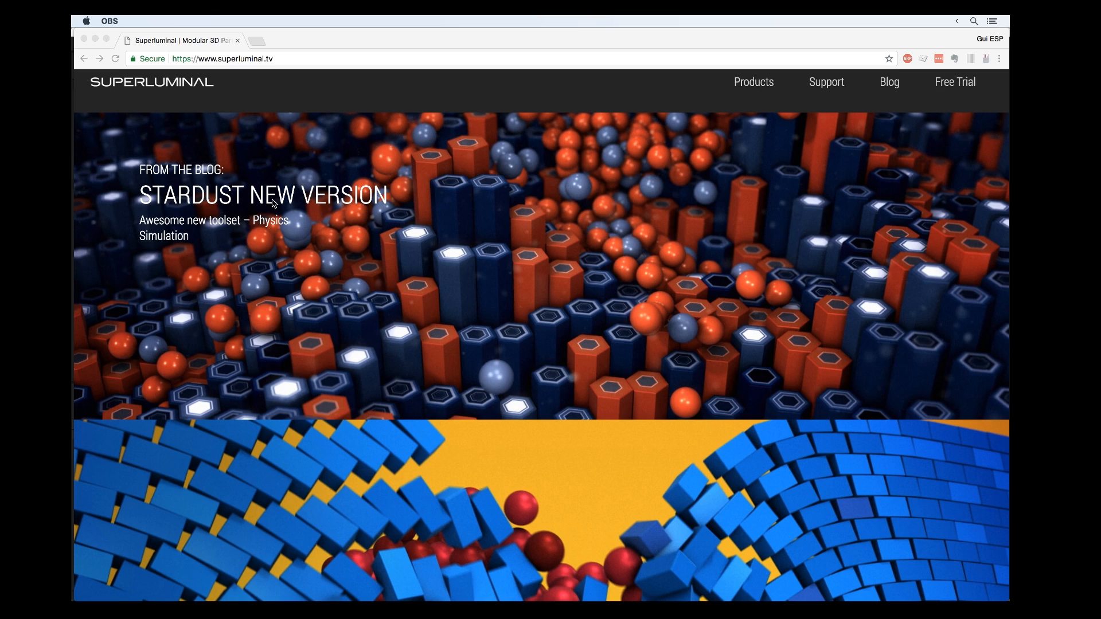
pyautogui.moveTo(335, 311)
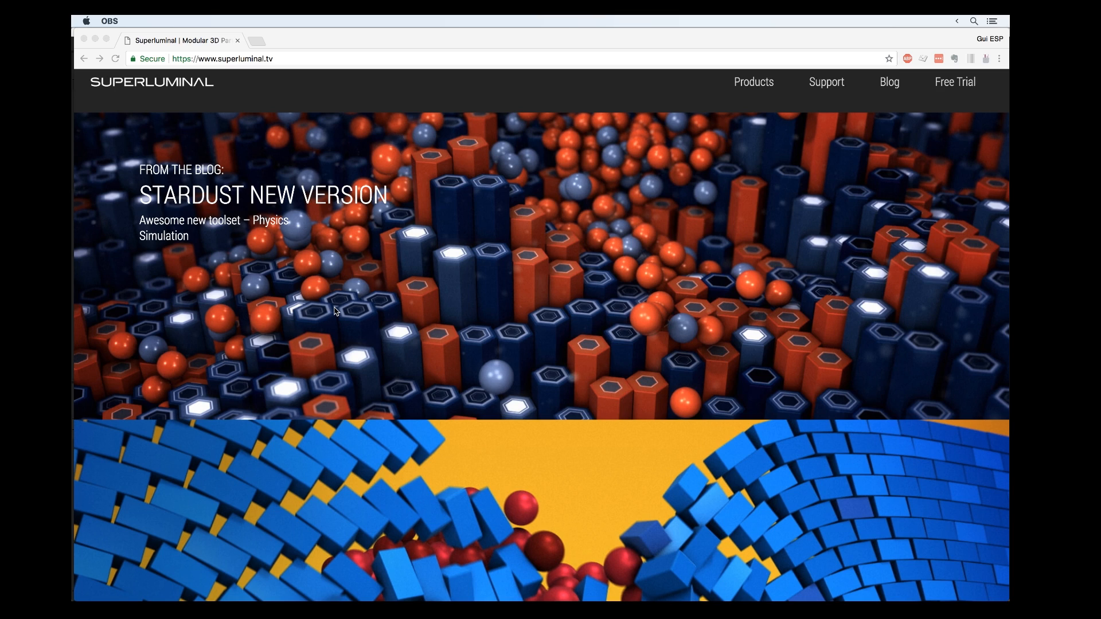
pyautogui.moveTo(247, 297)
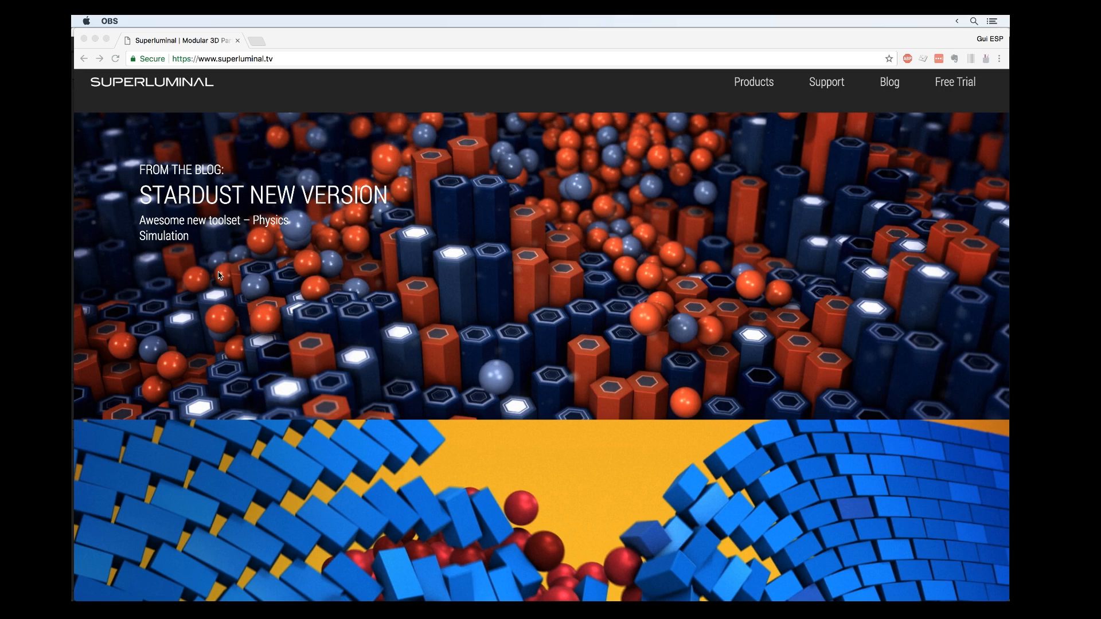
pyautogui.scroll(-3)
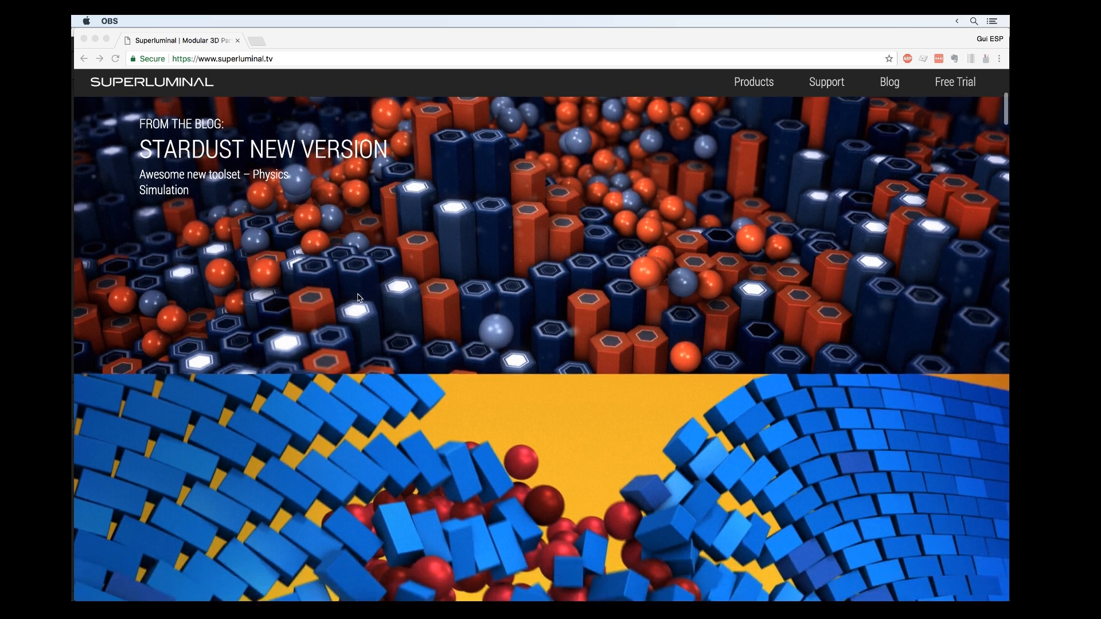
pyautogui.scroll(-3)
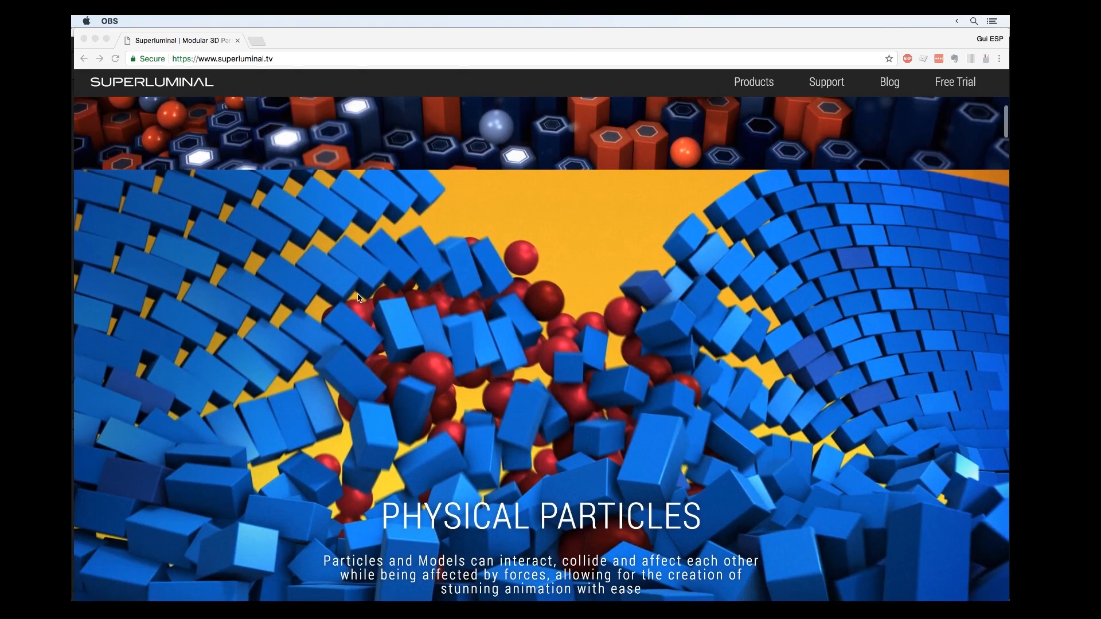
pyautogui.scroll(-3)
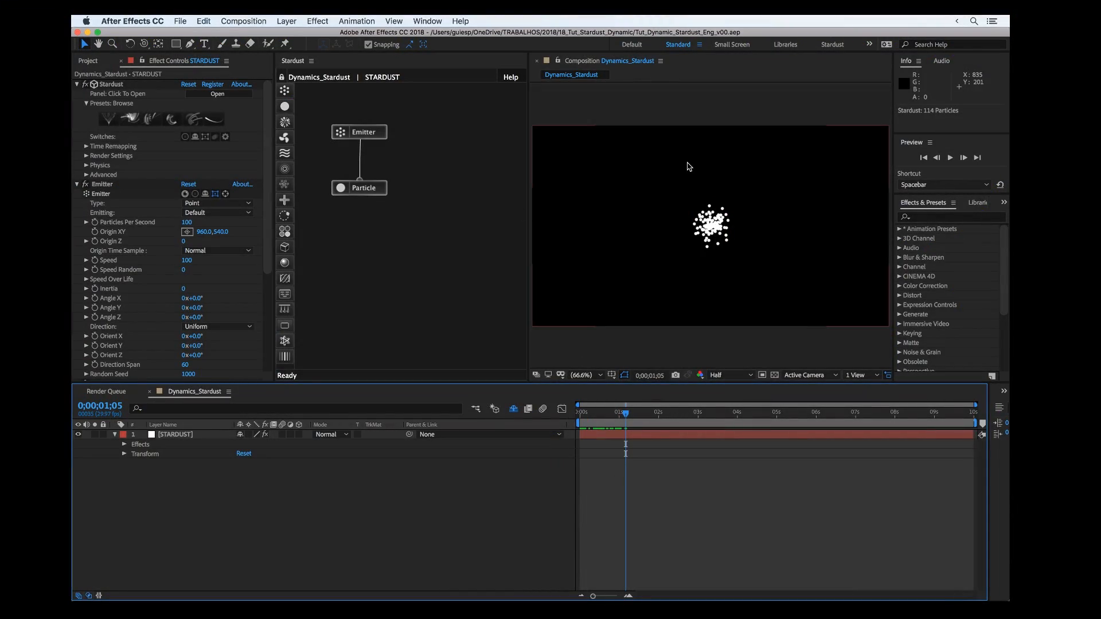
pyautogui.moveTo(519, 267)
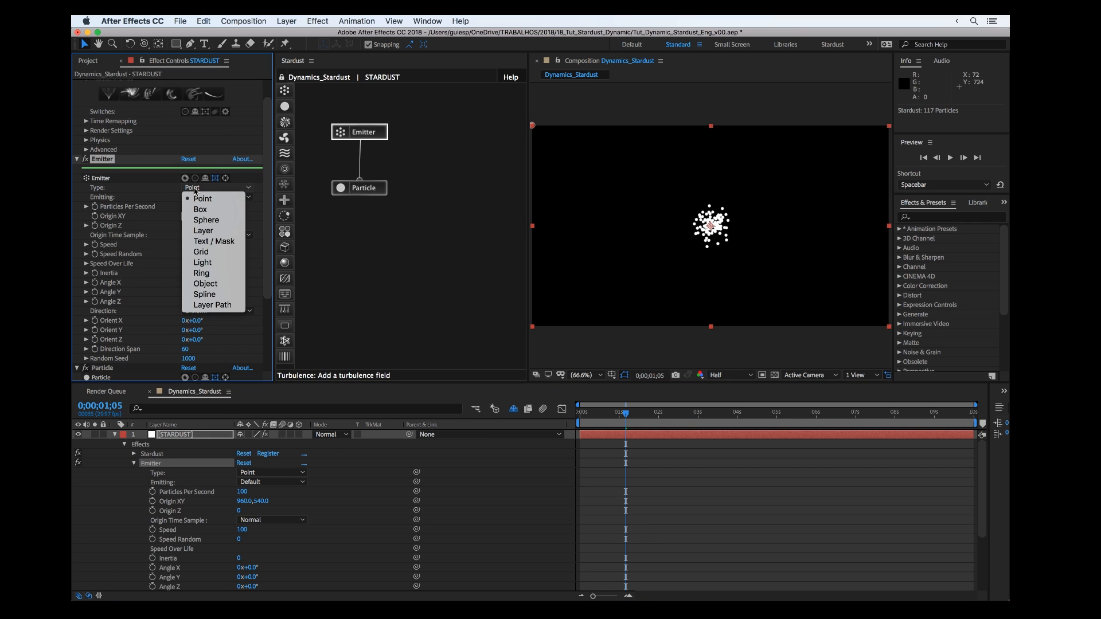
# - Make the emitter a Grid emitting 350 particles per second at speed 300
pyautogui.click(200, 252)
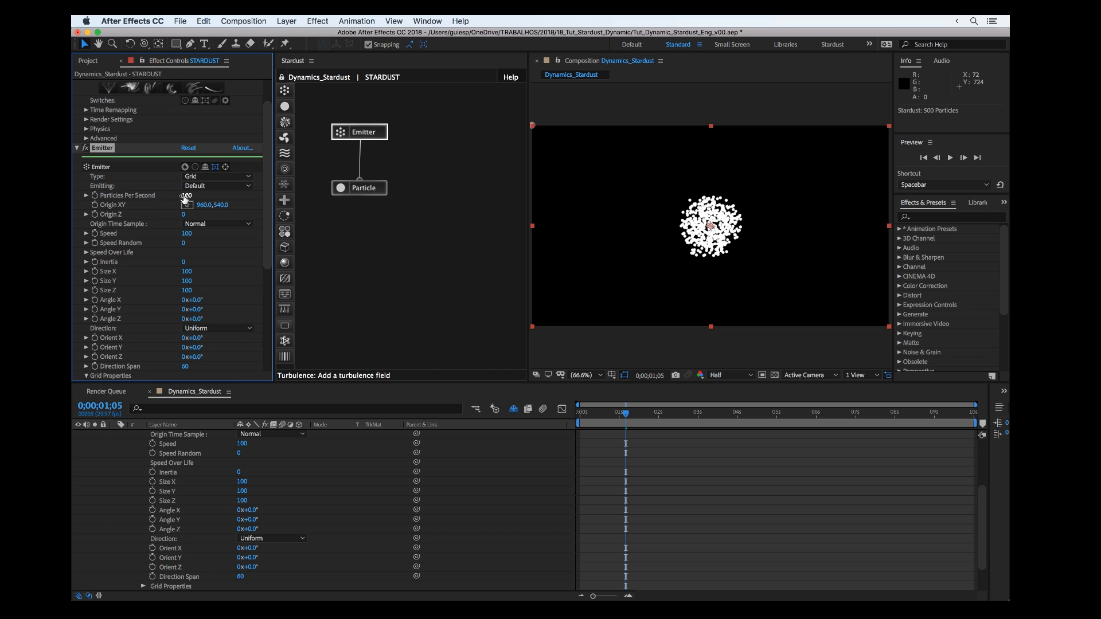
pyautogui.click(187, 194)
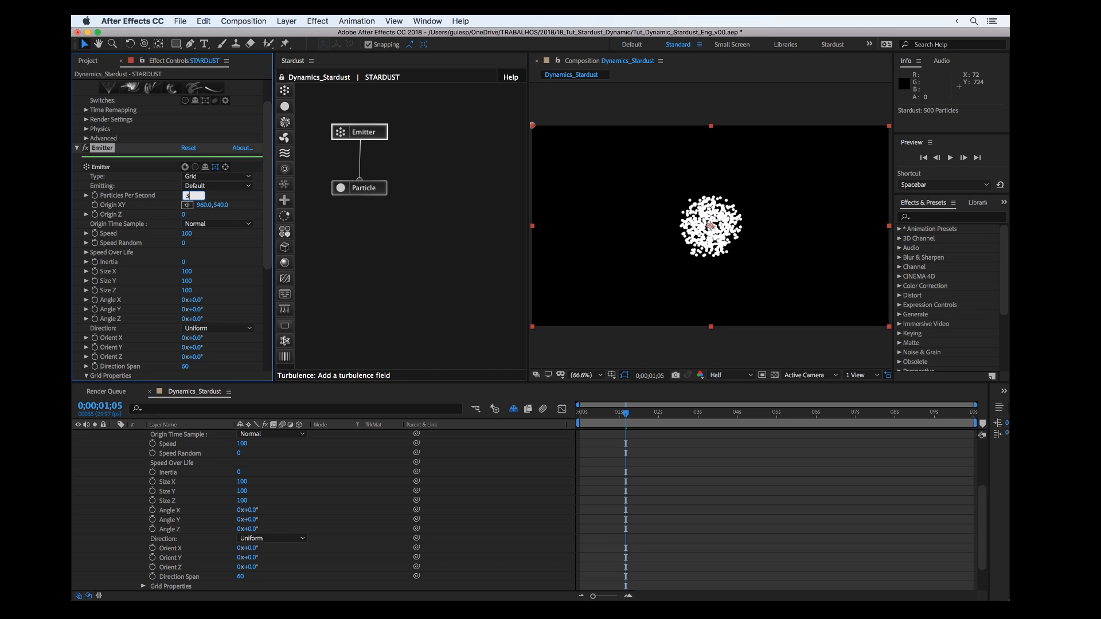
pyautogui.write('350')
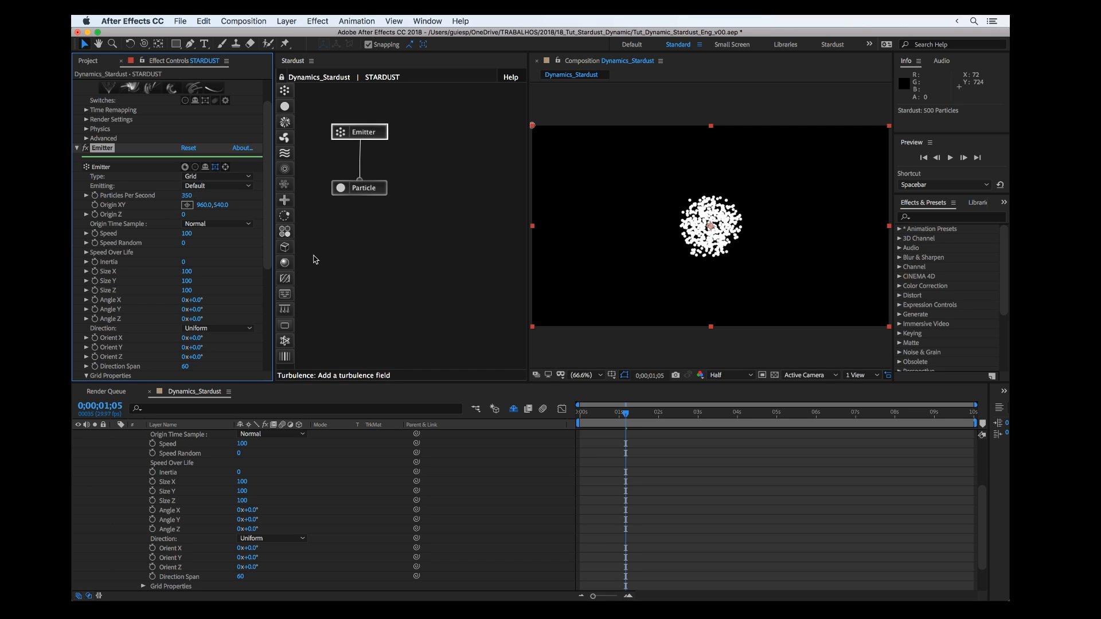
pyautogui.click(187, 233)
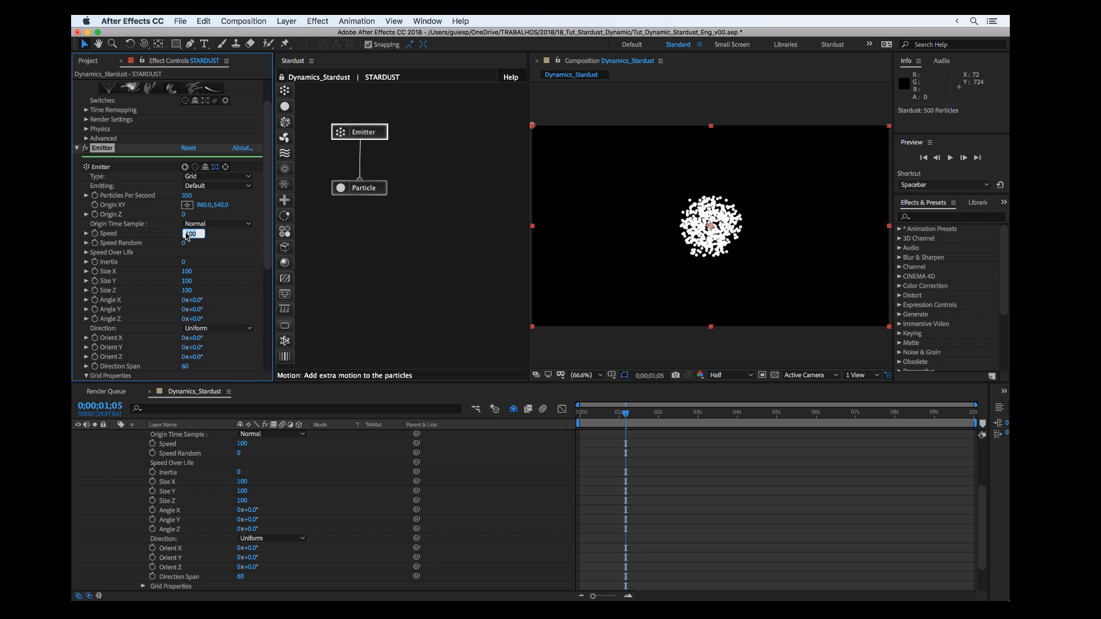
pyautogui.write('300')
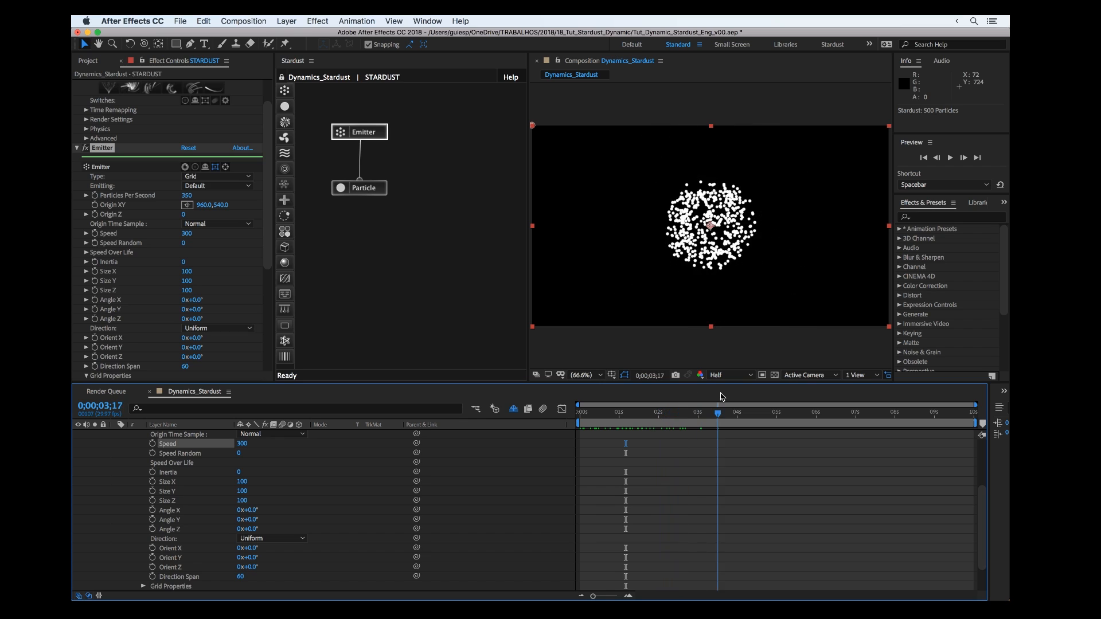
# - Size the grid 200×2×1 and place its origin at the top edge (960, 0)
pyautogui.click(655, 411)
pyautogui.write('200')
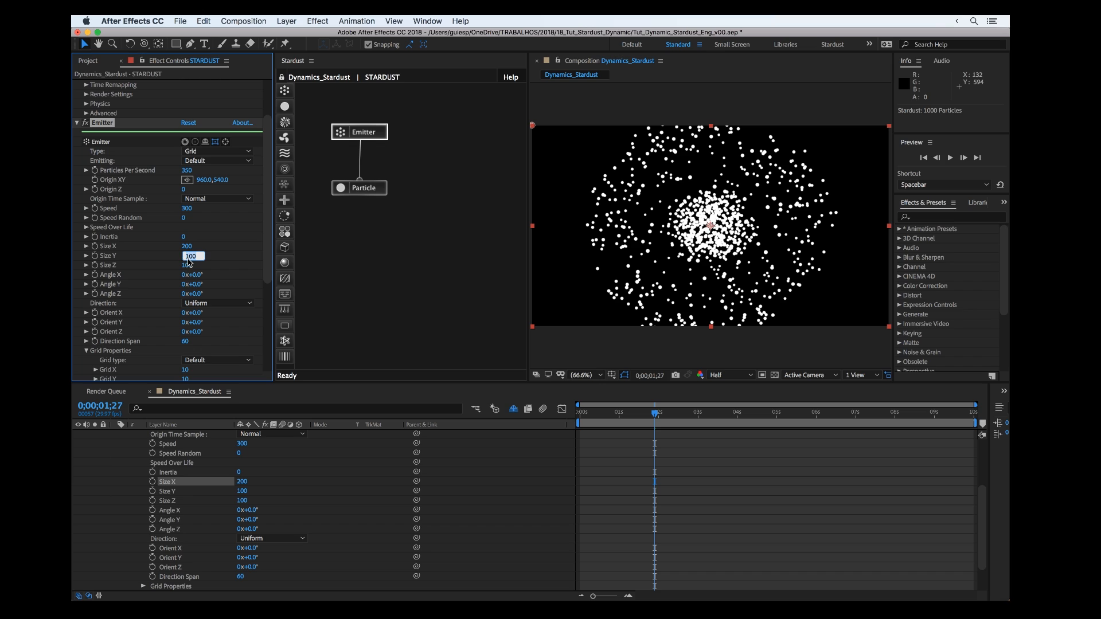
pyautogui.write('2')
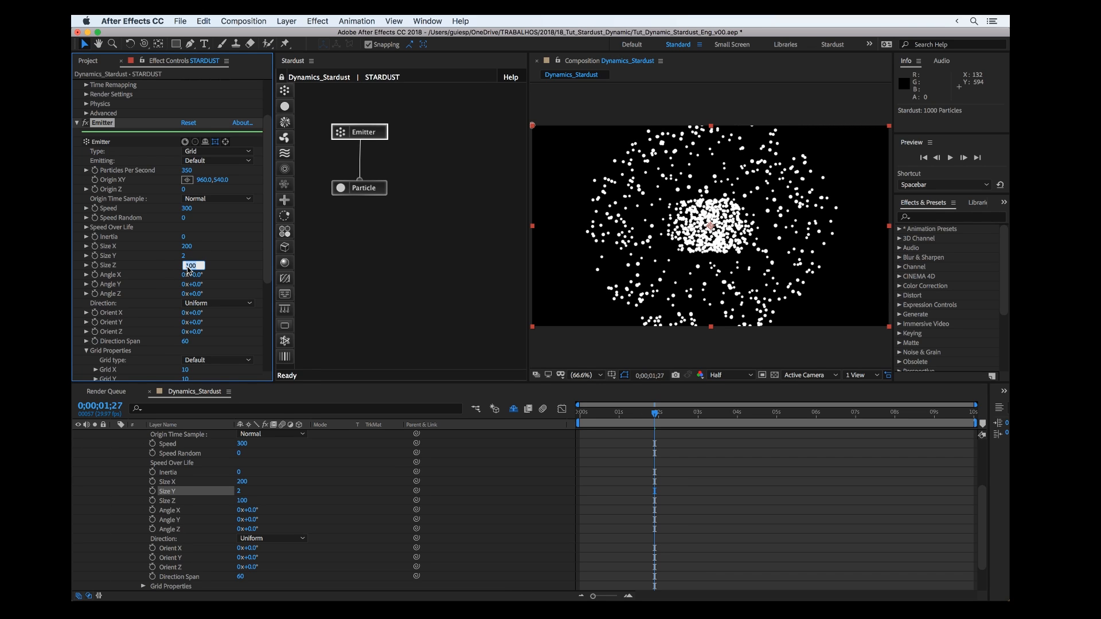
pyautogui.write('1')
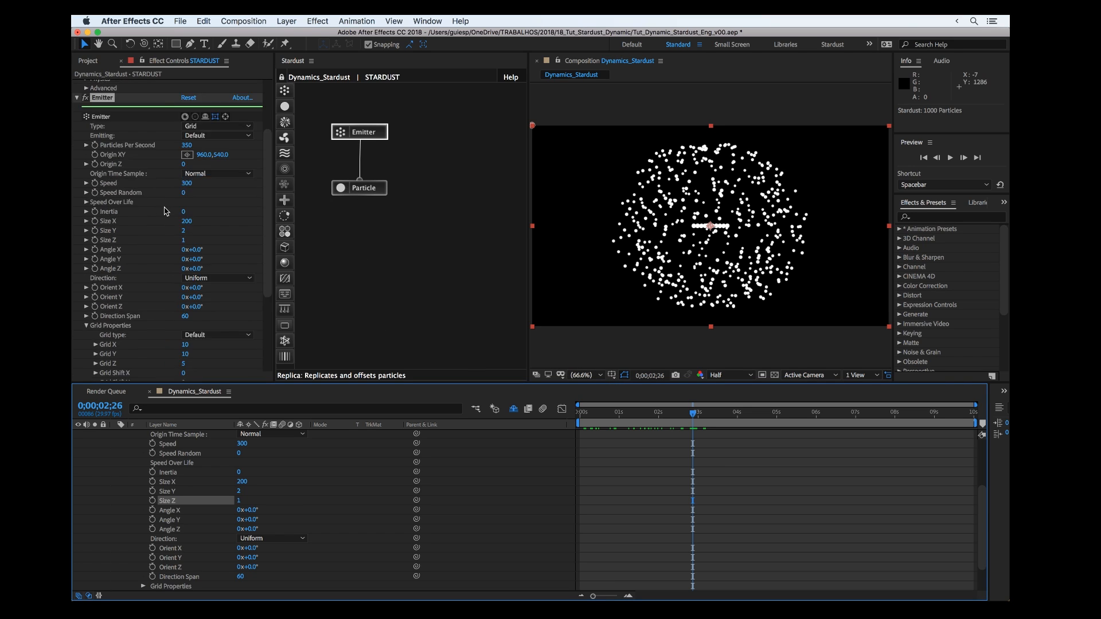
pyautogui.scroll(-3)
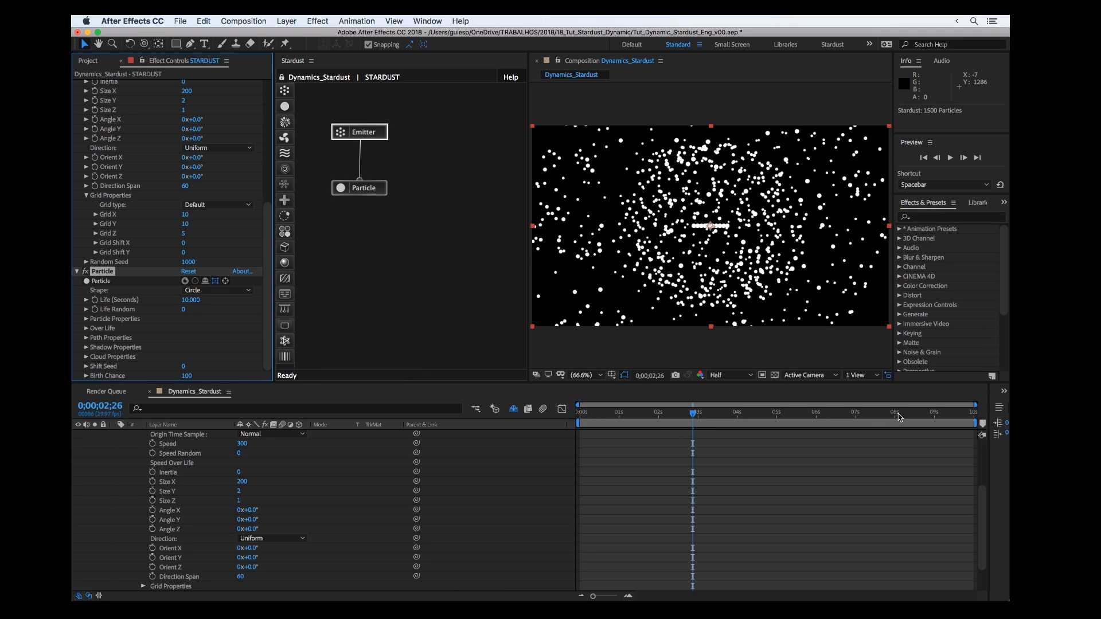
pyautogui.moveTo(799, 415)
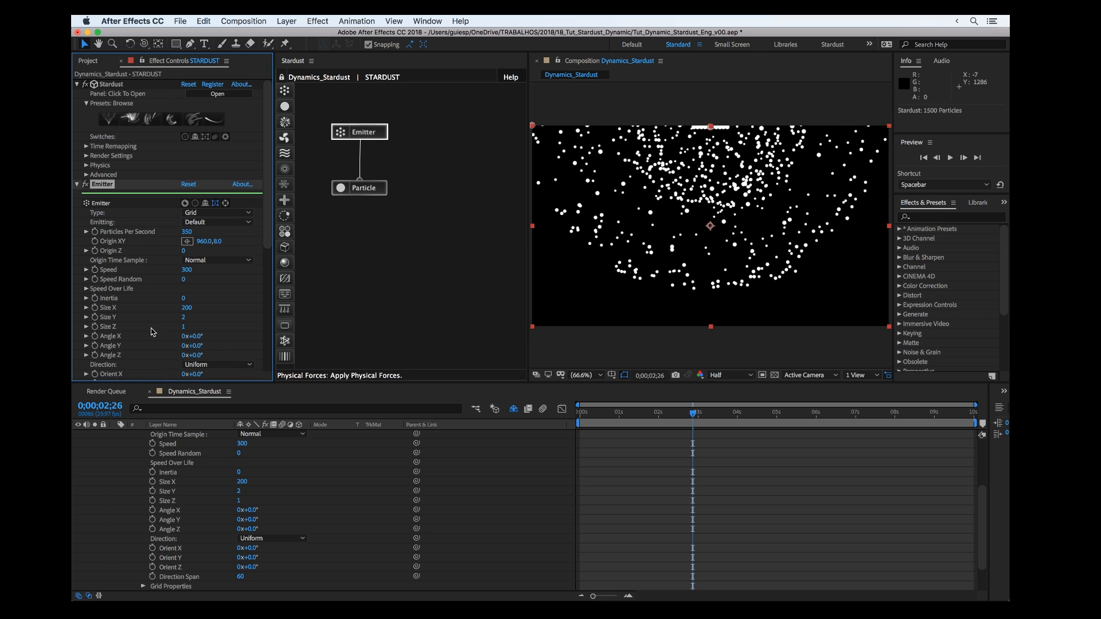
# - Collapse the STARDUST layer and glance at the logo artwork in Illustrator
pyautogui.click(175, 433)
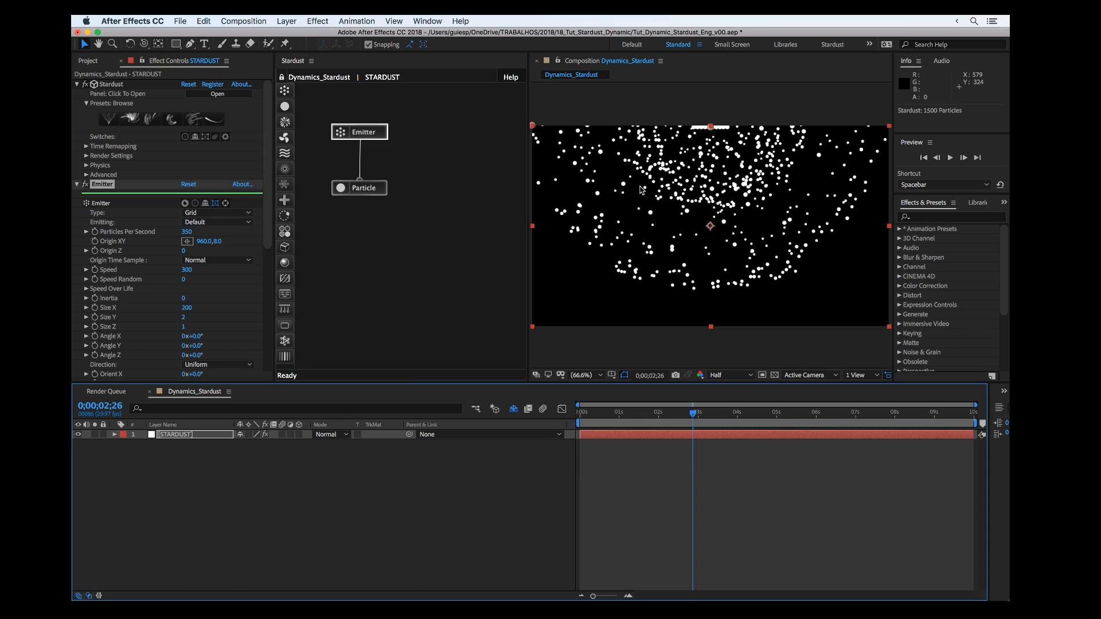
pyautogui.moveTo(658, 207)
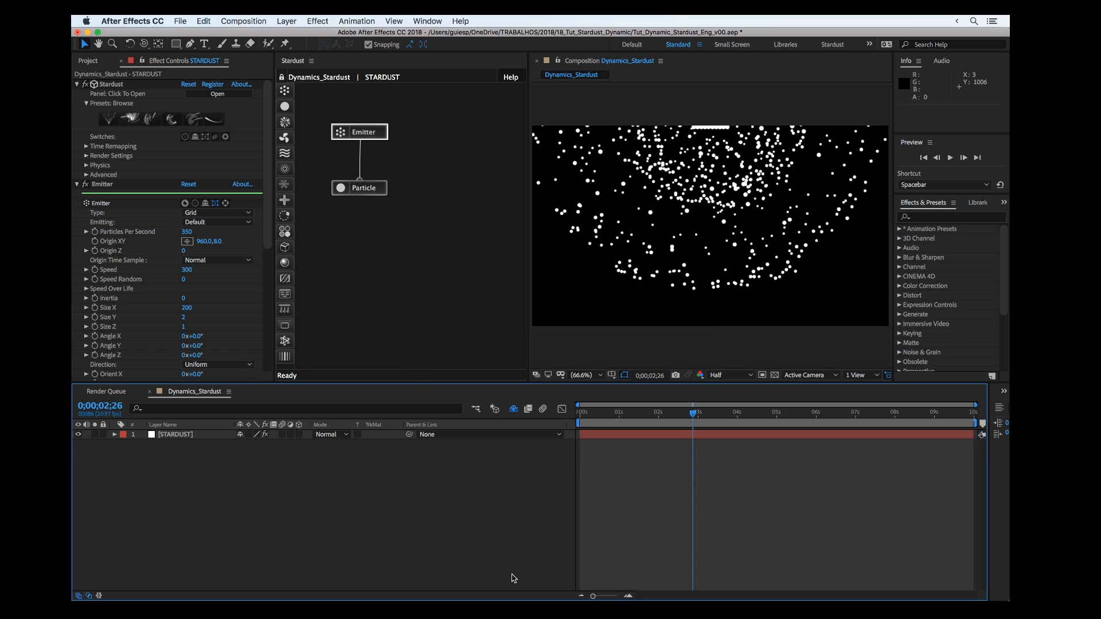
pyautogui.press('cmd+tab')
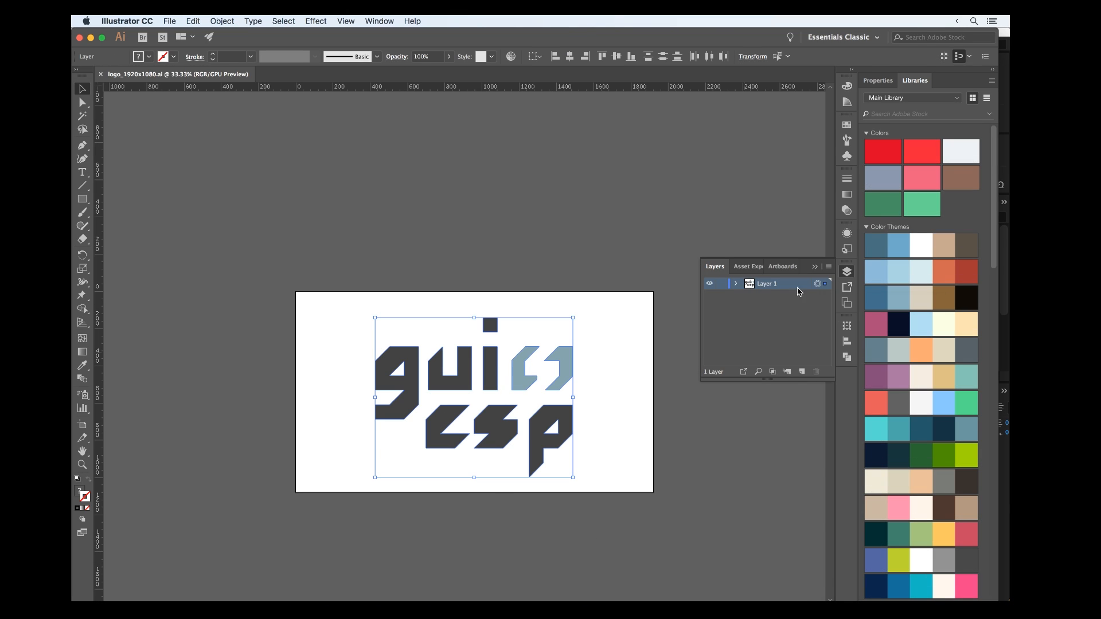
pyautogui.moveTo(459, 316)
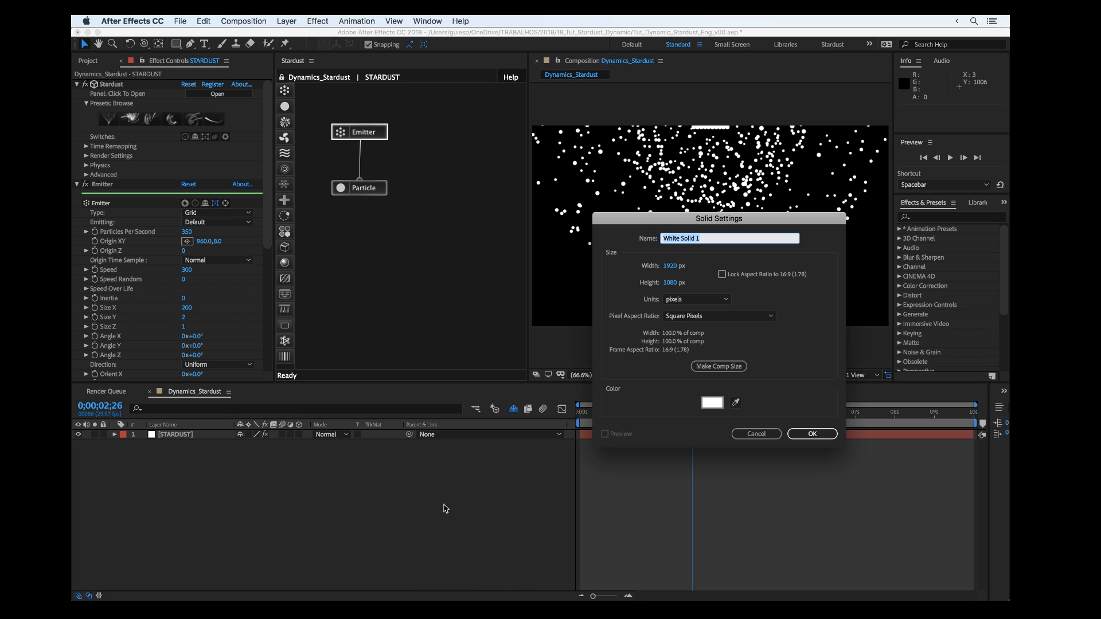
# - Create a 1920×1080 solid named LOGO MASK in blue 0A42CF
pyautogui.write('LOGO MAS')
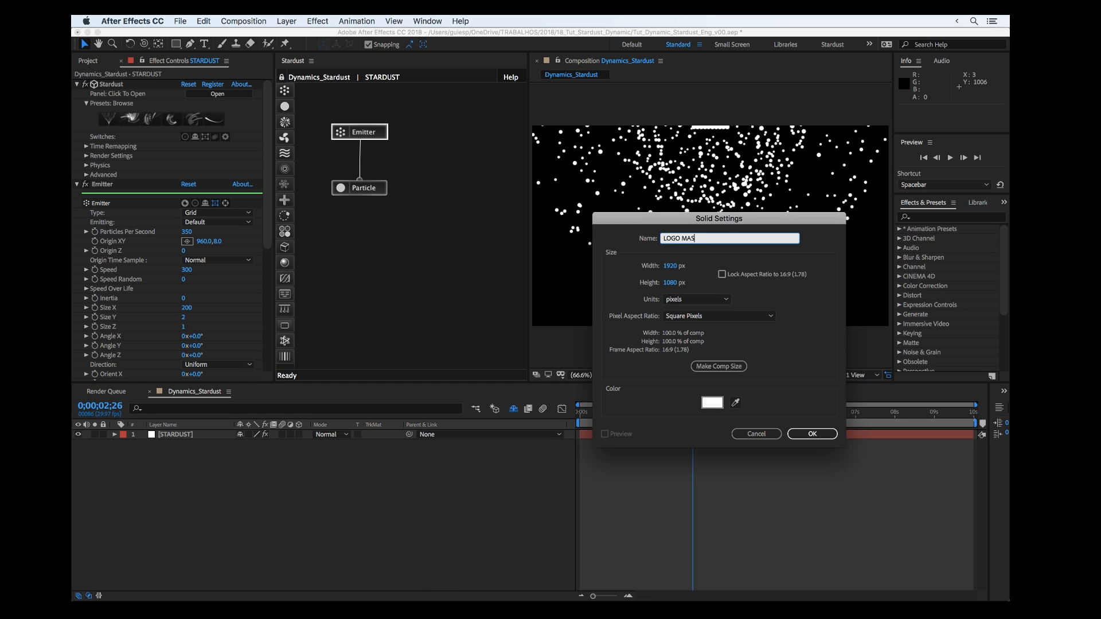
pyautogui.click(711, 402)
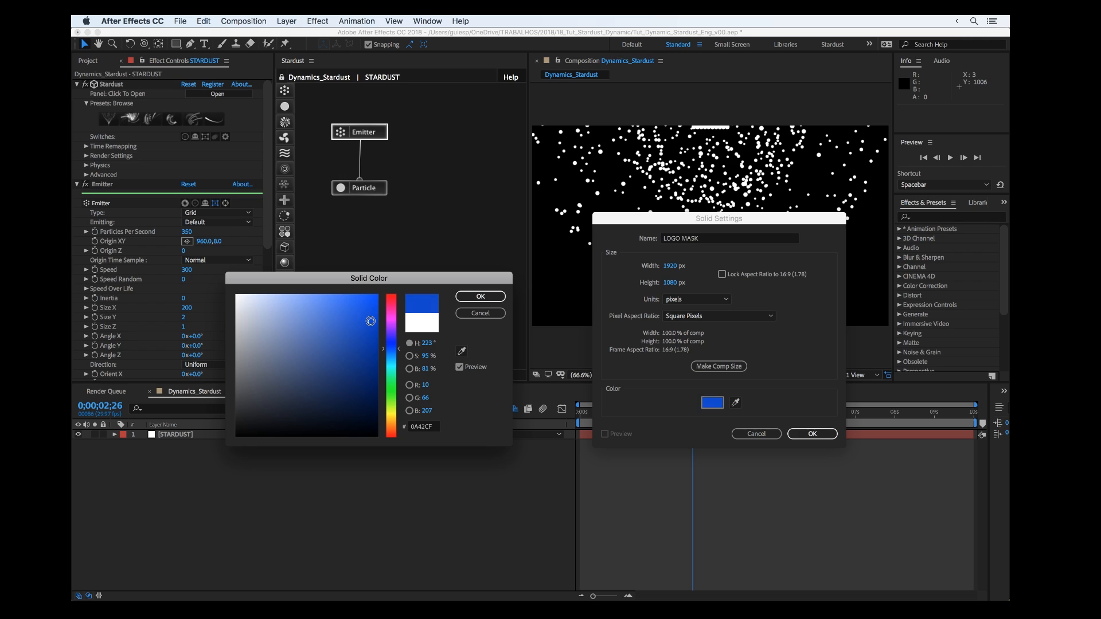
pyautogui.click(479, 296)
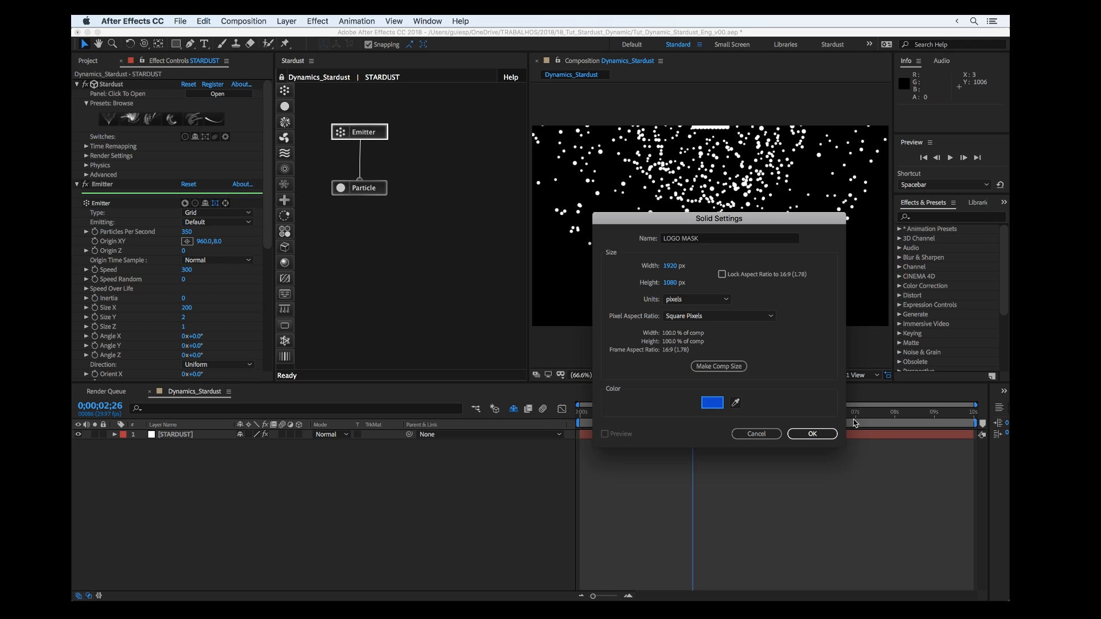
pyautogui.click(812, 433)
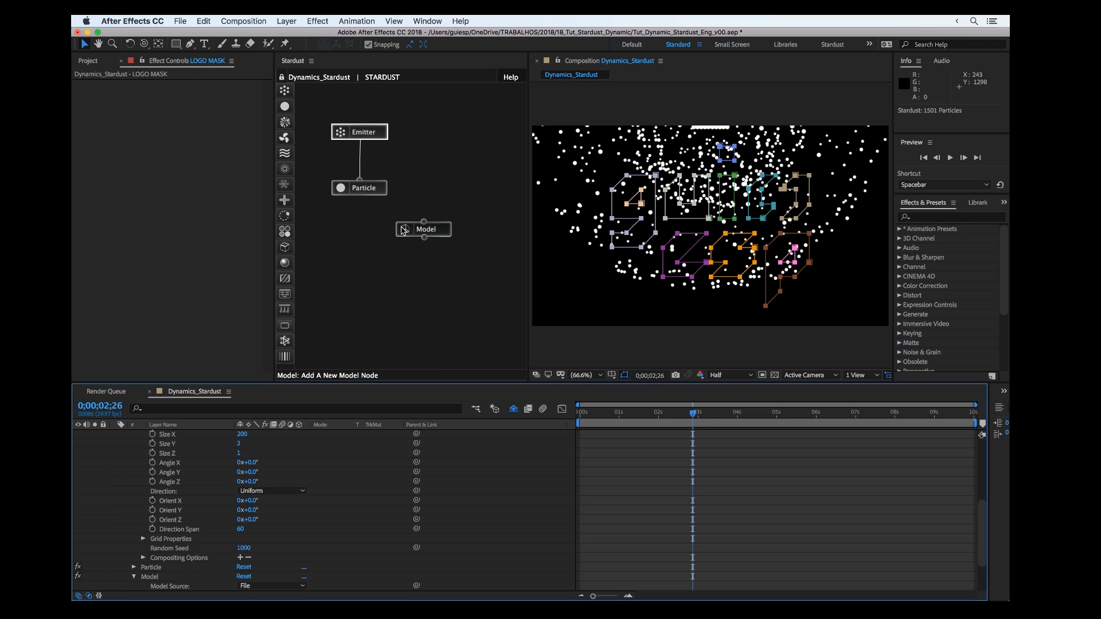
# - Rename the Model node 'Logo Model' and source it as Text/Mask extruded from the LOGO MASK layer
pyautogui.click(423, 229)
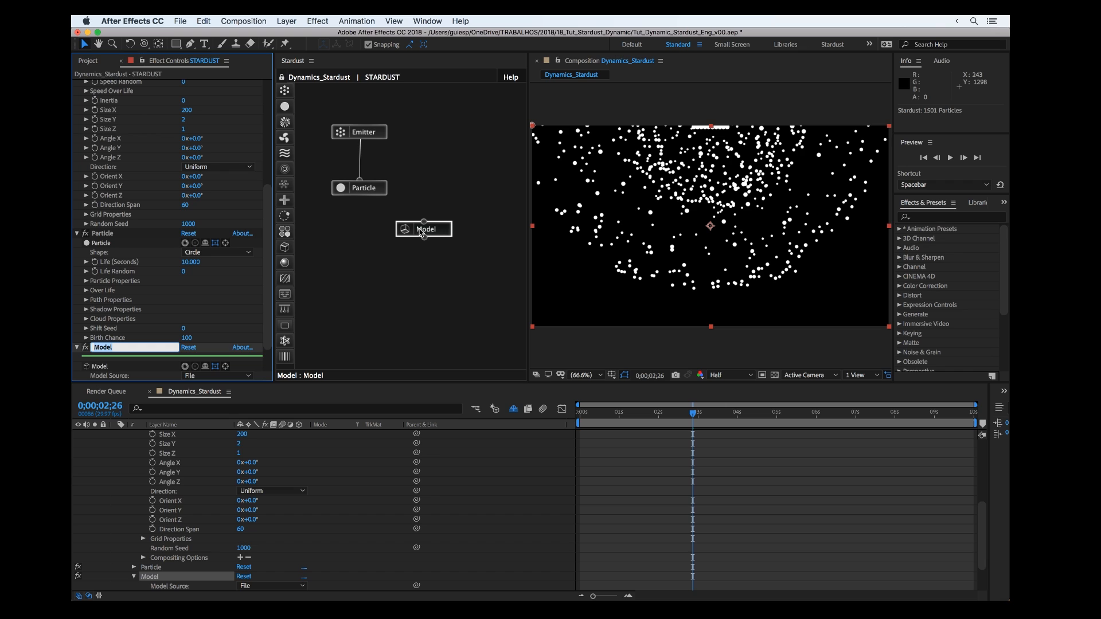
pyautogui.write('Logo Model')
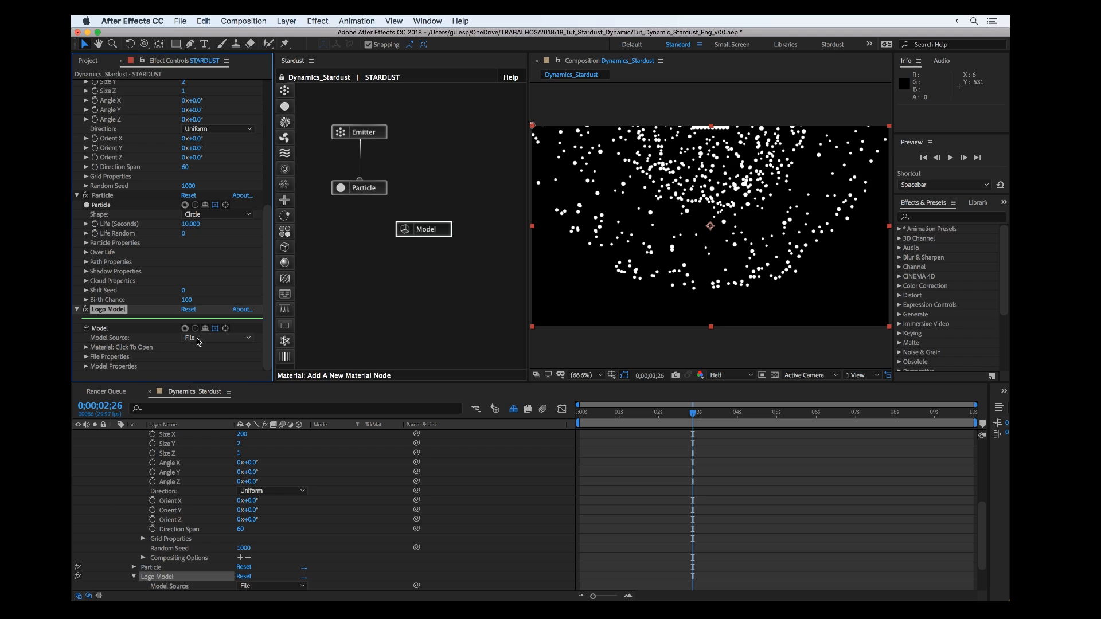
pyautogui.click(218, 337)
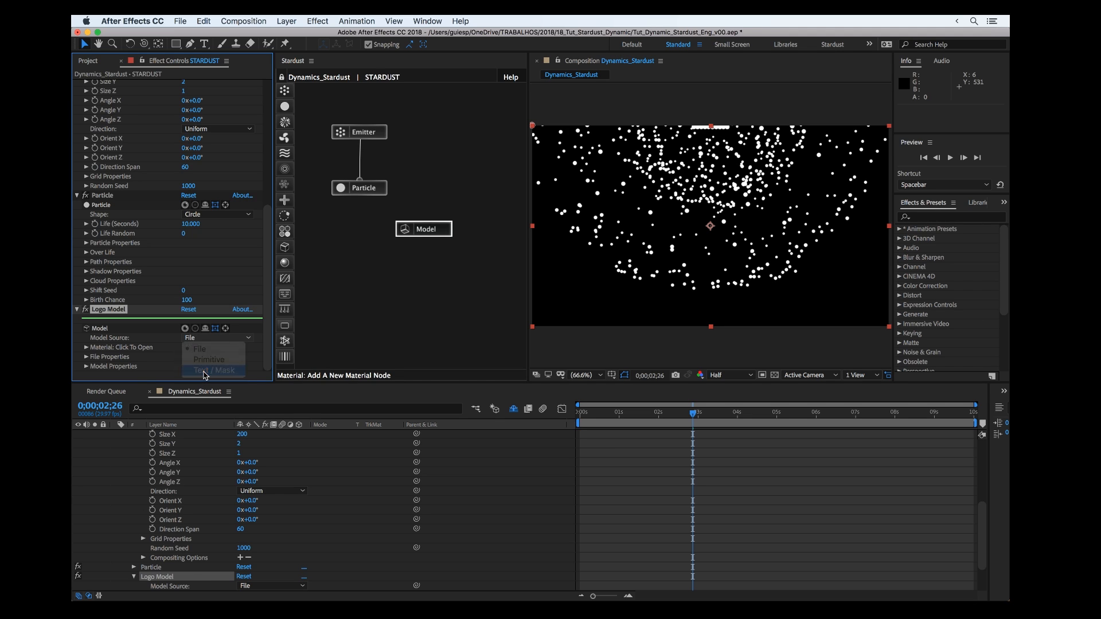
pyautogui.click(204, 370)
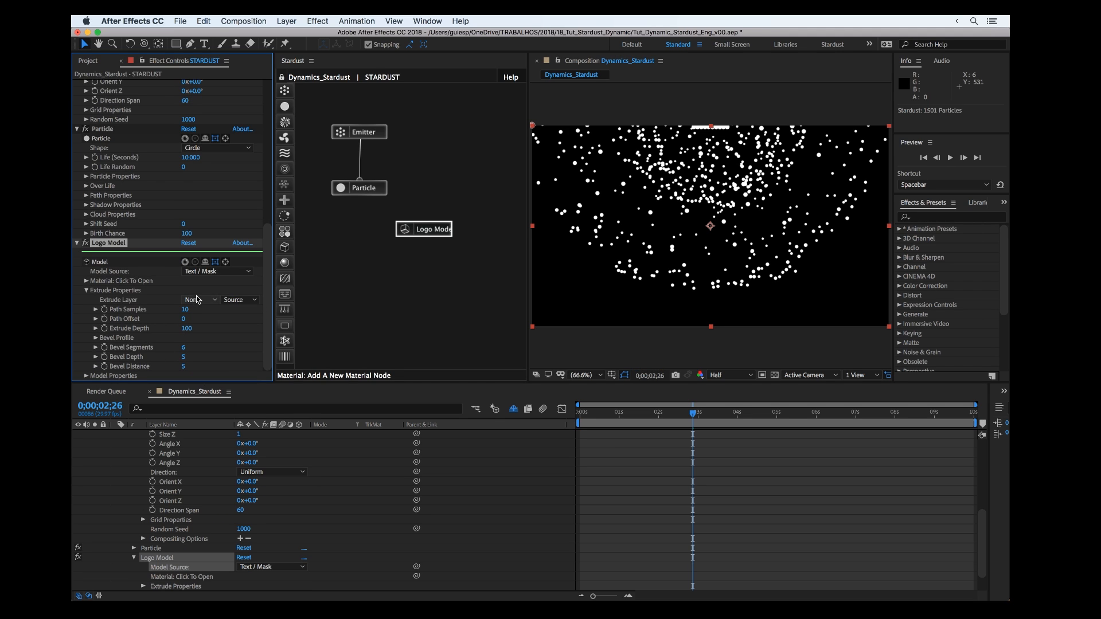
pyautogui.click(198, 299)
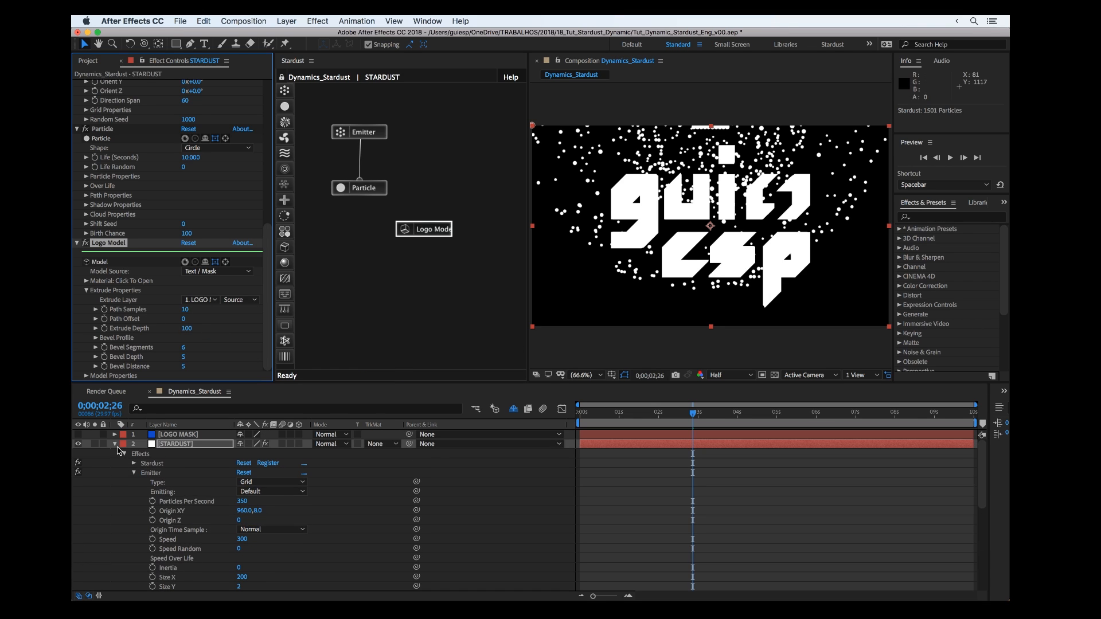
# - Collapse the STARDUST layer and scrub the timeline to watch particles around the logo
pyautogui.click(116, 445)
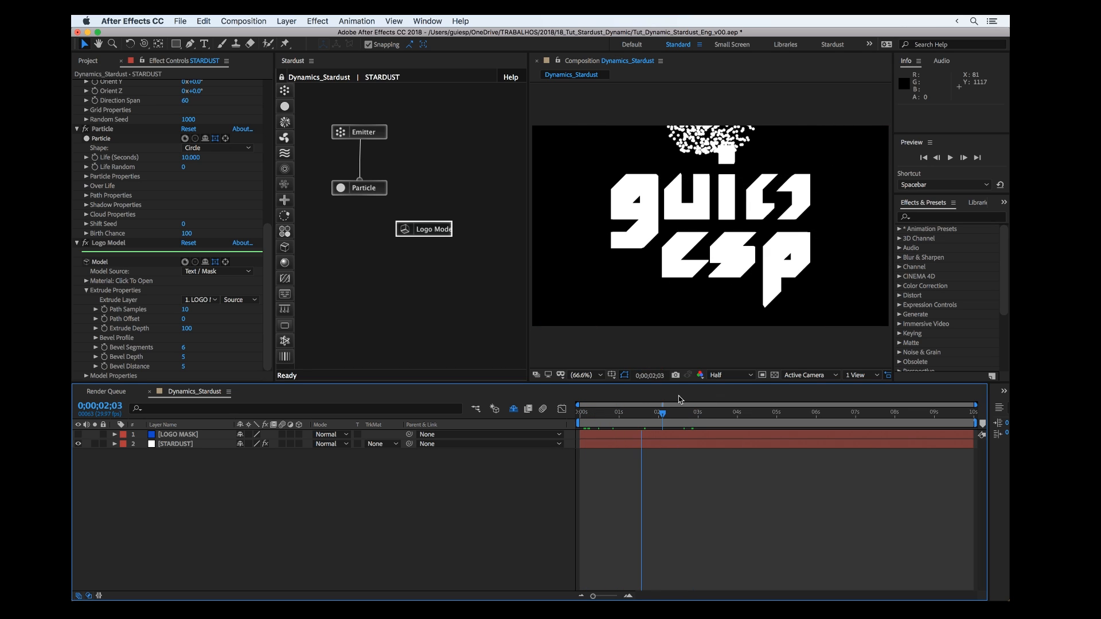
pyautogui.moveTo(662, 412); pyautogui.dragTo(758, 412)
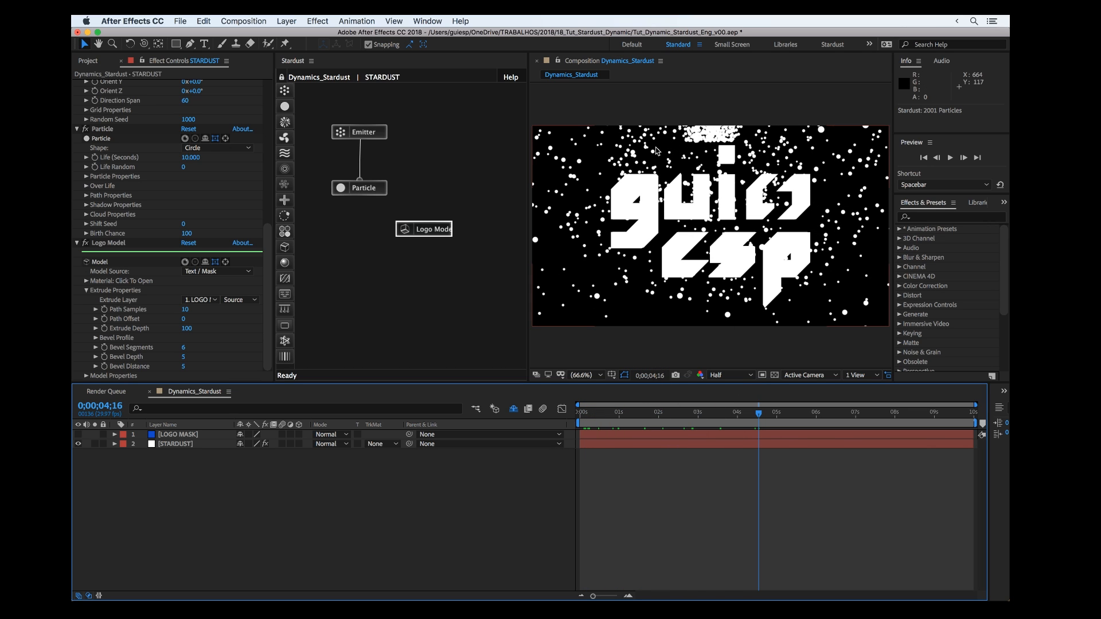
pyautogui.moveTo(525, 268)
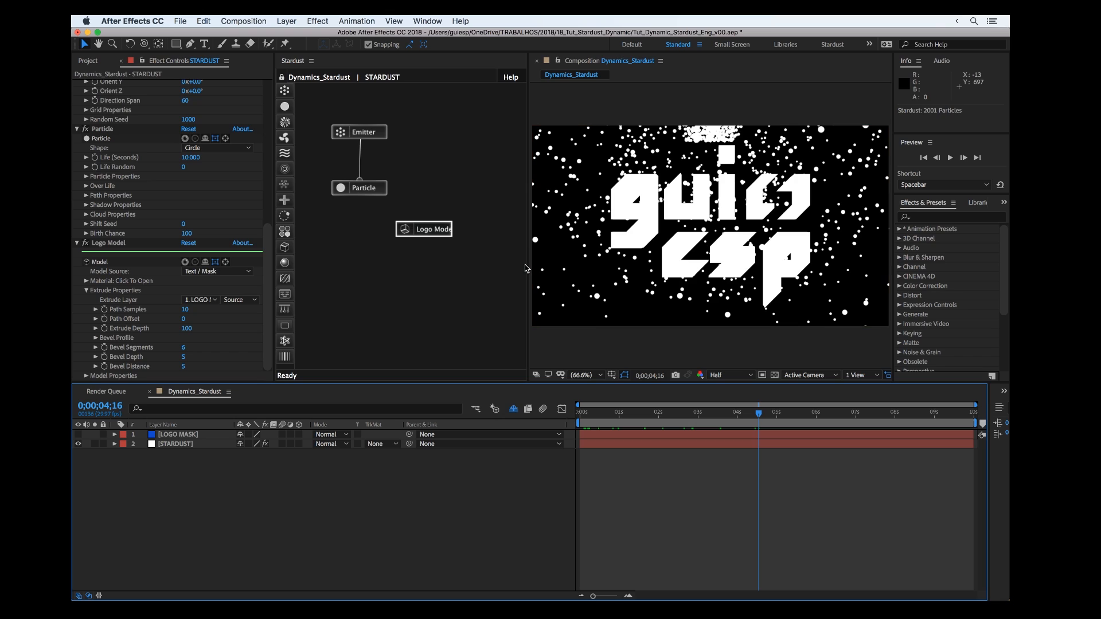
pyautogui.moveTo(395, 283)
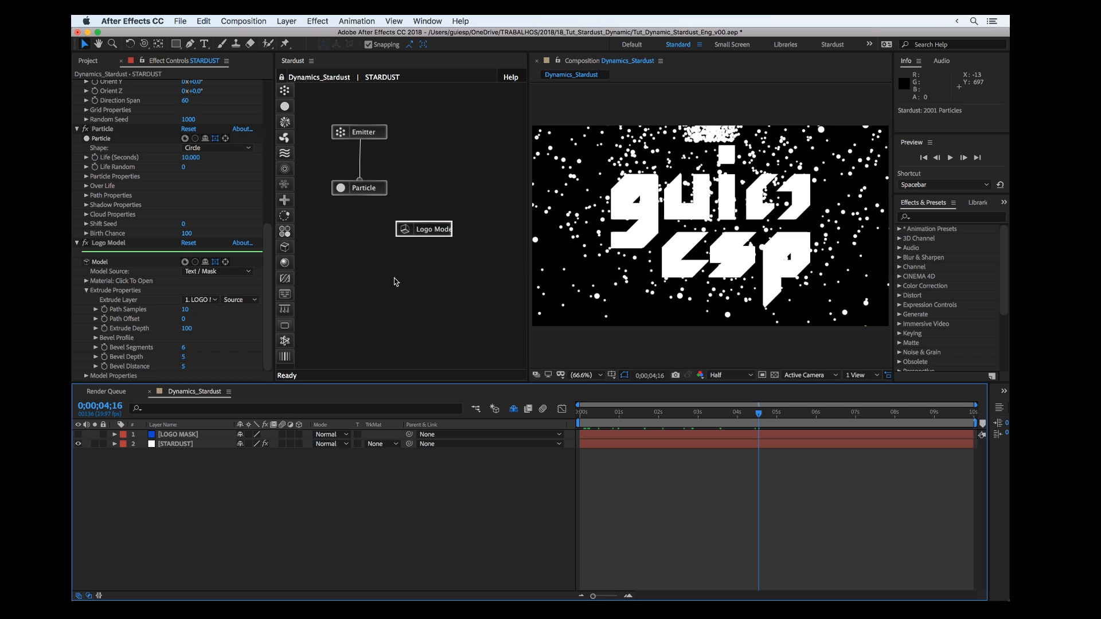
pyautogui.moveTo(646, 165)
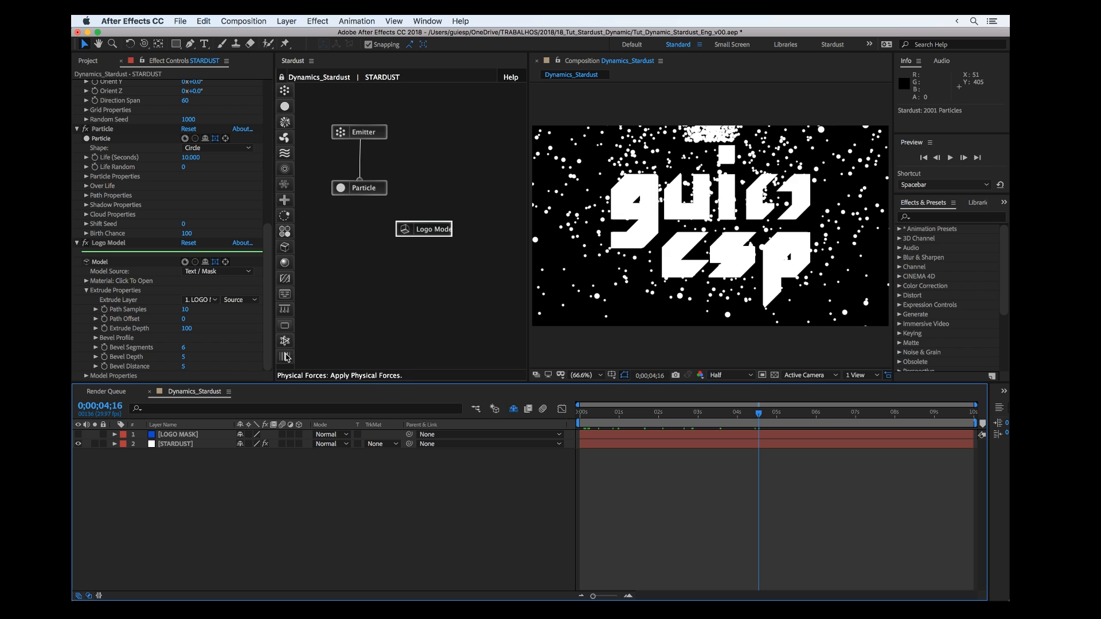
pyautogui.moveTo(289, 343)
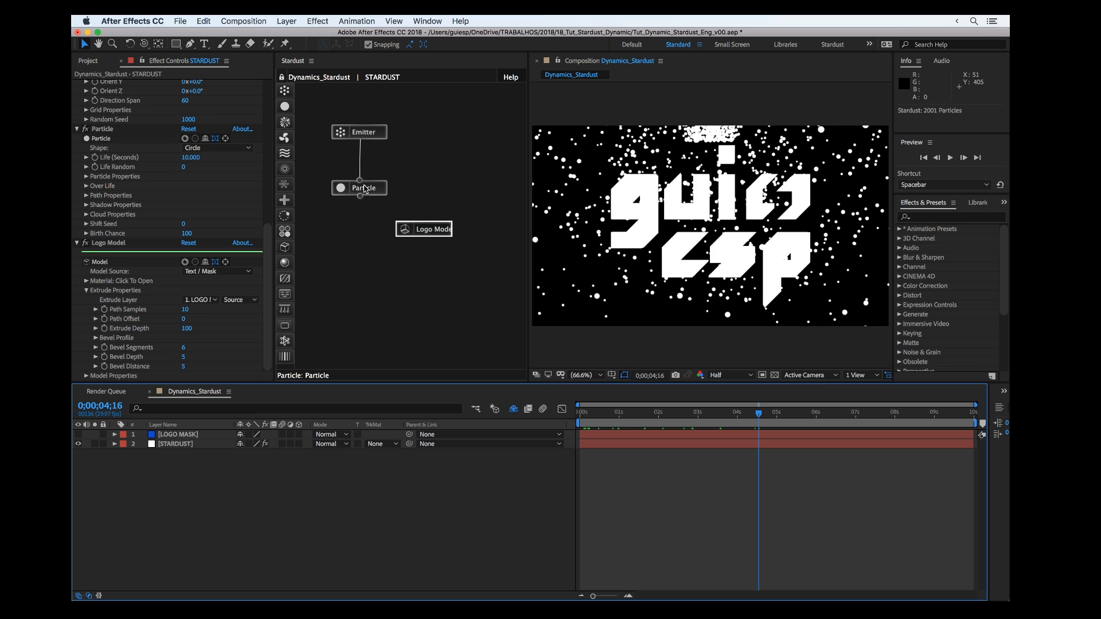
pyautogui.moveTo(357, 172)
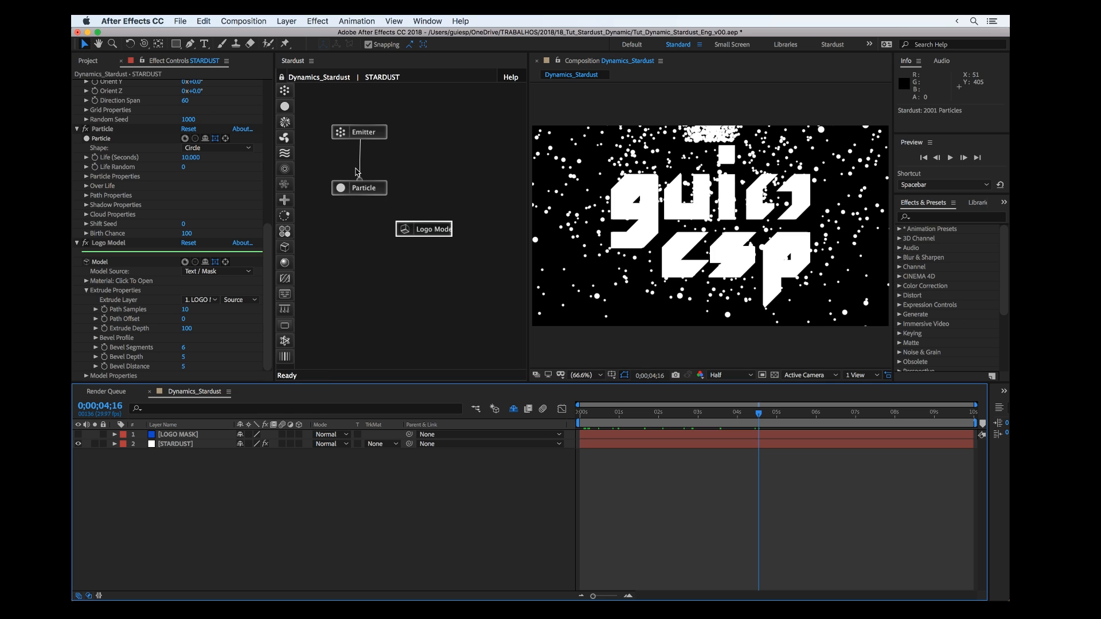
pyautogui.moveTo(285, 357)
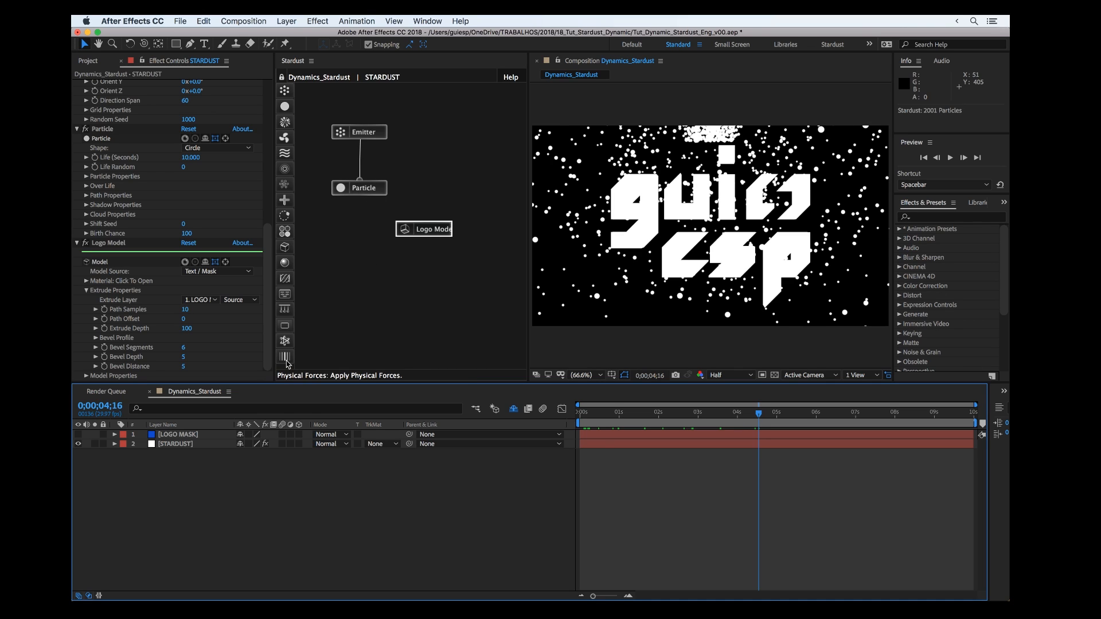
pyautogui.moveTo(286, 342)
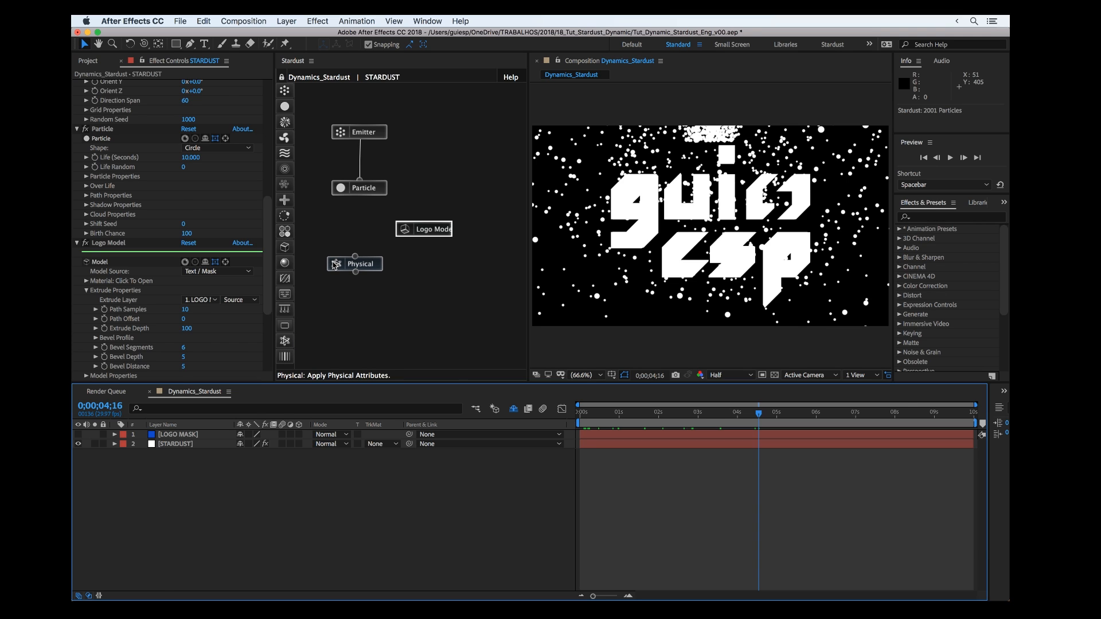
# - Add a Physical node to the Stardust graph and review its Dynamic/Kinematic type choices
pyautogui.click(360, 264)
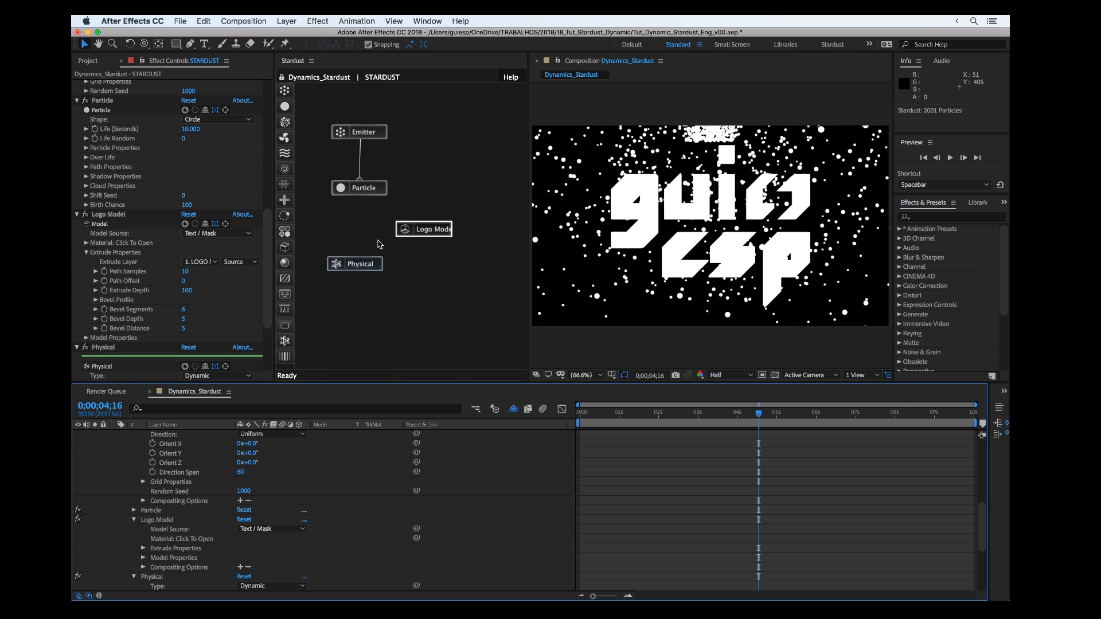
pyautogui.click(430, 229)
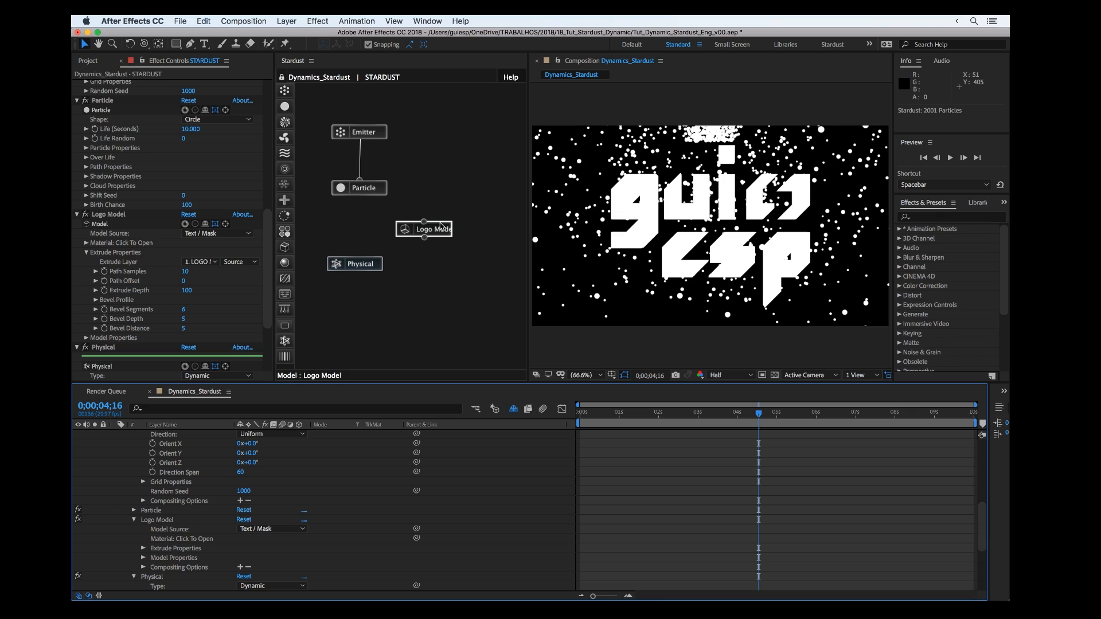
pyautogui.moveTo(627, 201)
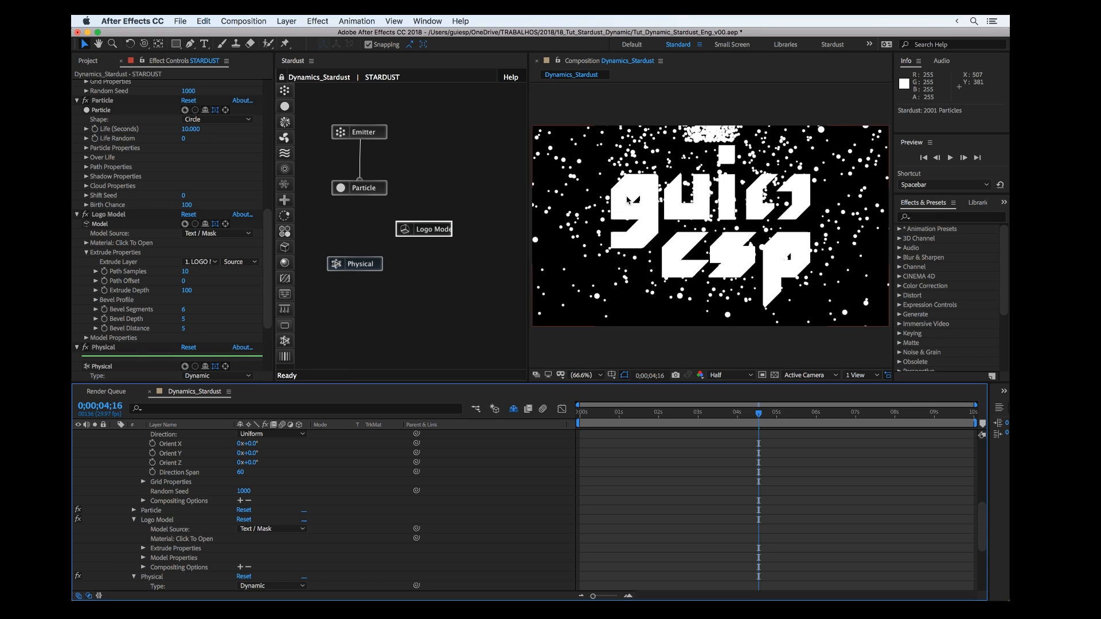
pyautogui.moveTo(639, 214)
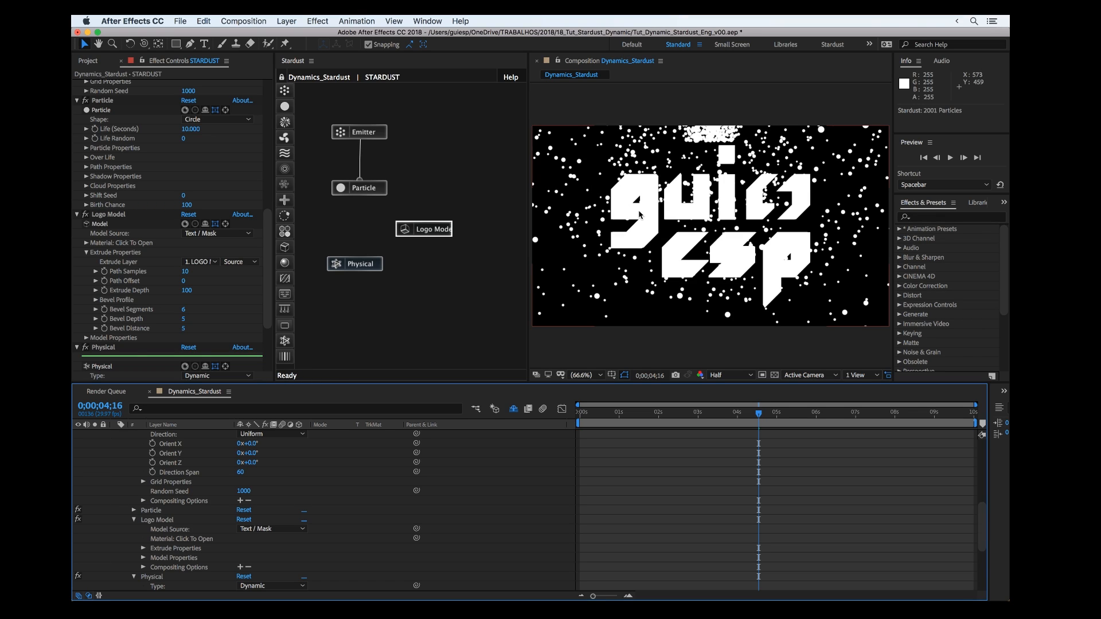
pyautogui.moveTo(358, 288)
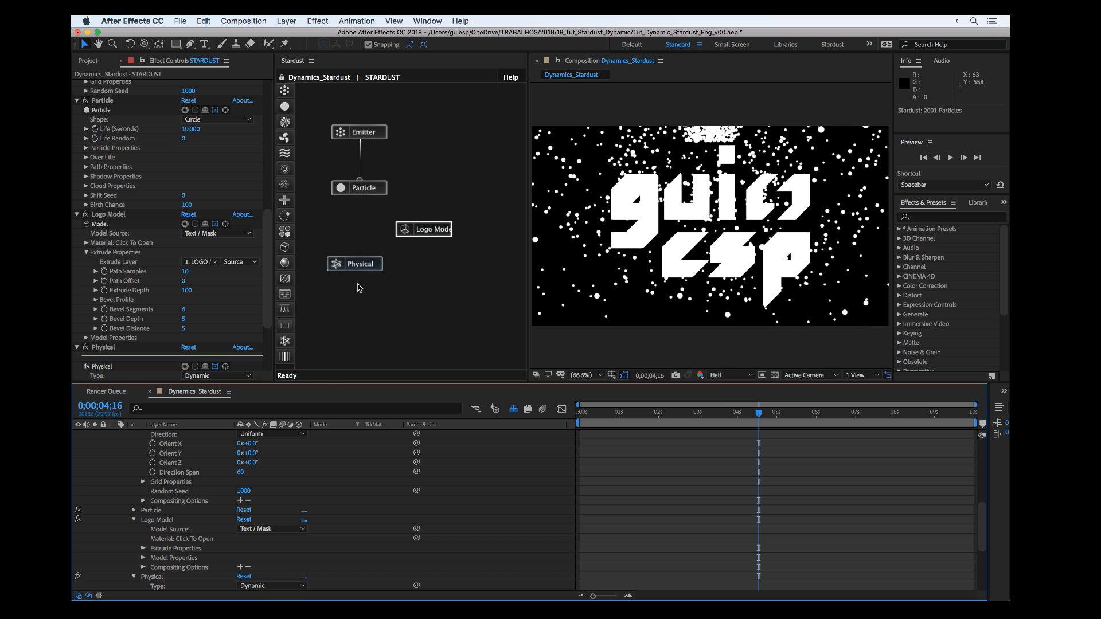
pyautogui.click(354, 264)
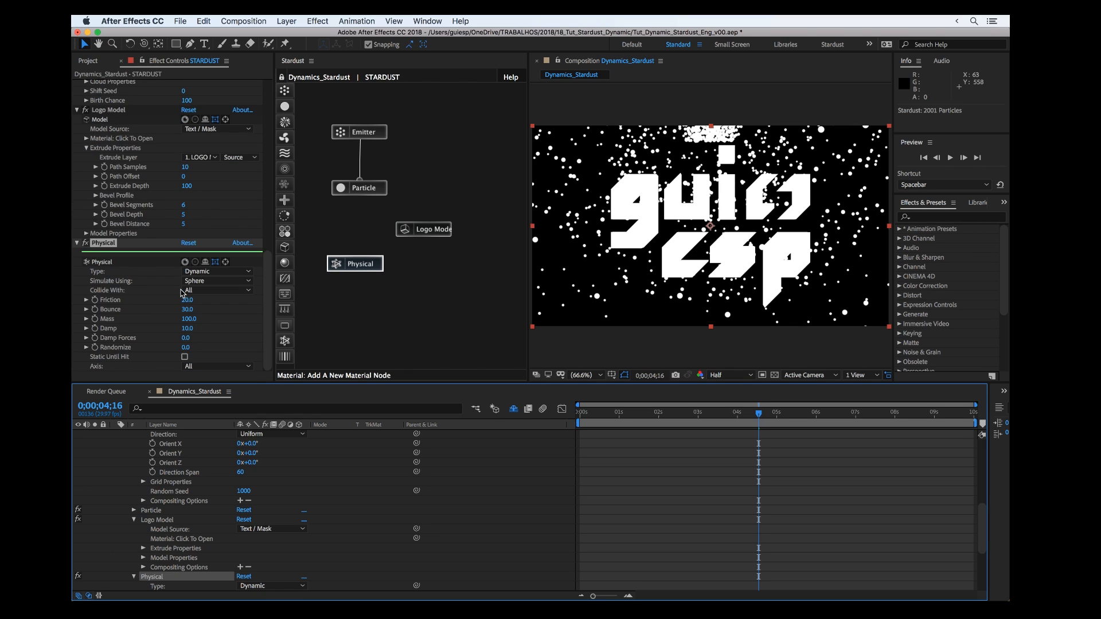
pyautogui.click(218, 271)
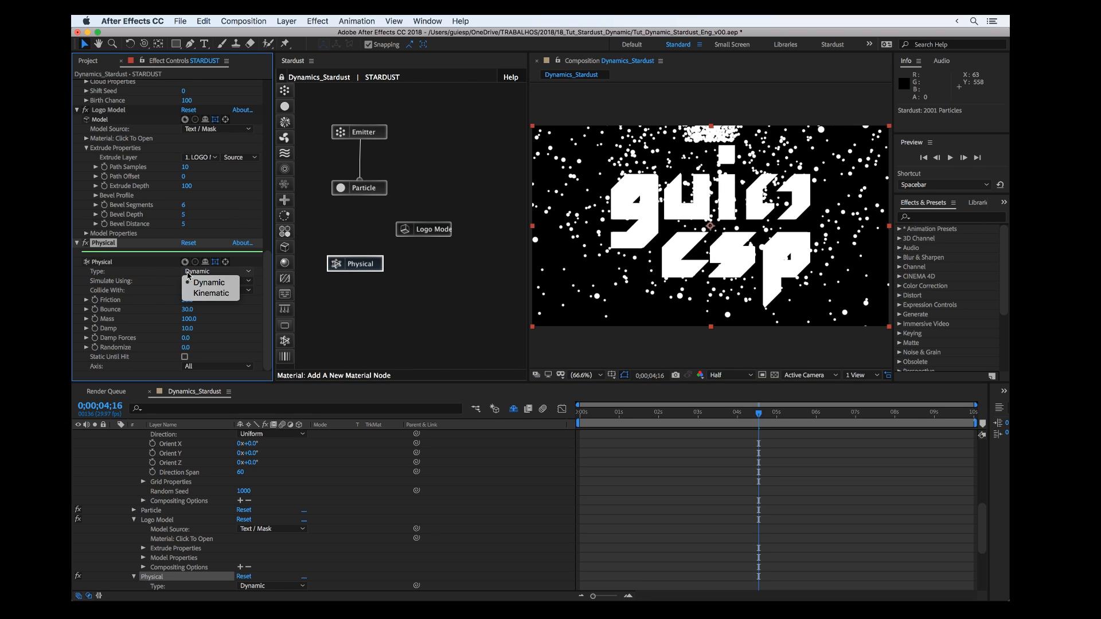
pyautogui.moveTo(211, 282)
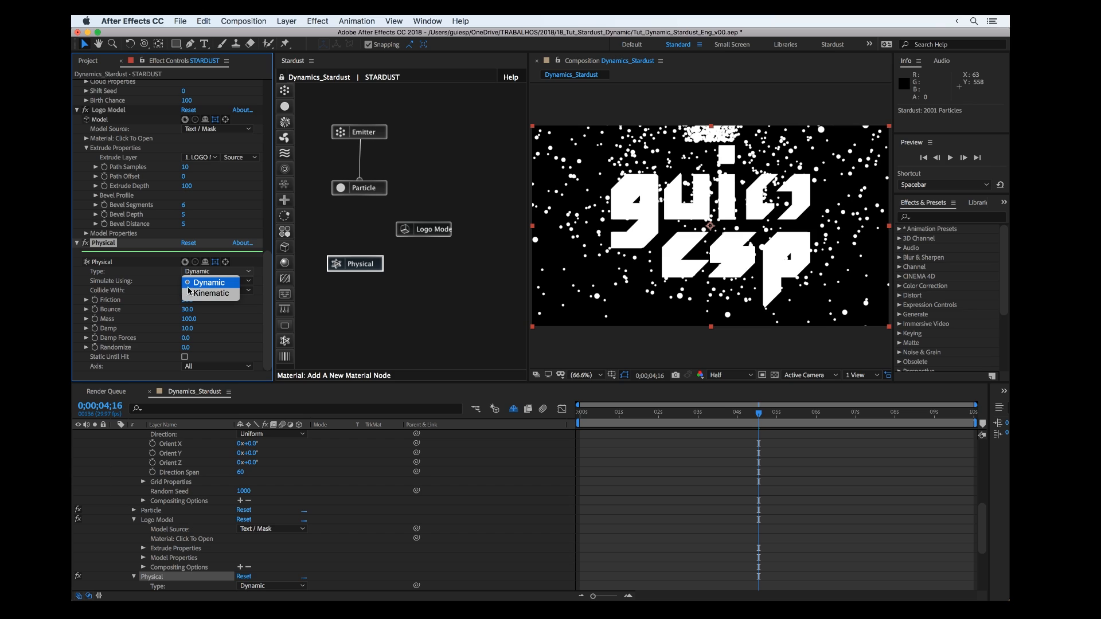
pyautogui.moveTo(209, 292)
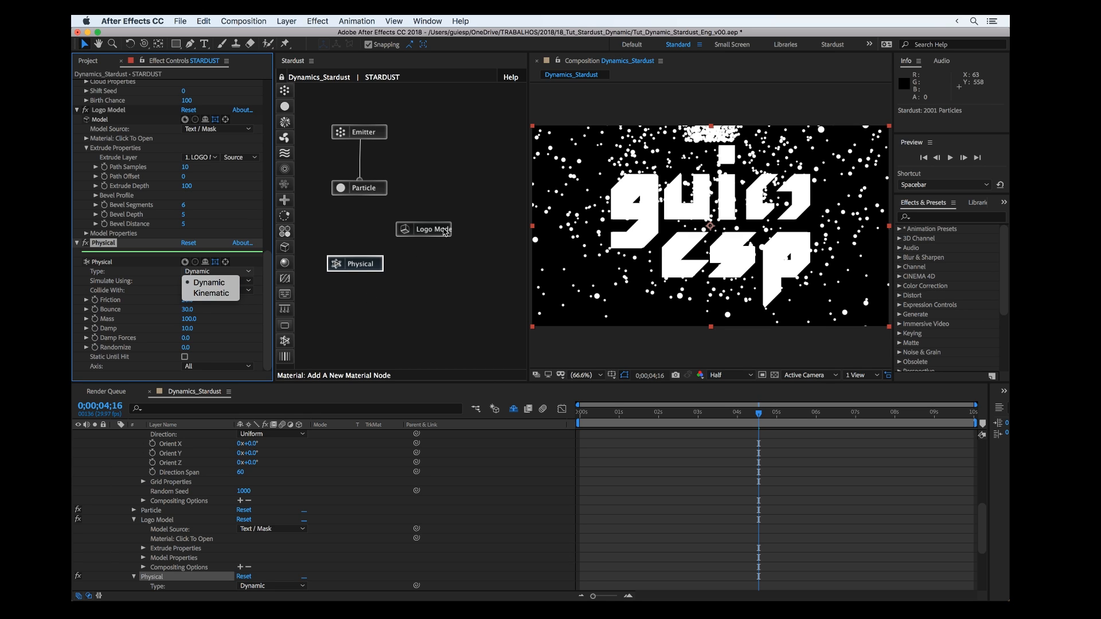
pyautogui.moveTo(618, 214)
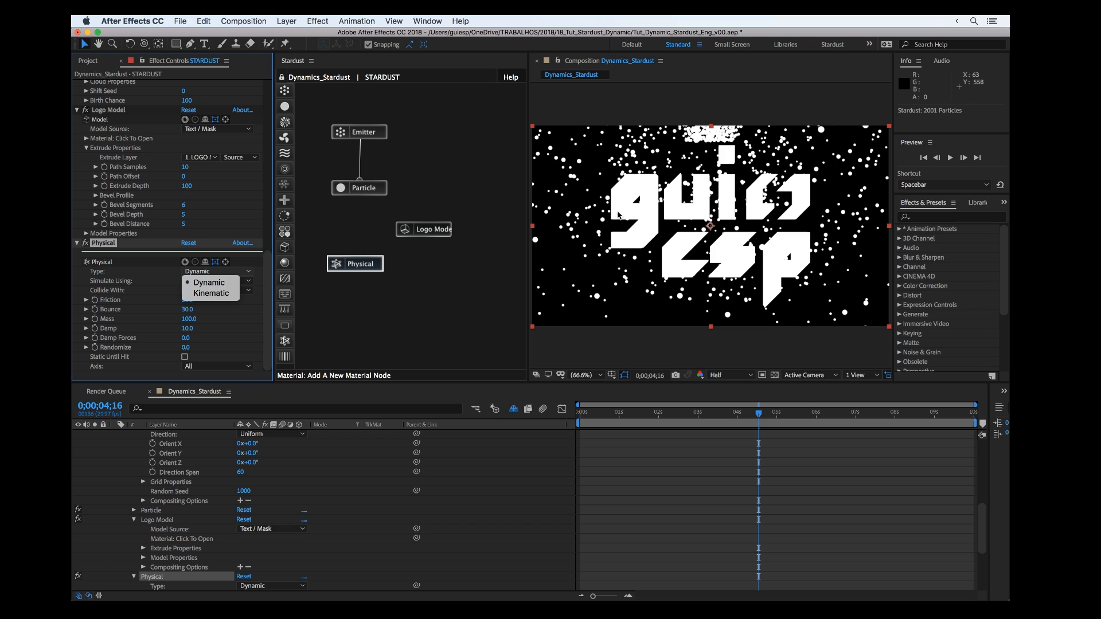
pyautogui.moveTo(630, 198)
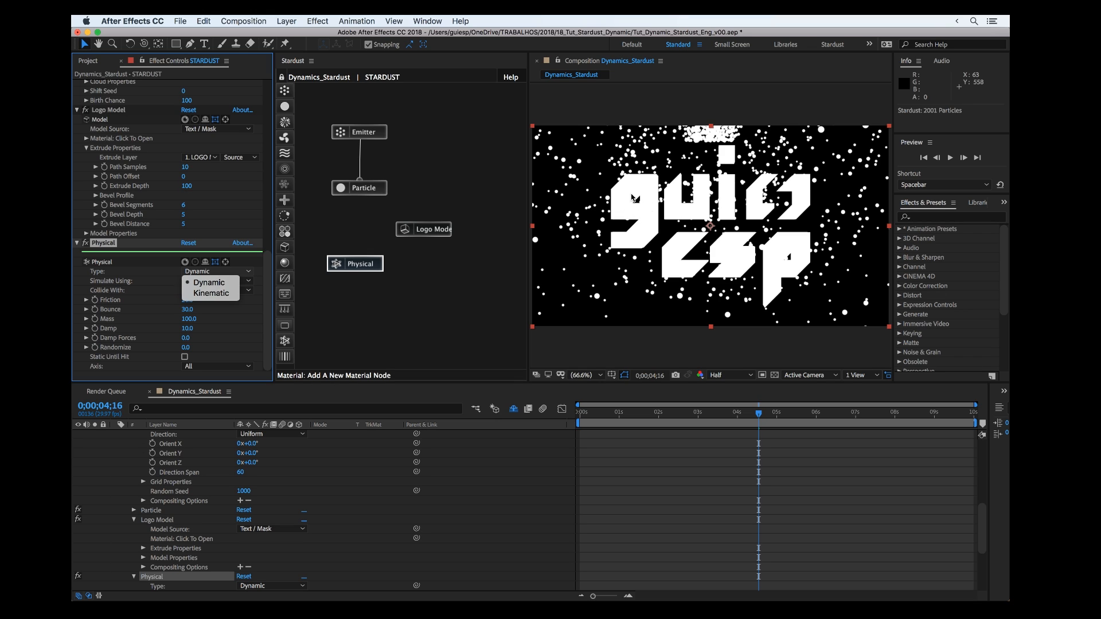
pyautogui.moveTo(641, 227)
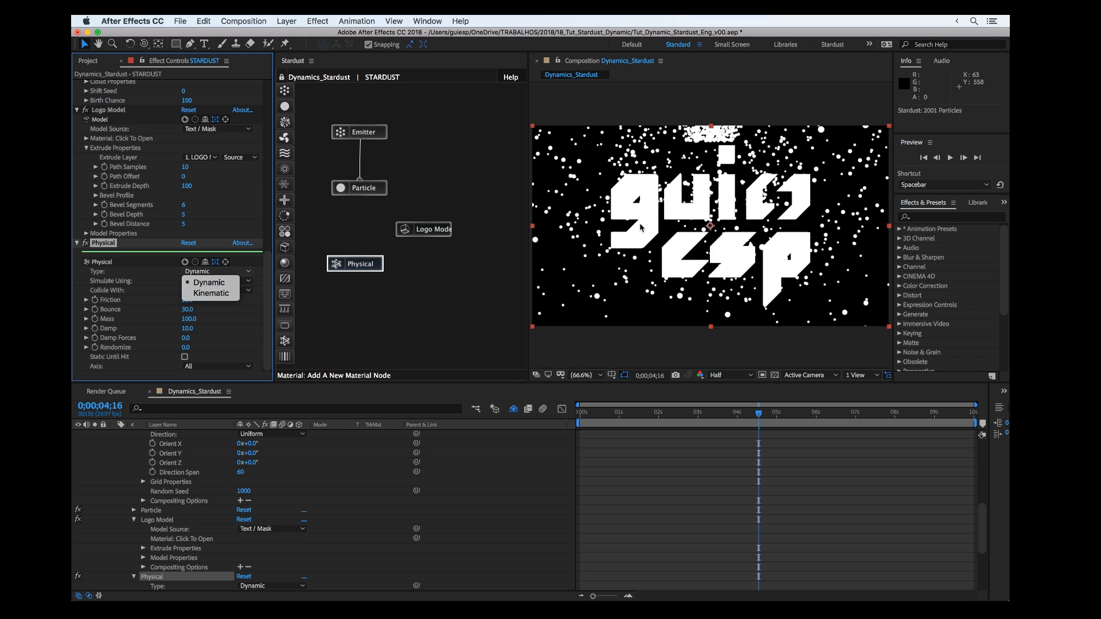
pyautogui.moveTo(636, 260)
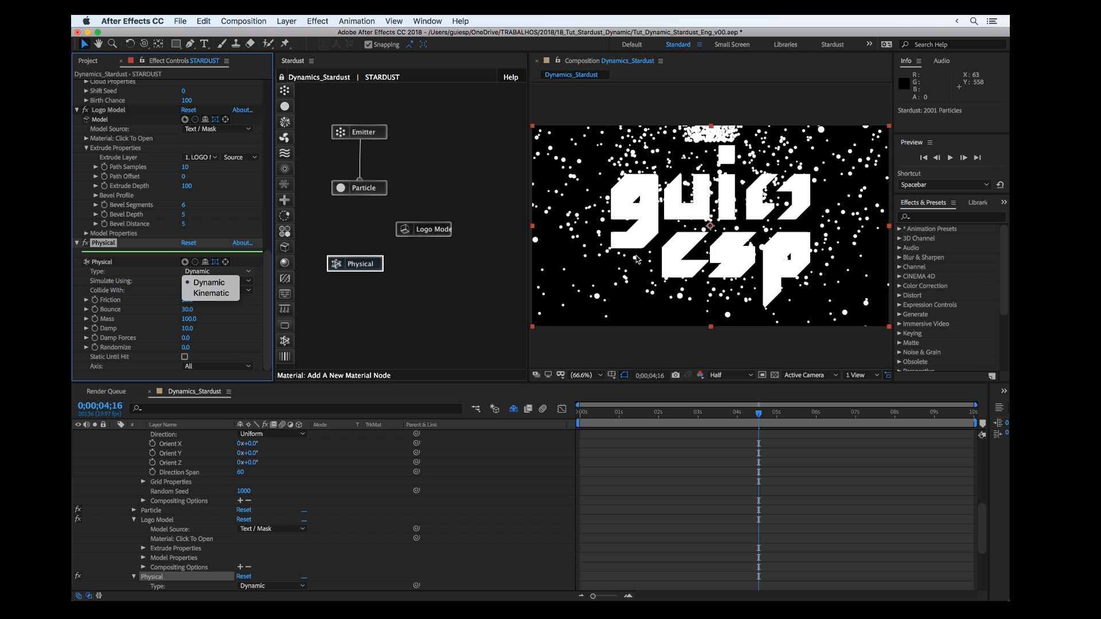
pyautogui.moveTo(209, 282)
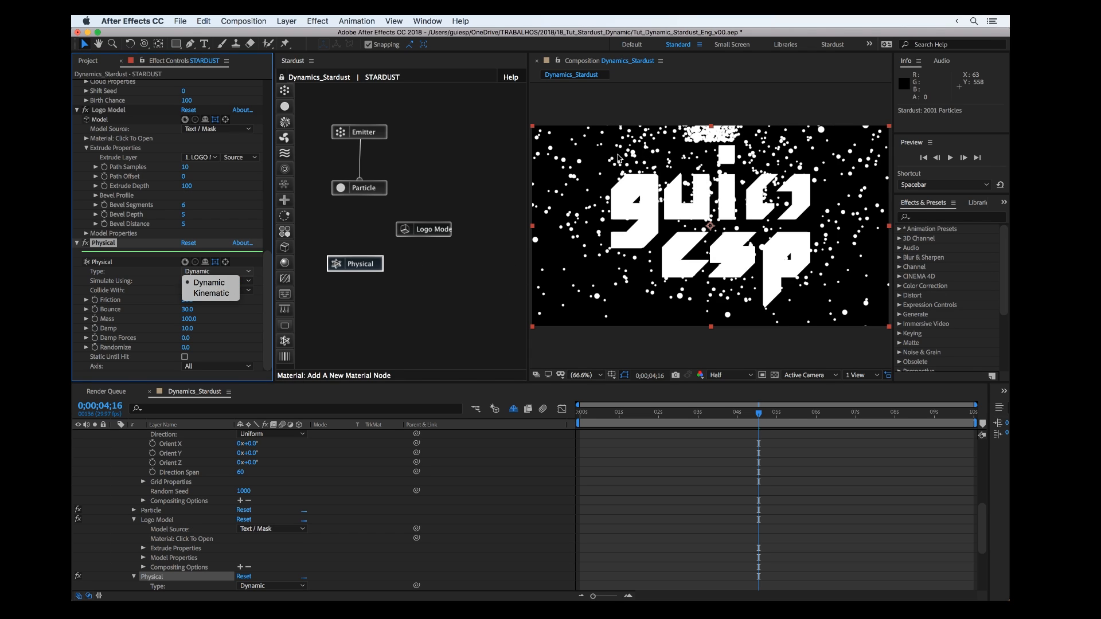
pyautogui.moveTo(615, 177)
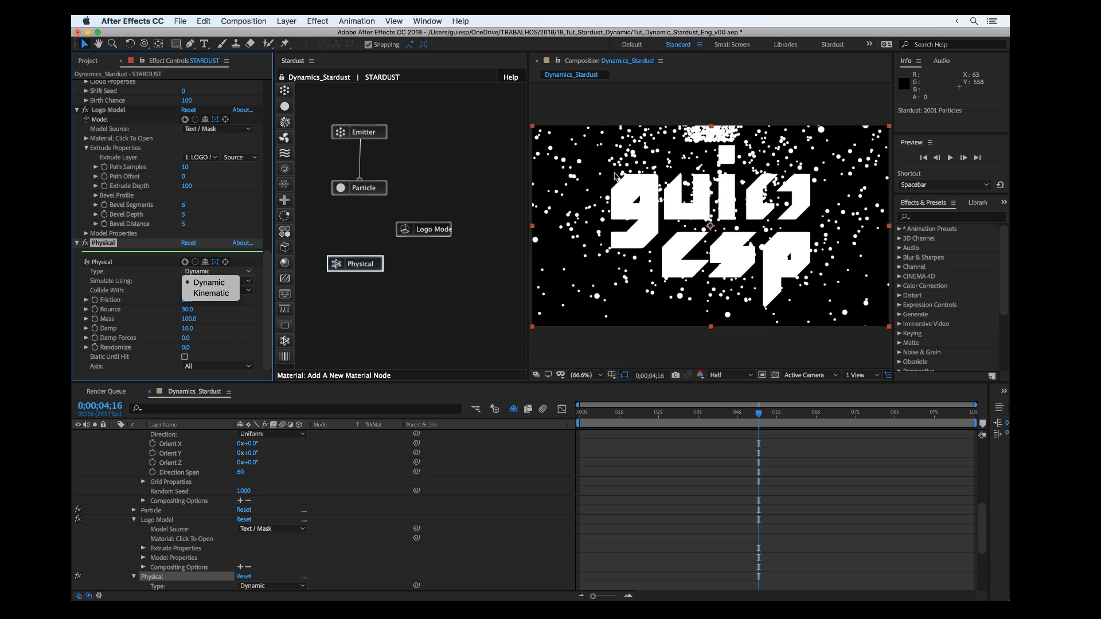
pyautogui.moveTo(454, 286)
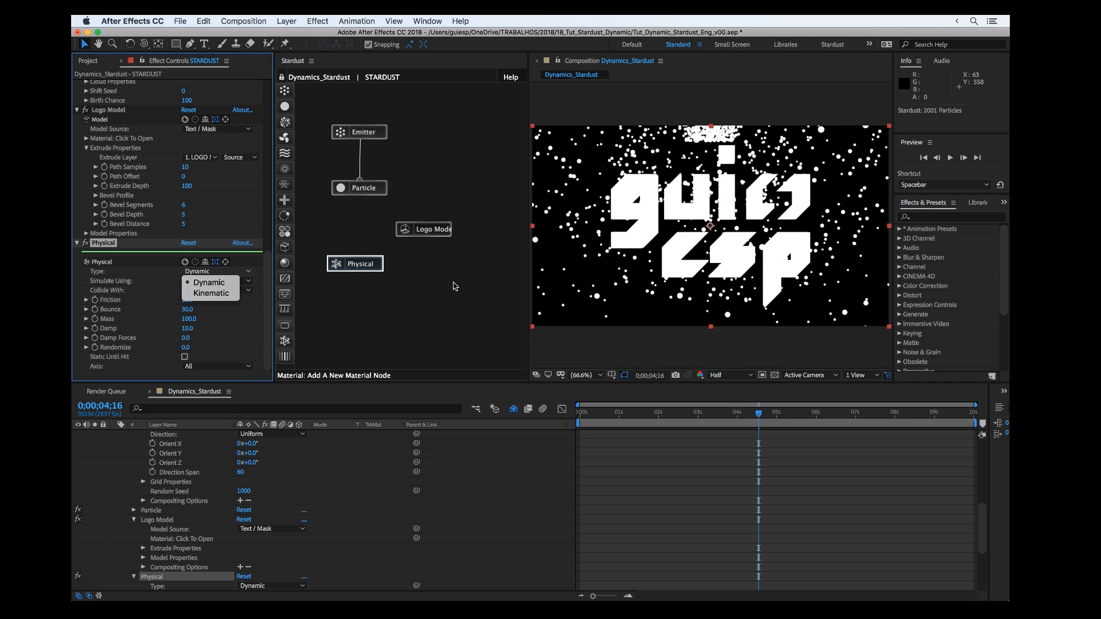
pyautogui.click(207, 283)
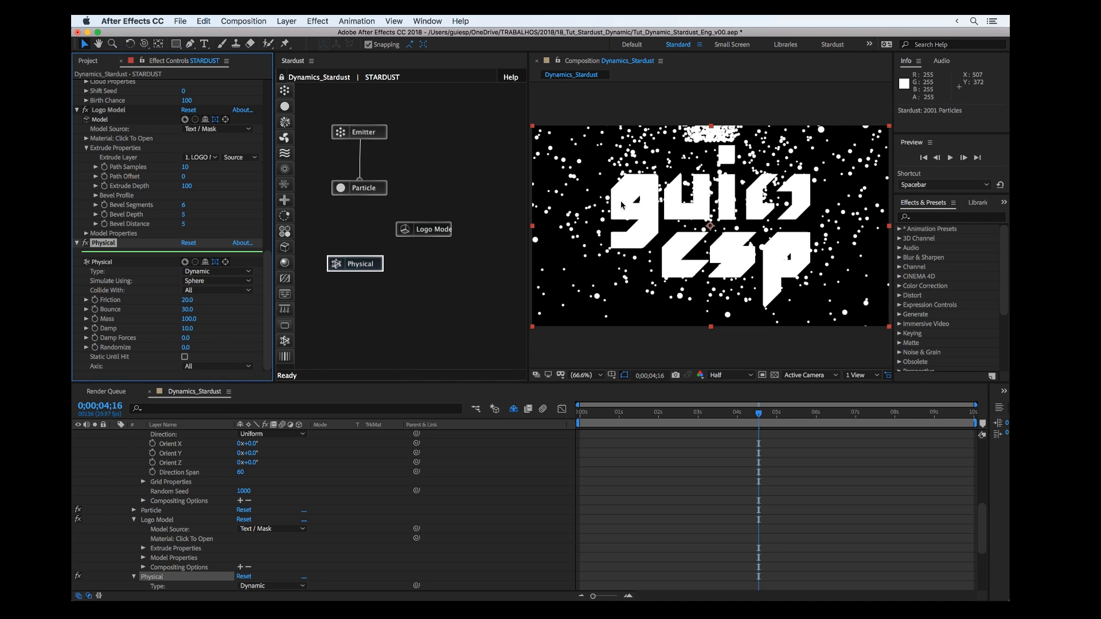
pyautogui.moveTo(353, 317)
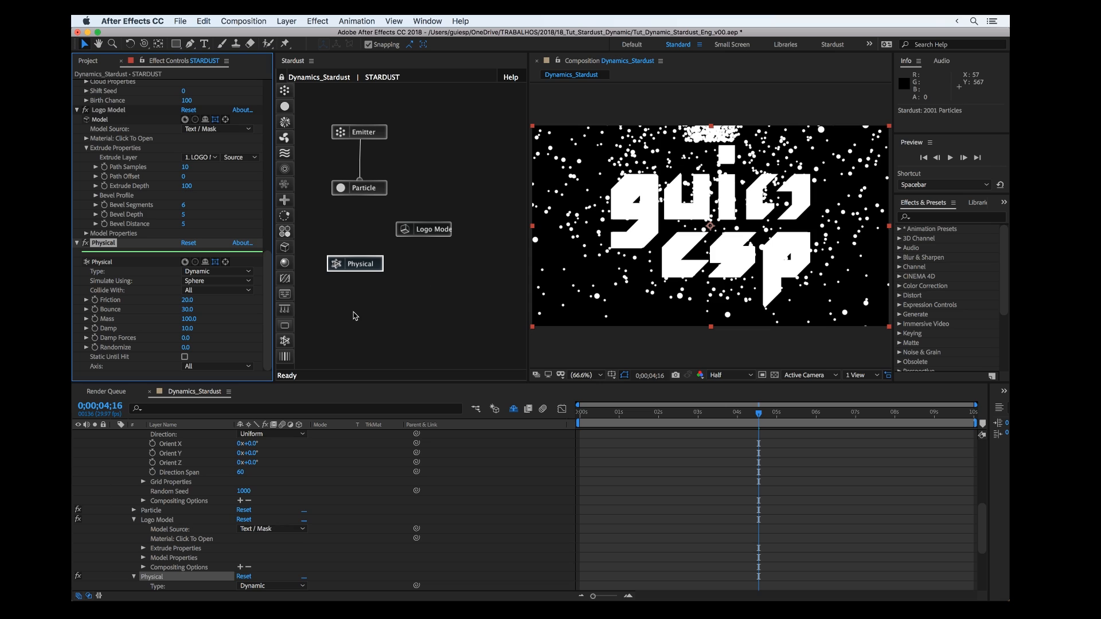
# - Connect the Physical node to the Particle node and review its Collide With options
pyautogui.click(354, 264)
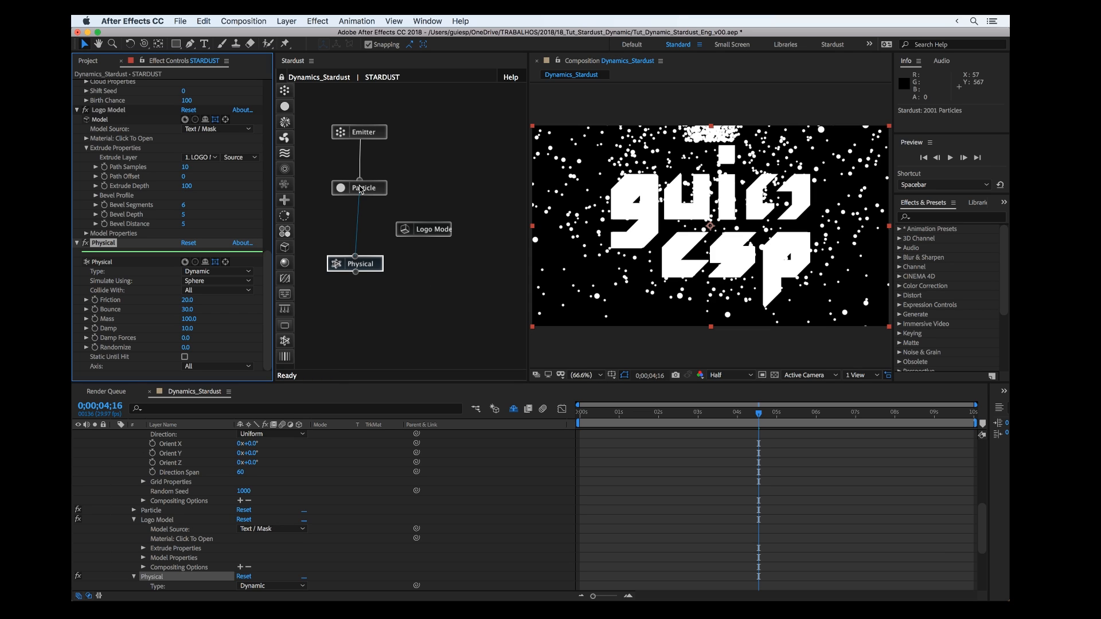
pyautogui.click(359, 263)
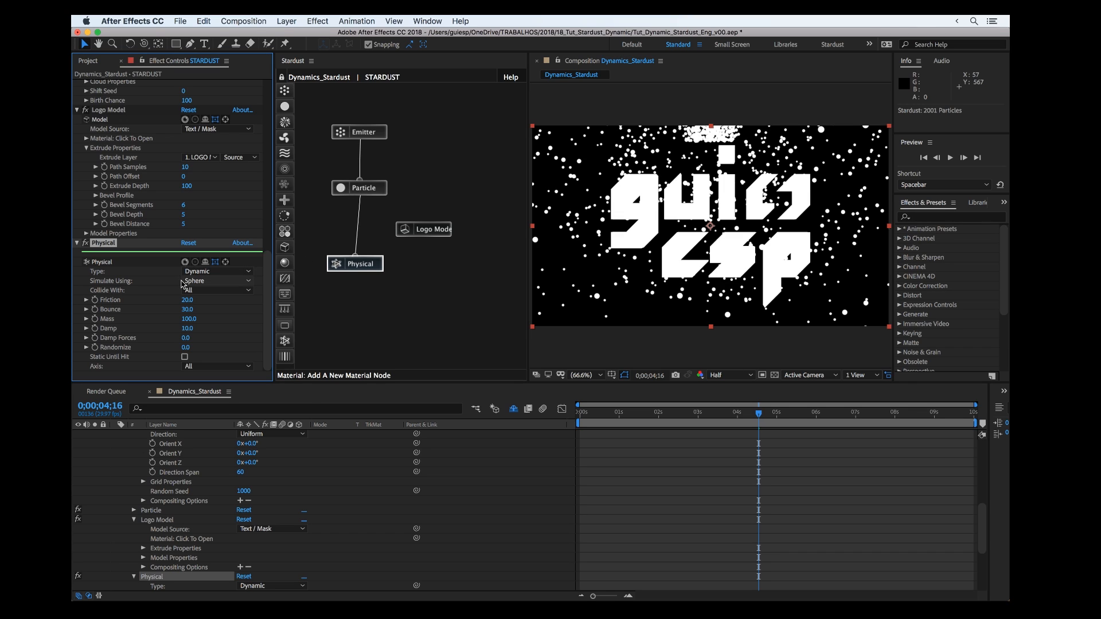
pyautogui.click(218, 281)
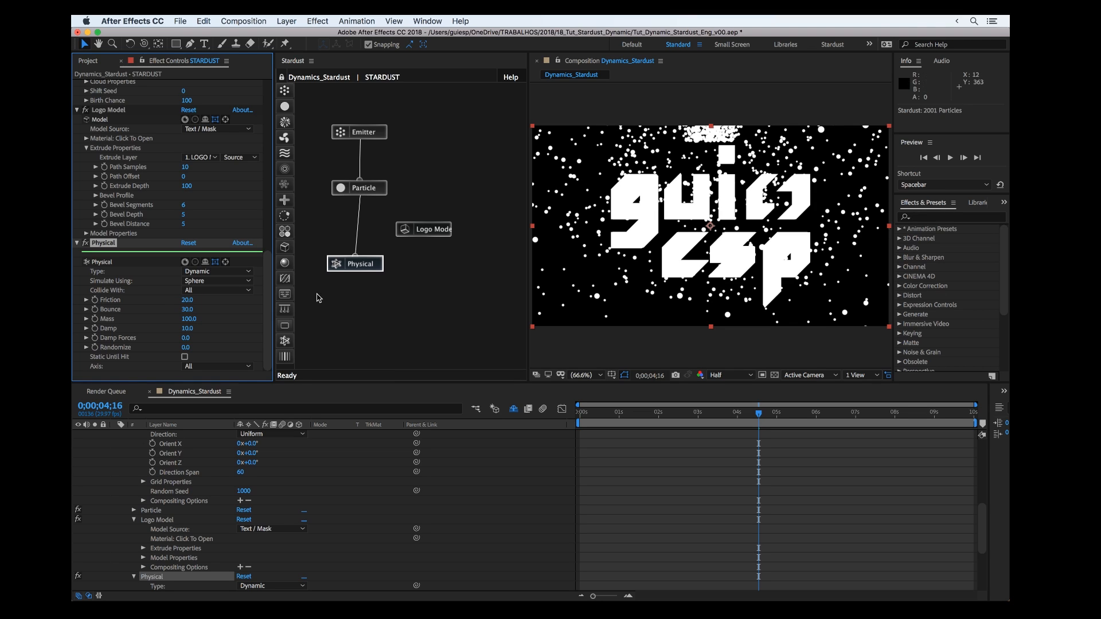
pyautogui.moveTo(164, 296)
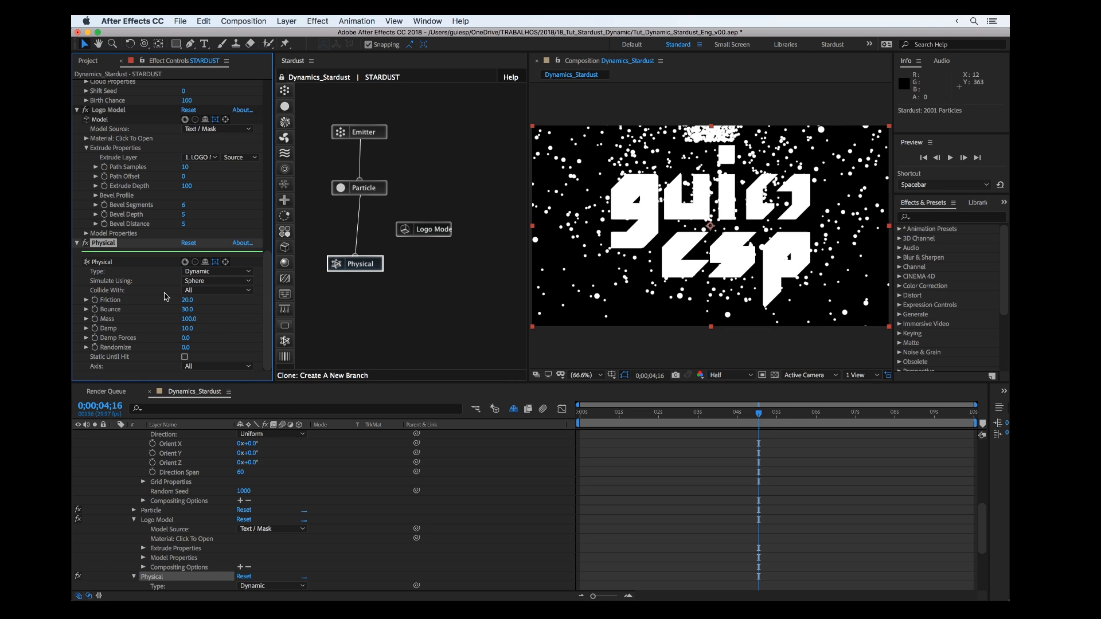
pyautogui.moveTo(141, 291)
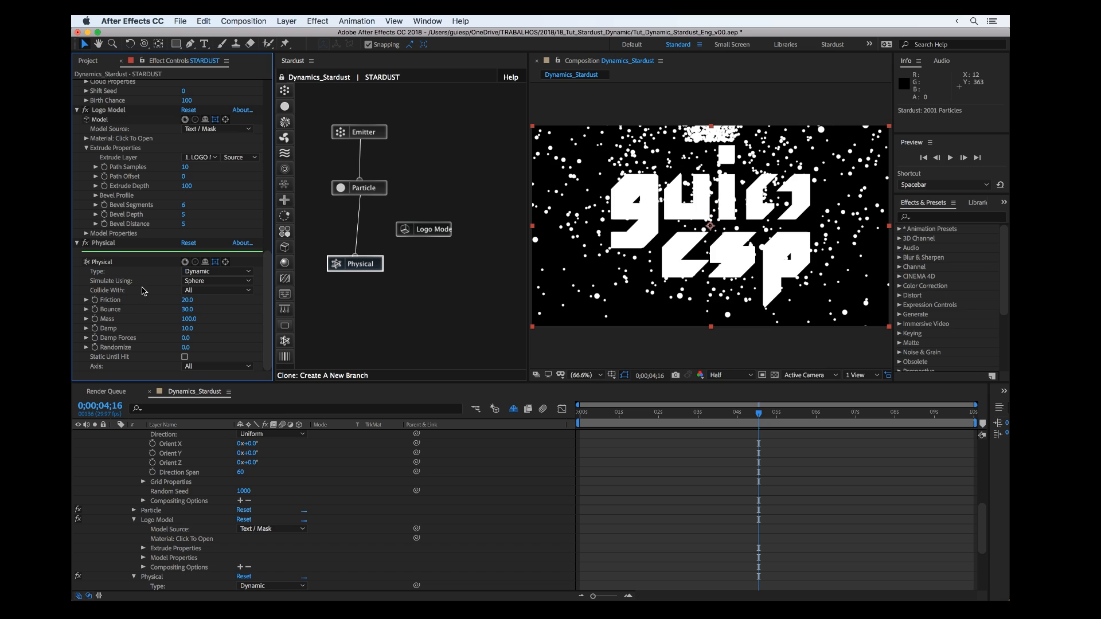
pyautogui.click(218, 290)
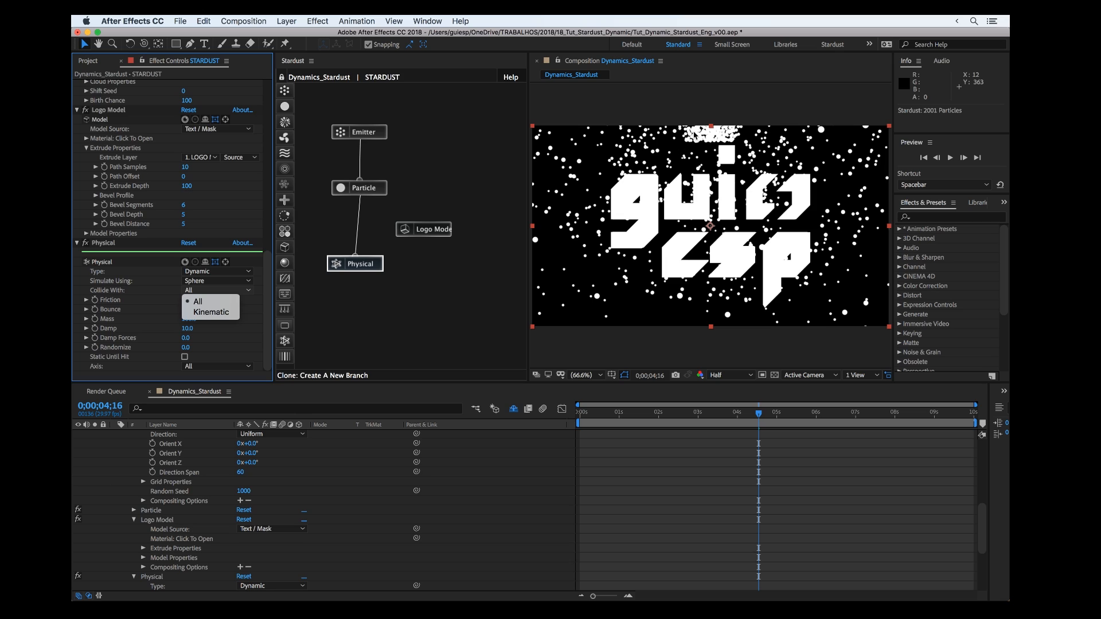
pyautogui.moveTo(258, 304)
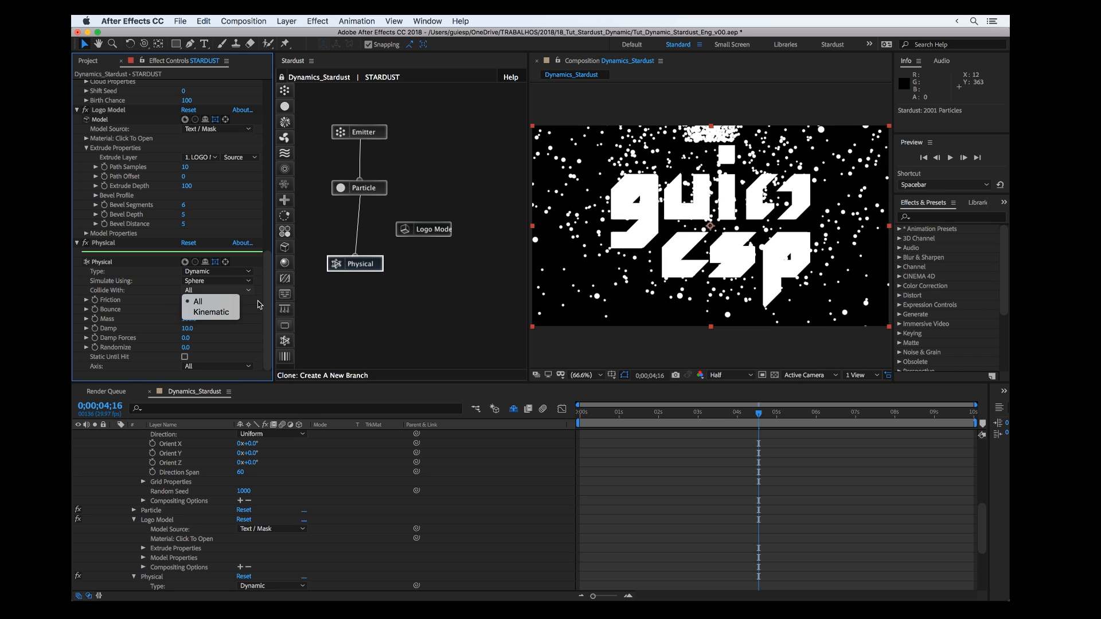
pyautogui.moveTo(211, 312)
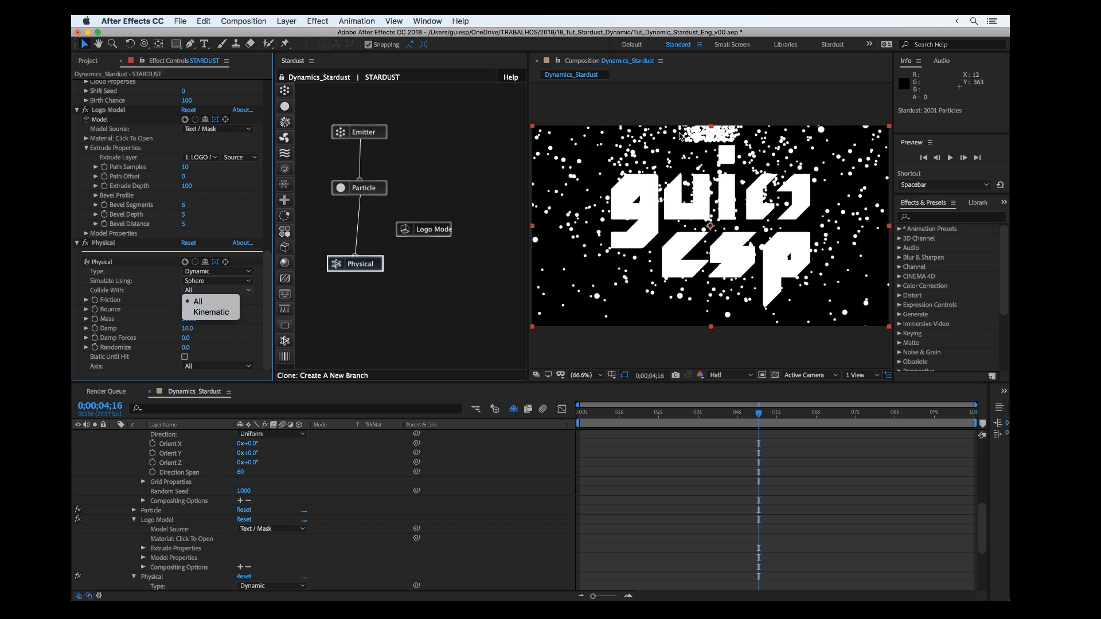
pyautogui.moveTo(249, 346)
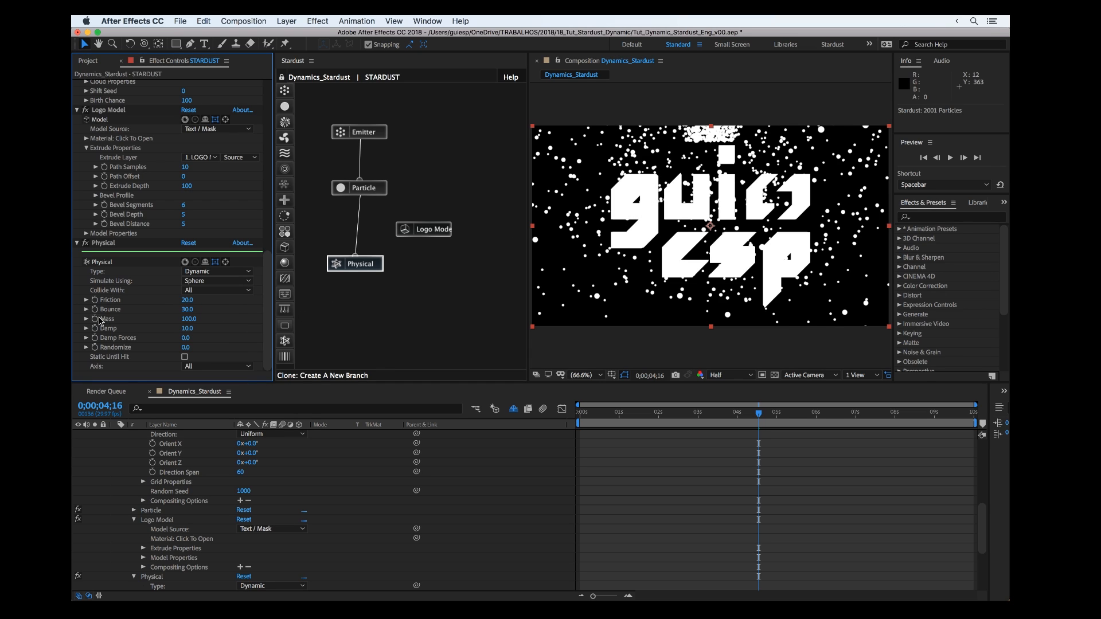
pyautogui.moveTo(116, 309)
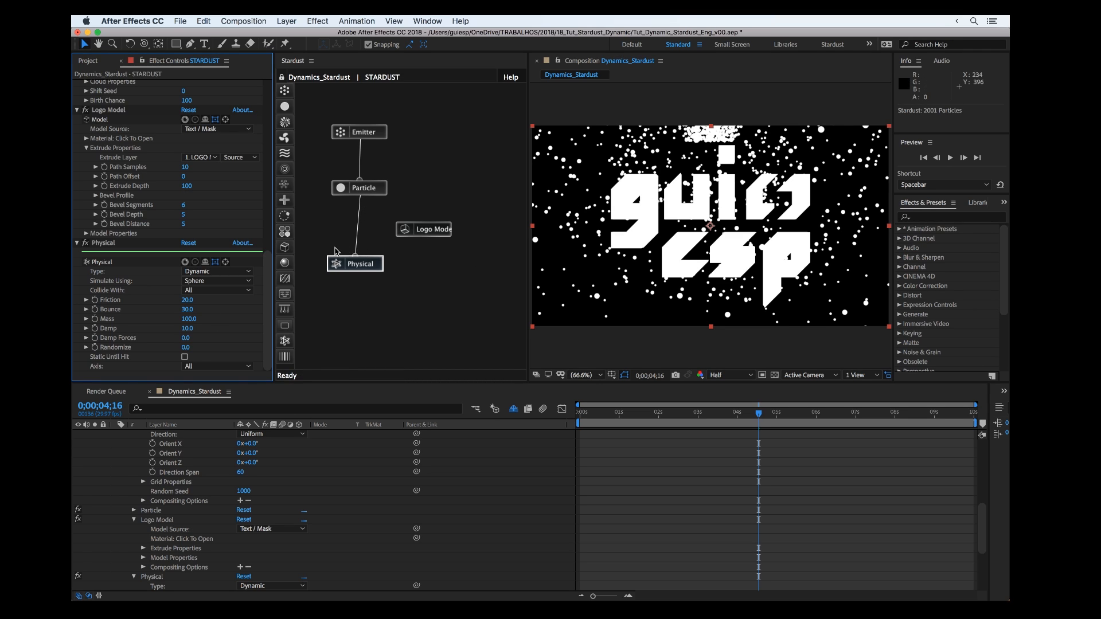
pyautogui.click(186, 299)
pyautogui.write('0')
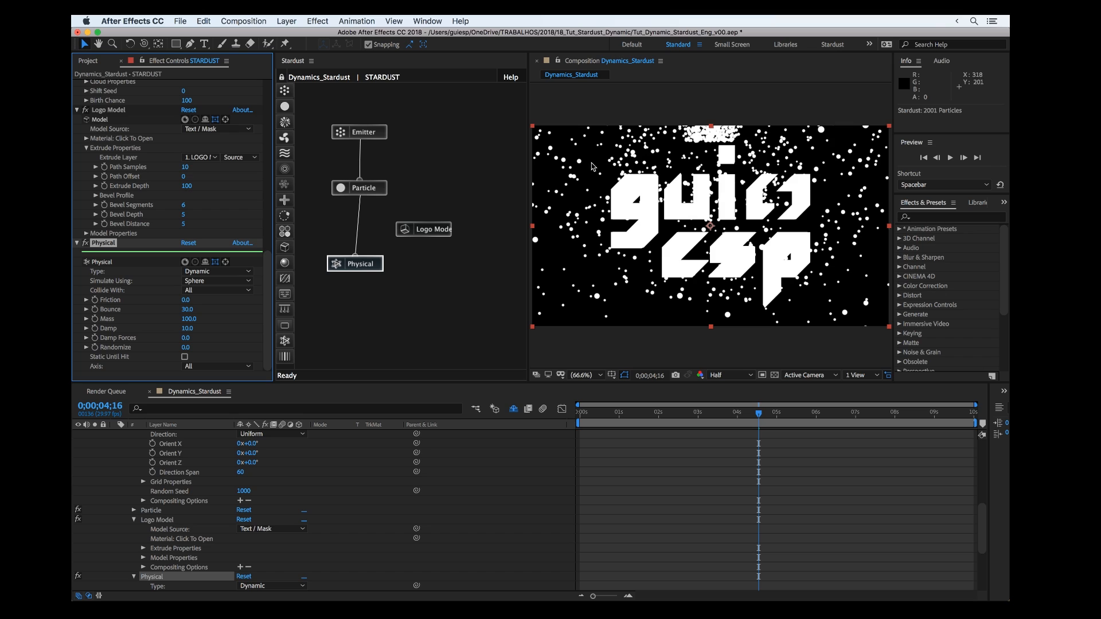
pyautogui.moveTo(478, 266)
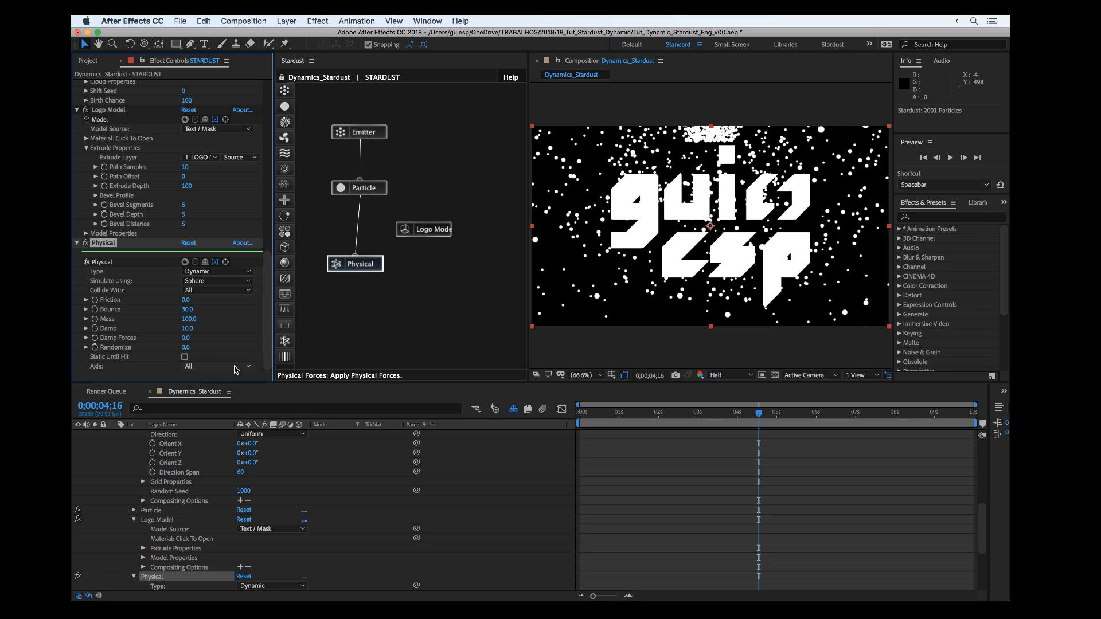
# - Set the particle physics friction to 0 and restrict its axis to XY
pyautogui.click(216, 365)
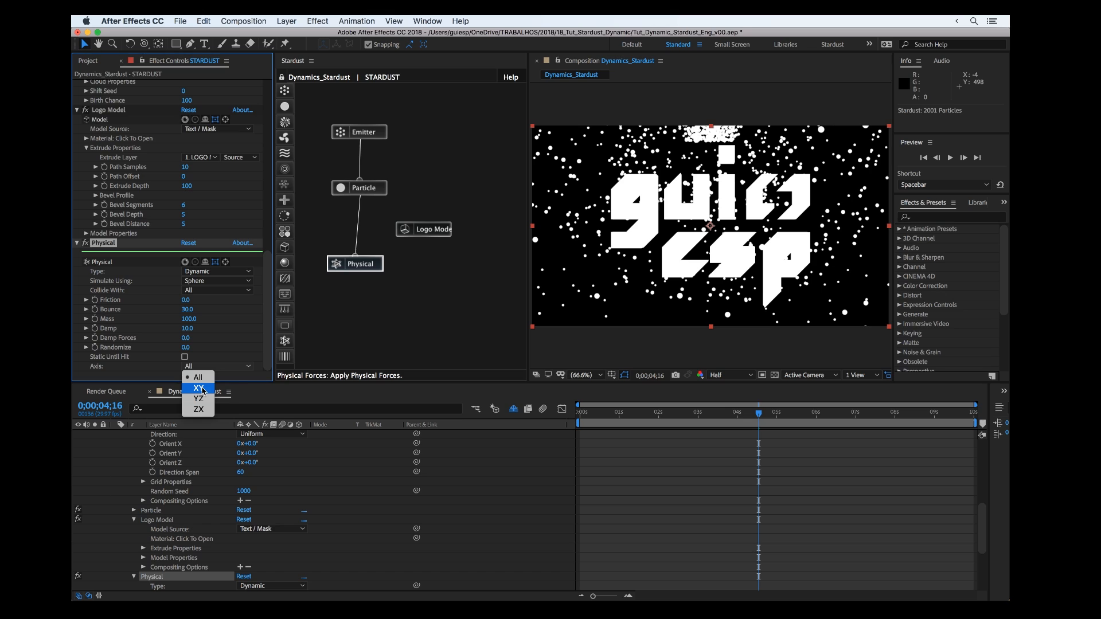
pyautogui.click(198, 389)
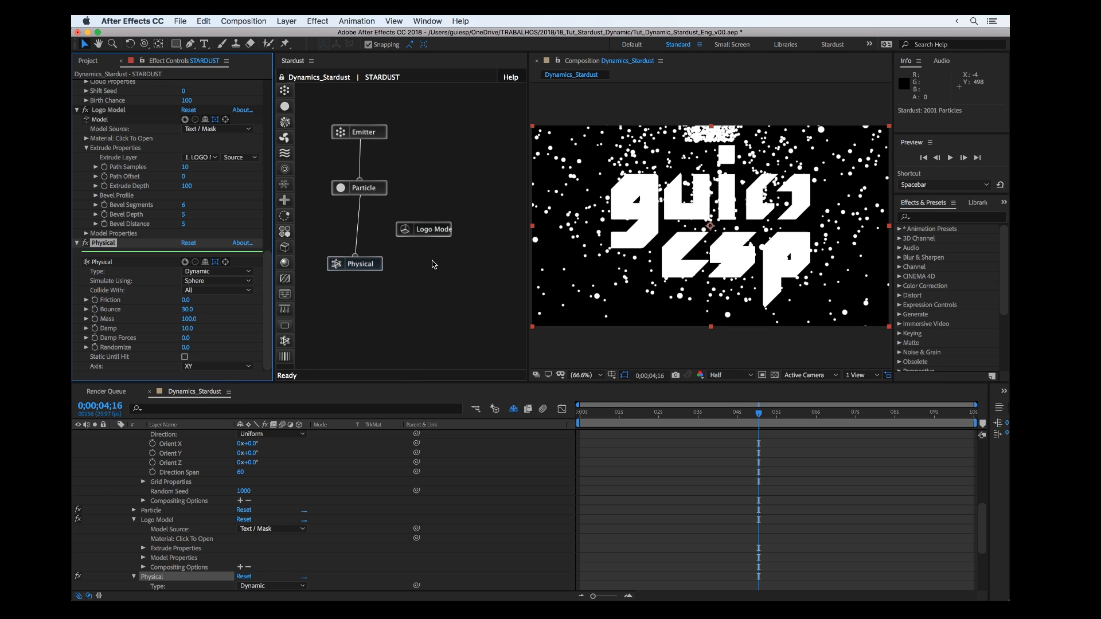
pyautogui.click(434, 229)
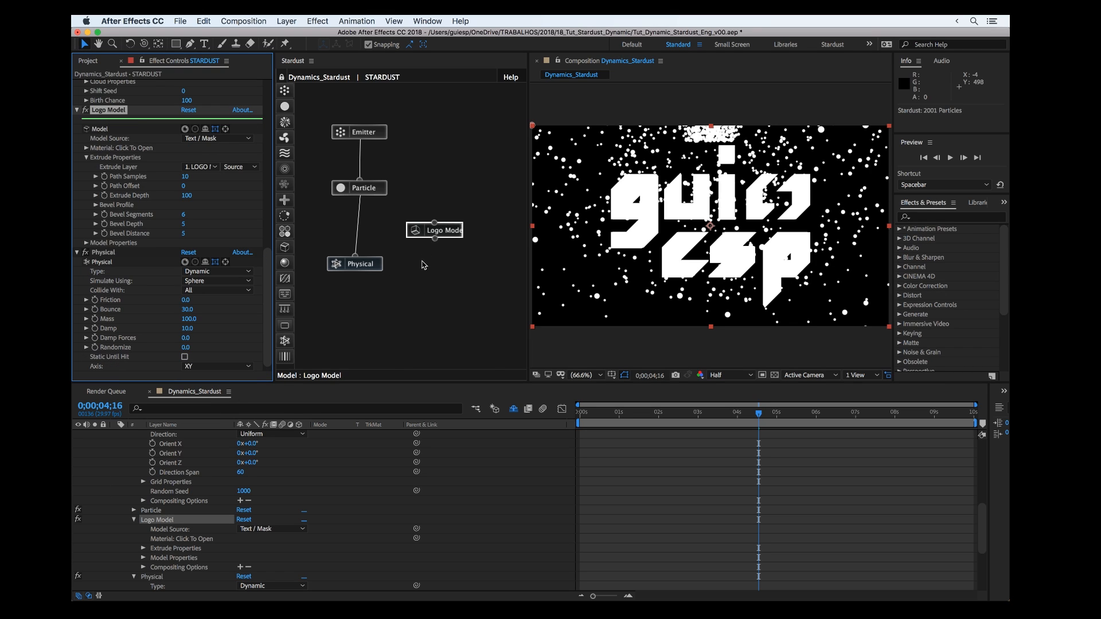
# - Hang a Kinematic Physical node off the Logo Model, simulating using the model shape
pyautogui.click(426, 284)
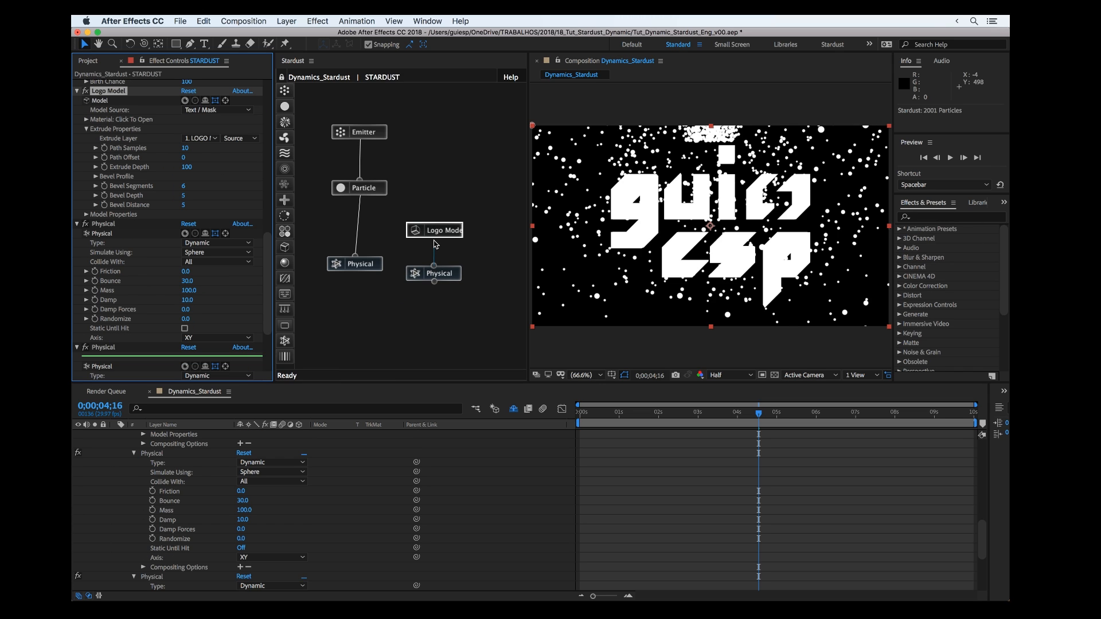
pyautogui.click(434, 273)
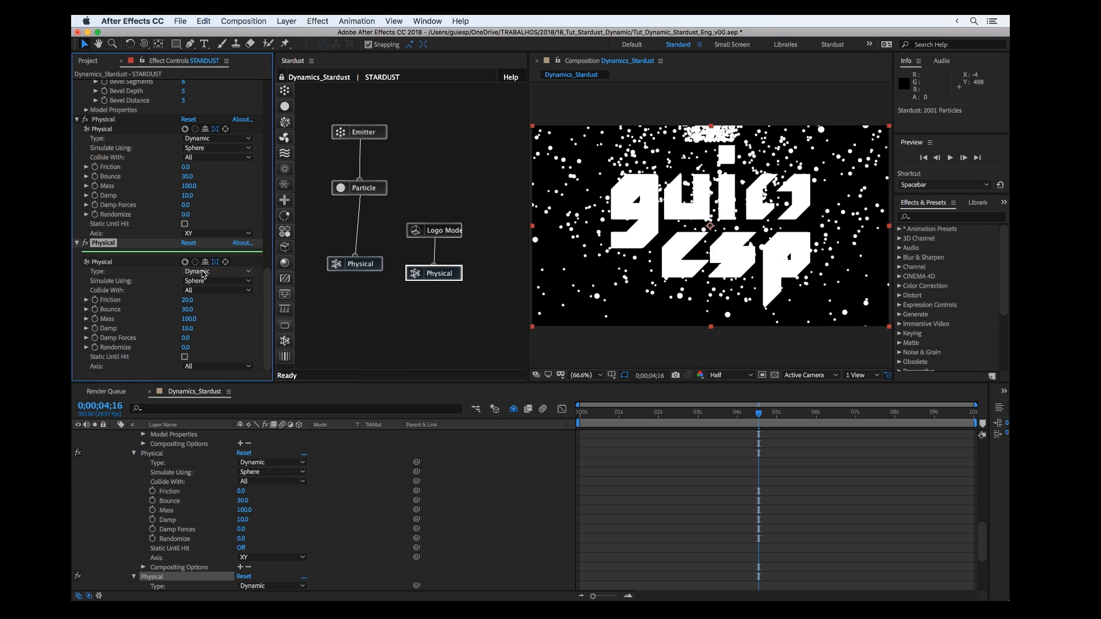
pyautogui.click(216, 271)
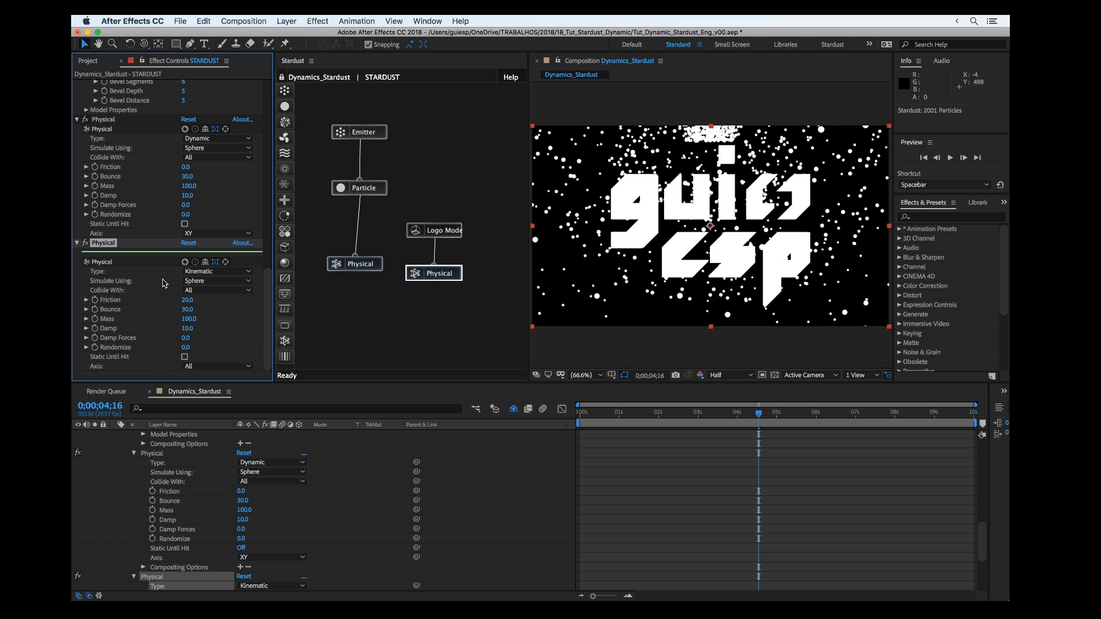
pyautogui.click(216, 281)
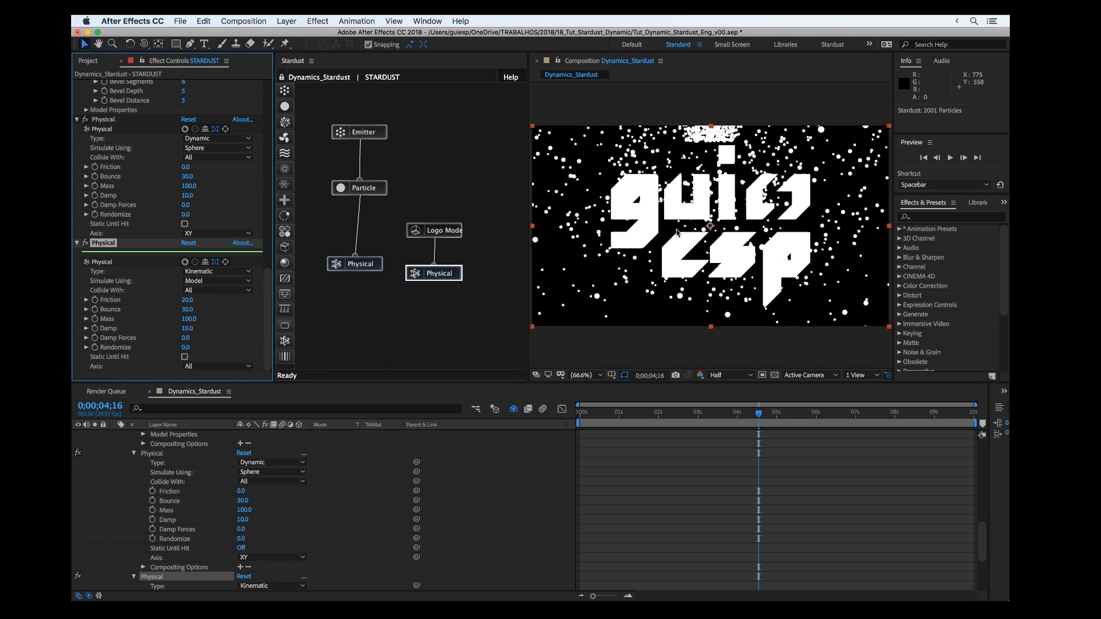
pyautogui.moveTo(644, 196)
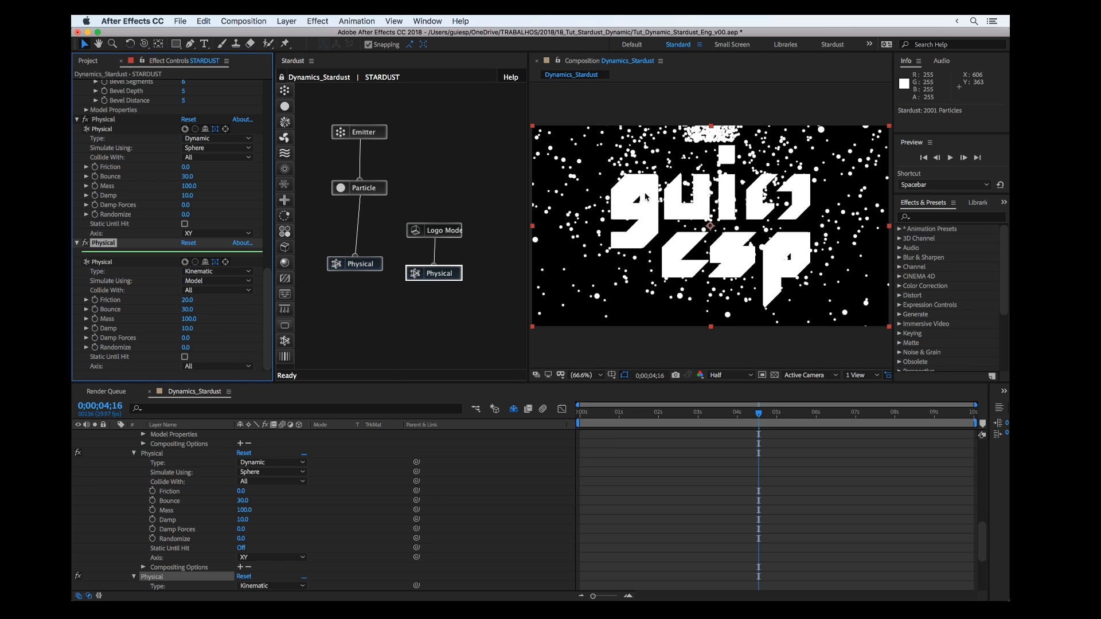
pyautogui.moveTo(702, 172)
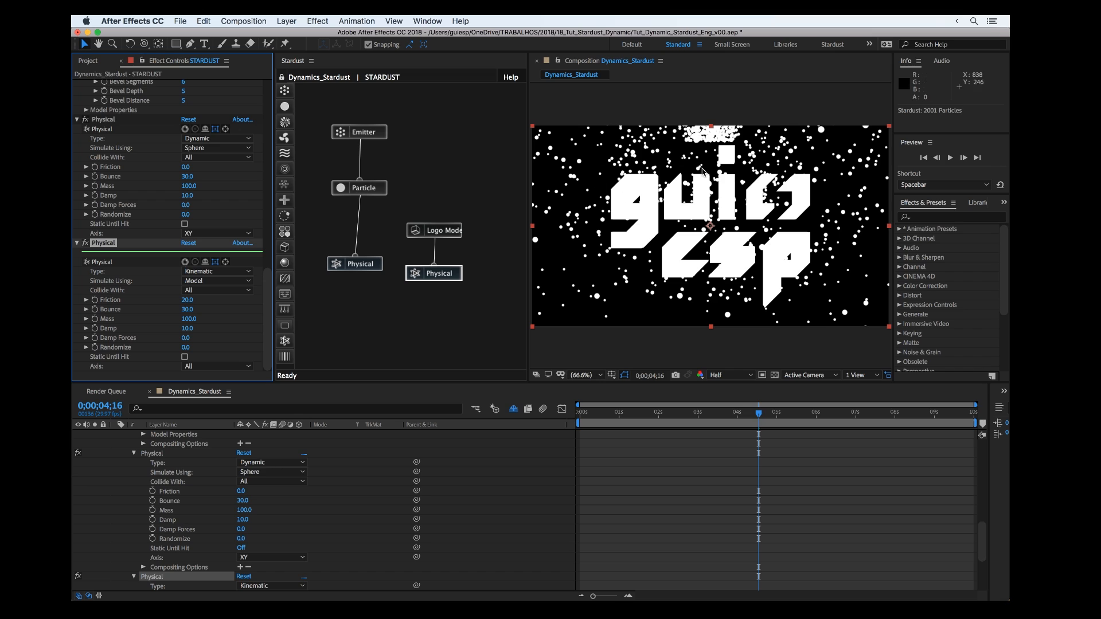
pyautogui.moveTo(655, 299)
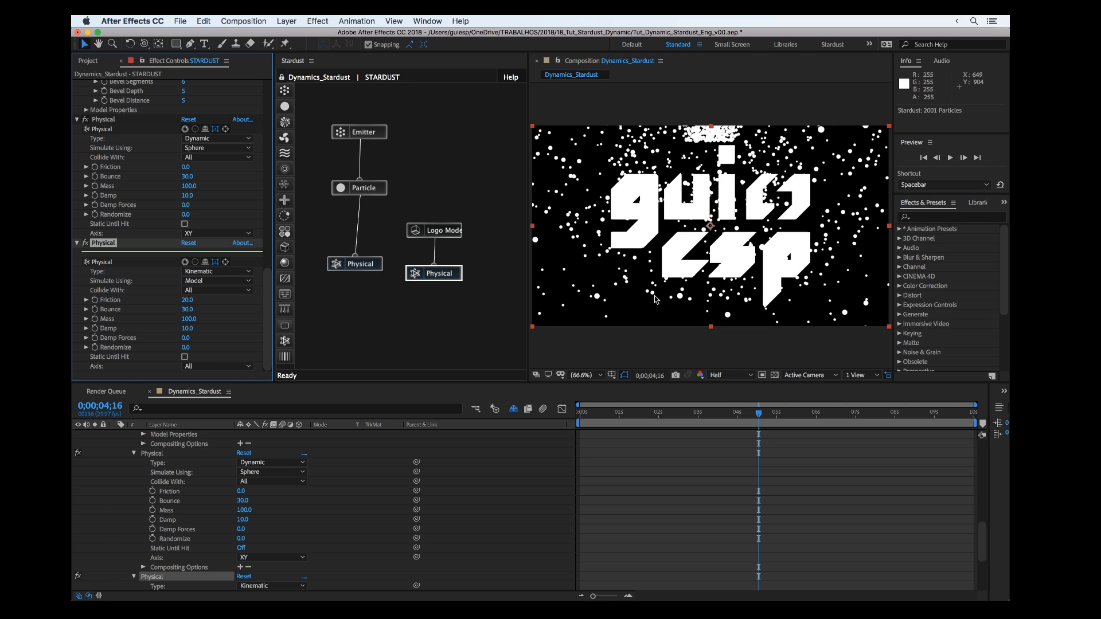
pyautogui.moveTo(662, 202)
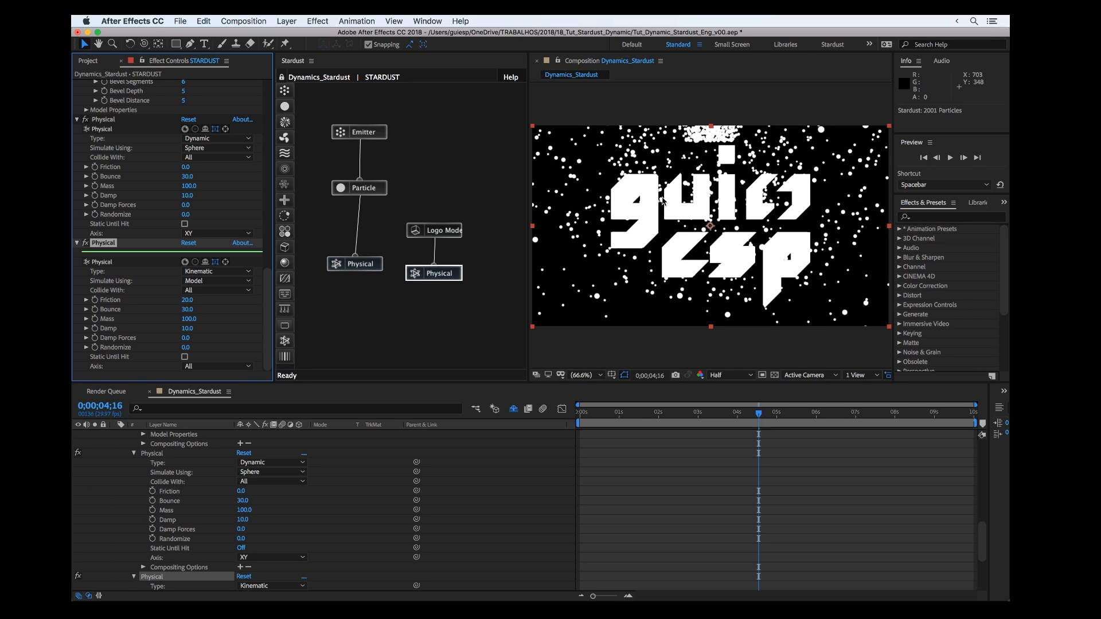
pyautogui.moveTo(660, 196)
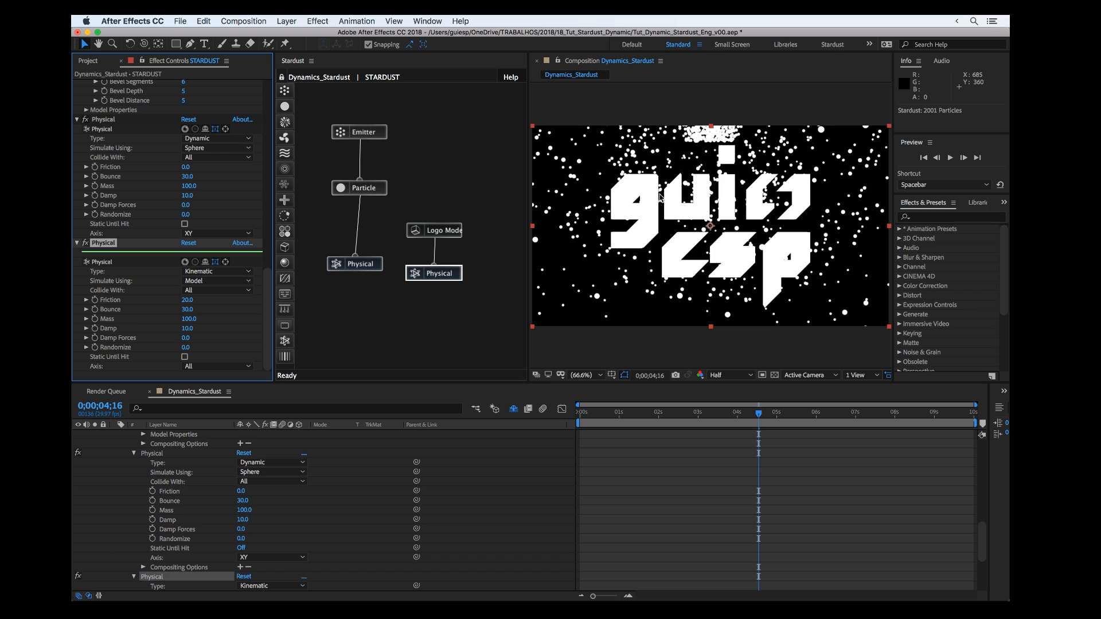
pyautogui.moveTo(665, 155)
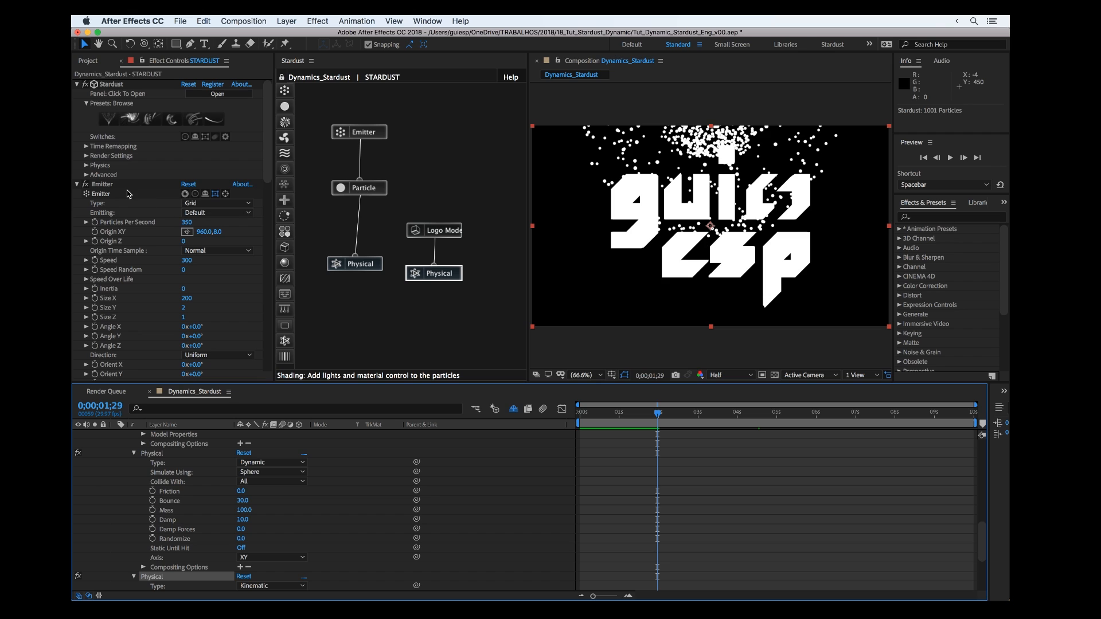
pyautogui.moveTo(89, 170)
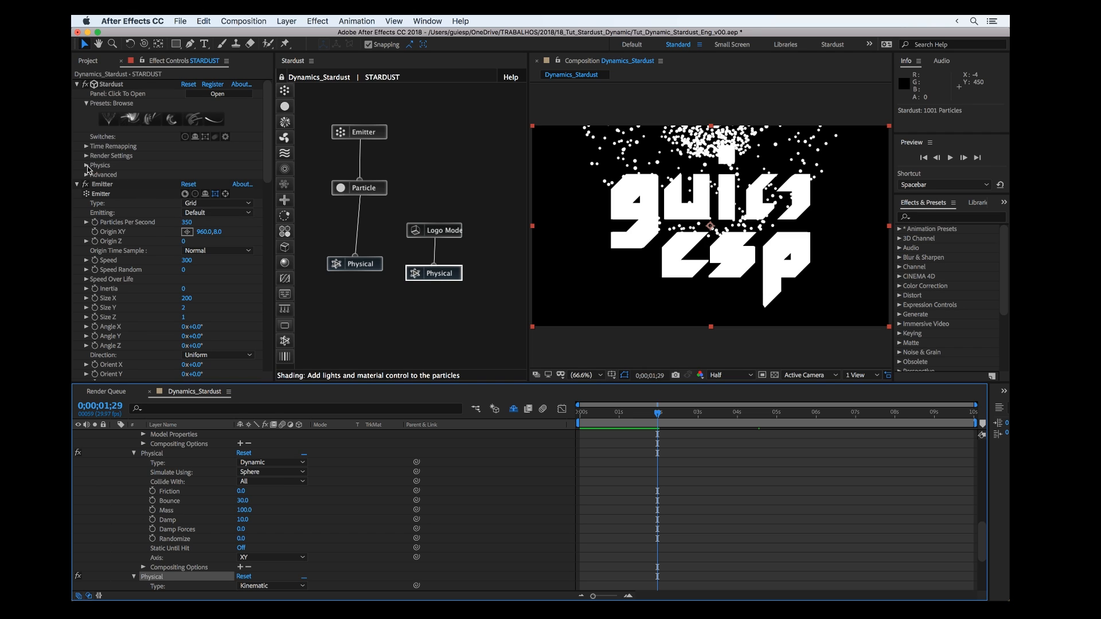
# - Expand Stardust's Physics settings and turn Simulation from Off to On
pyautogui.click(87, 165)
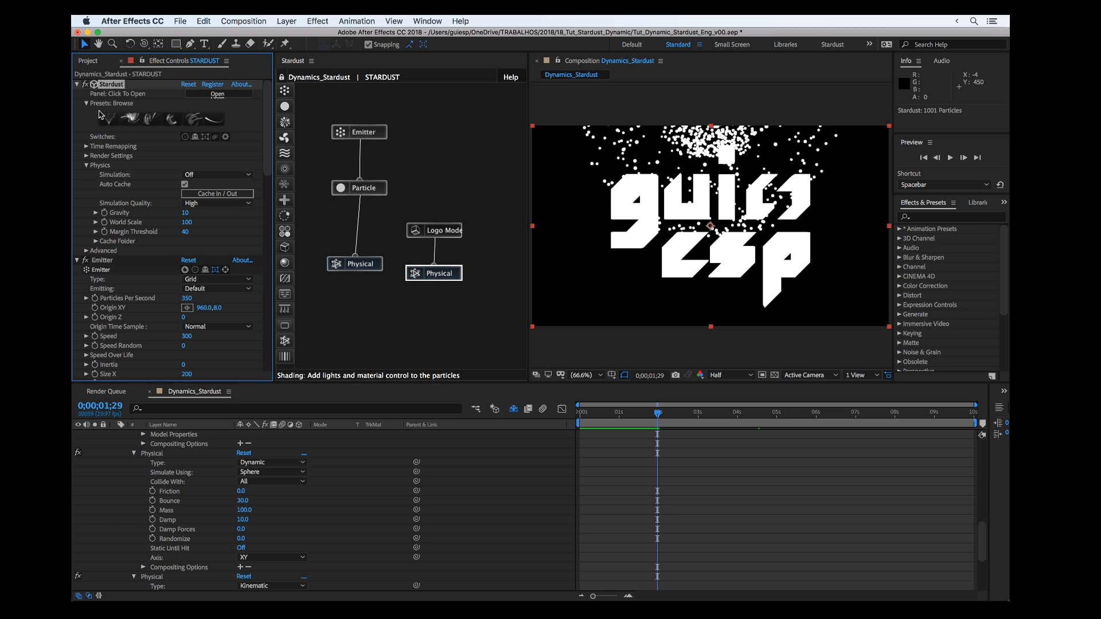
pyautogui.moveTo(185, 181)
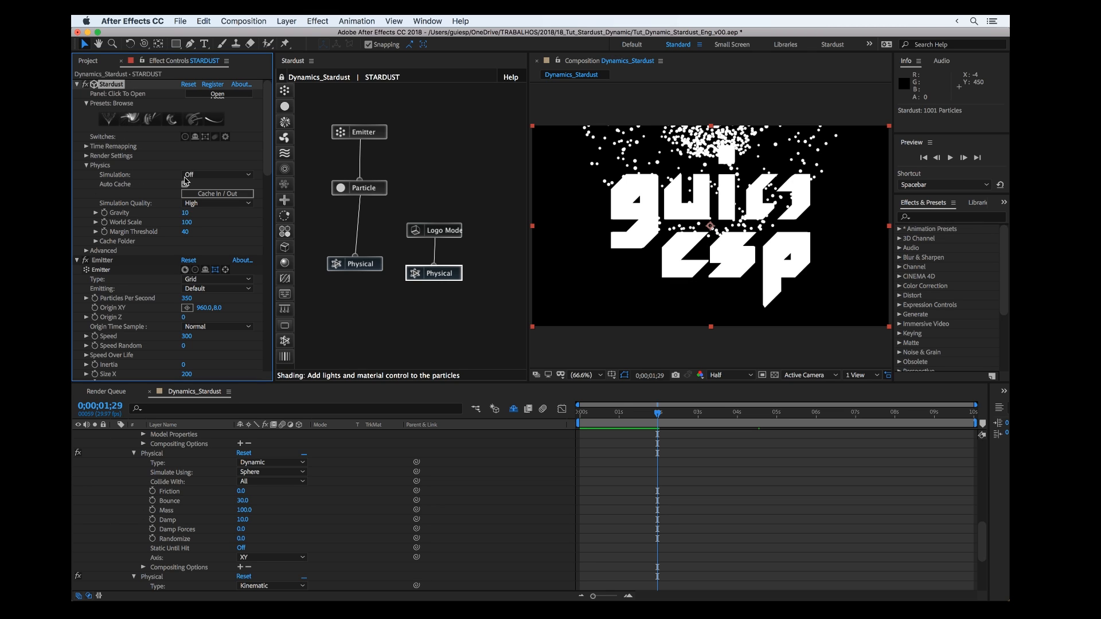
pyautogui.click(185, 184)
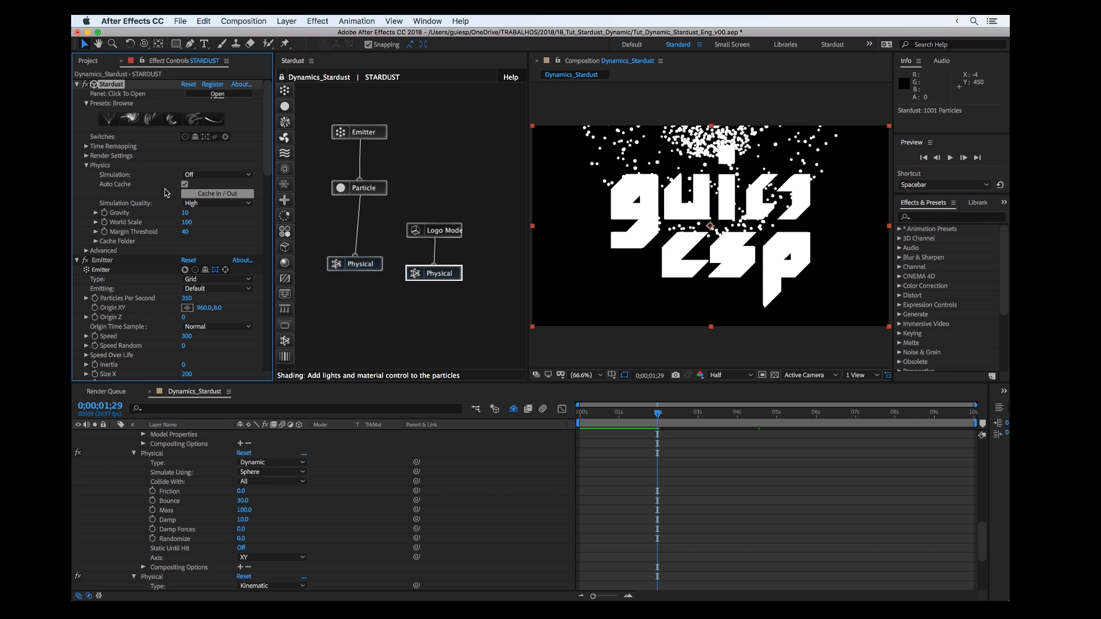
pyautogui.moveTo(192, 197)
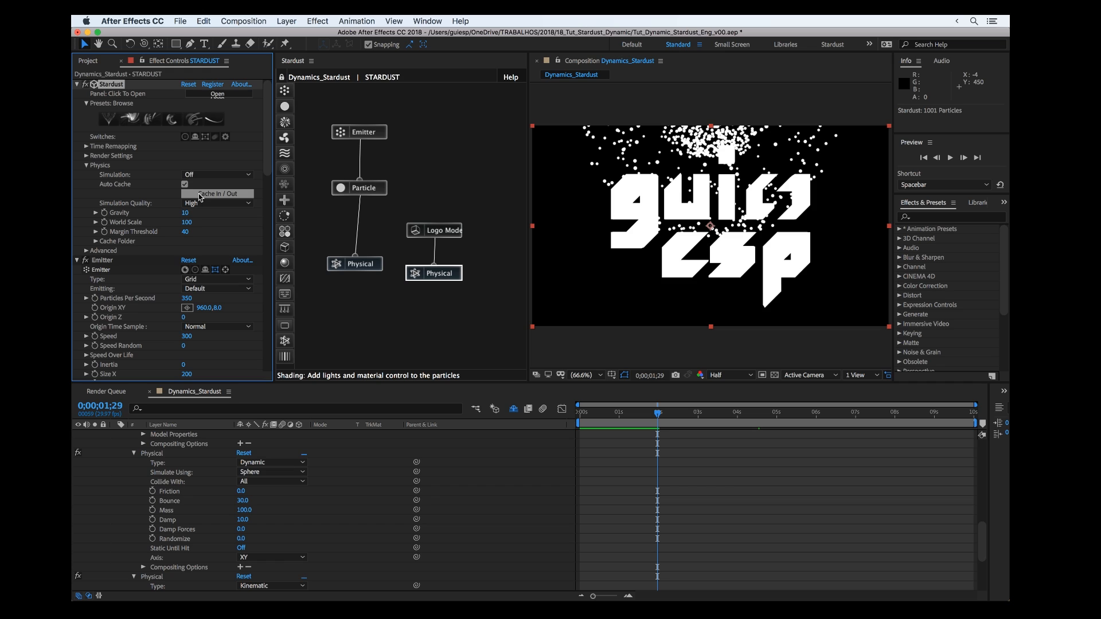
pyautogui.moveTo(195, 196)
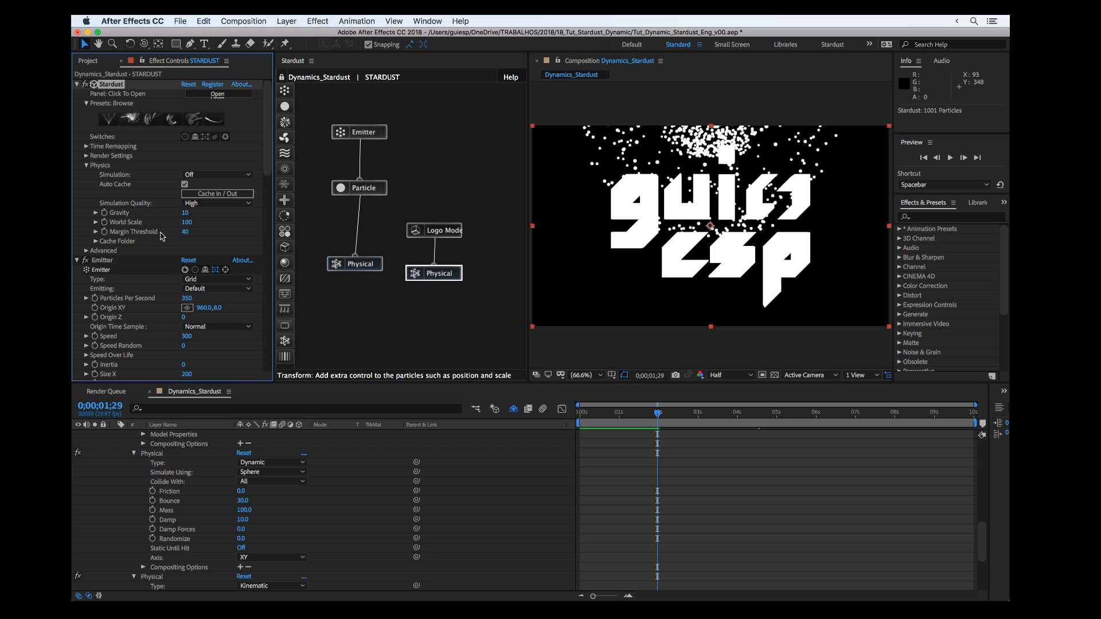
pyautogui.moveTo(130, 238)
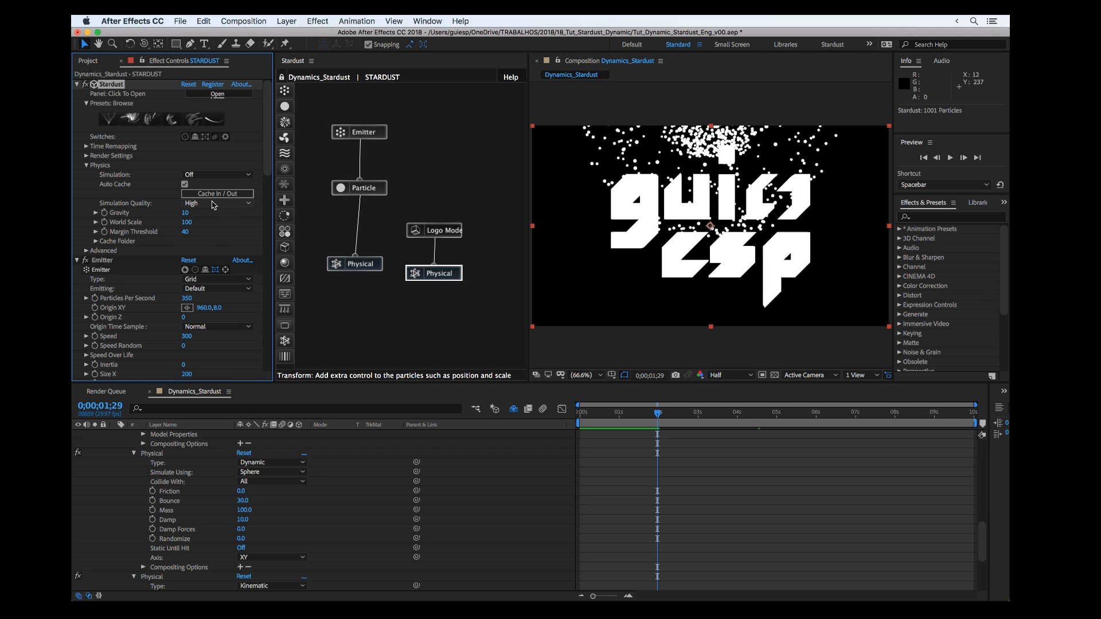
pyautogui.click(218, 203)
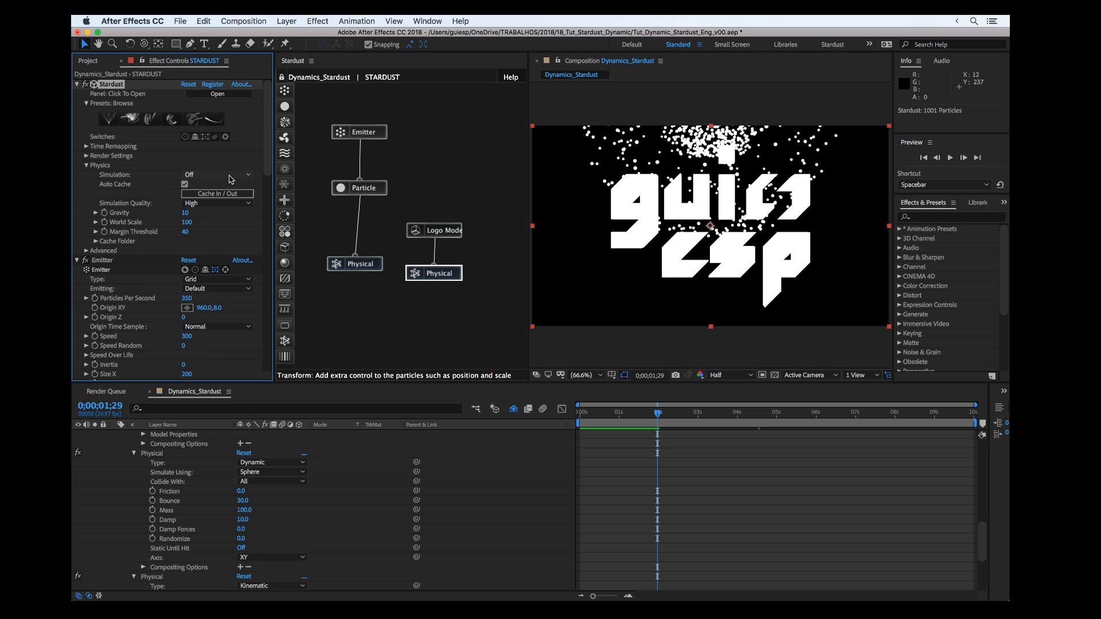
pyautogui.click(217, 174)
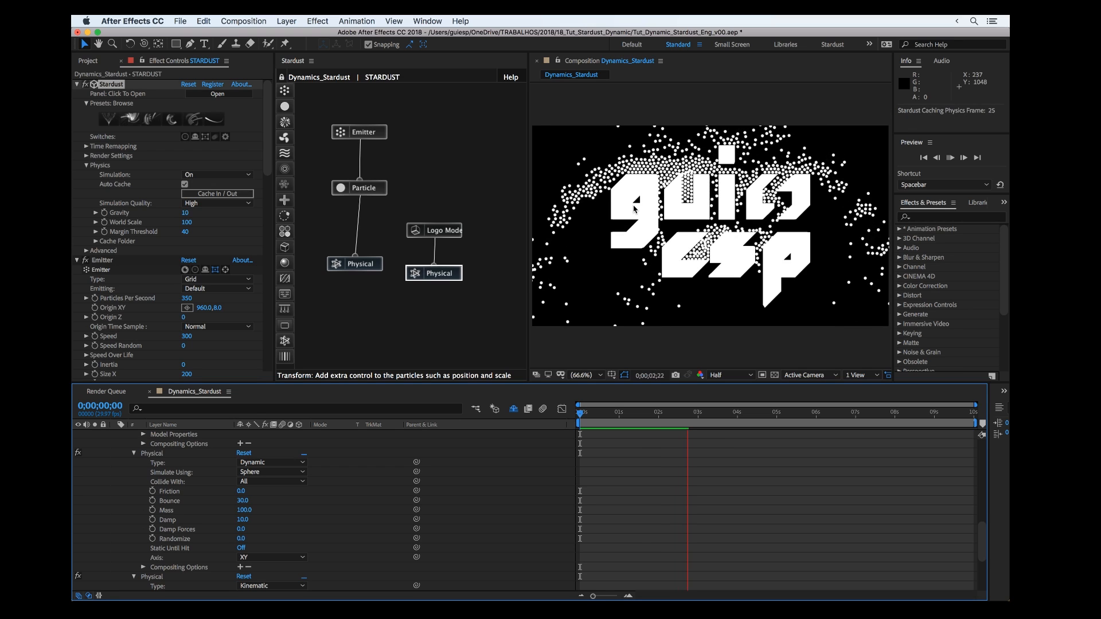
# - Scrub the playhead to watch particles collide with and pile on the logo
pyautogui.click(693, 412)
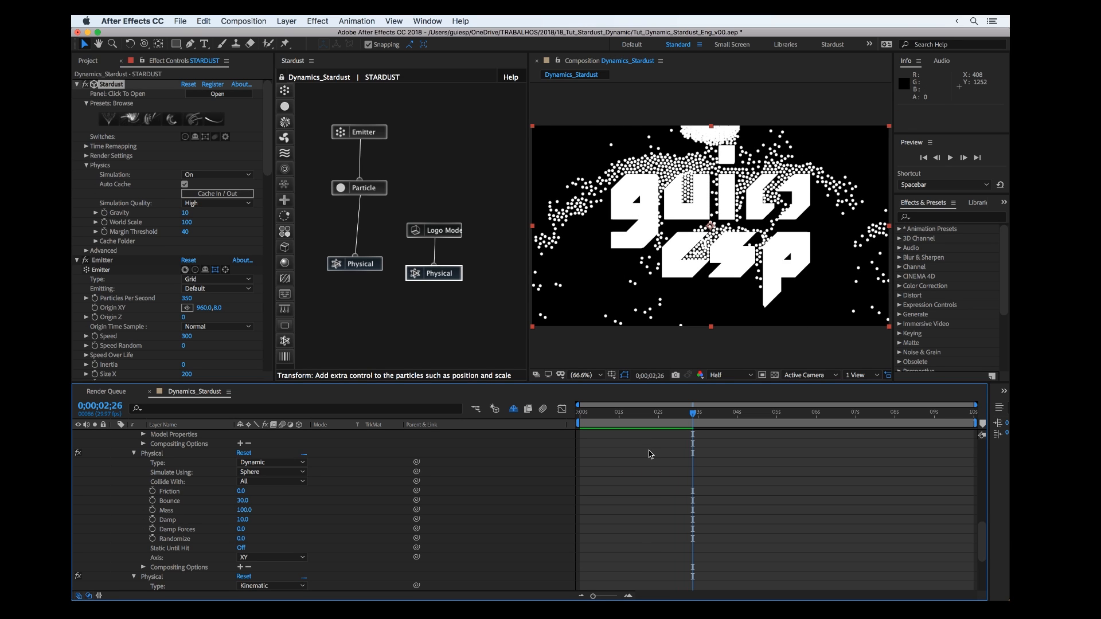
pyautogui.moveTo(692, 412); pyautogui.dragTo(662, 411)
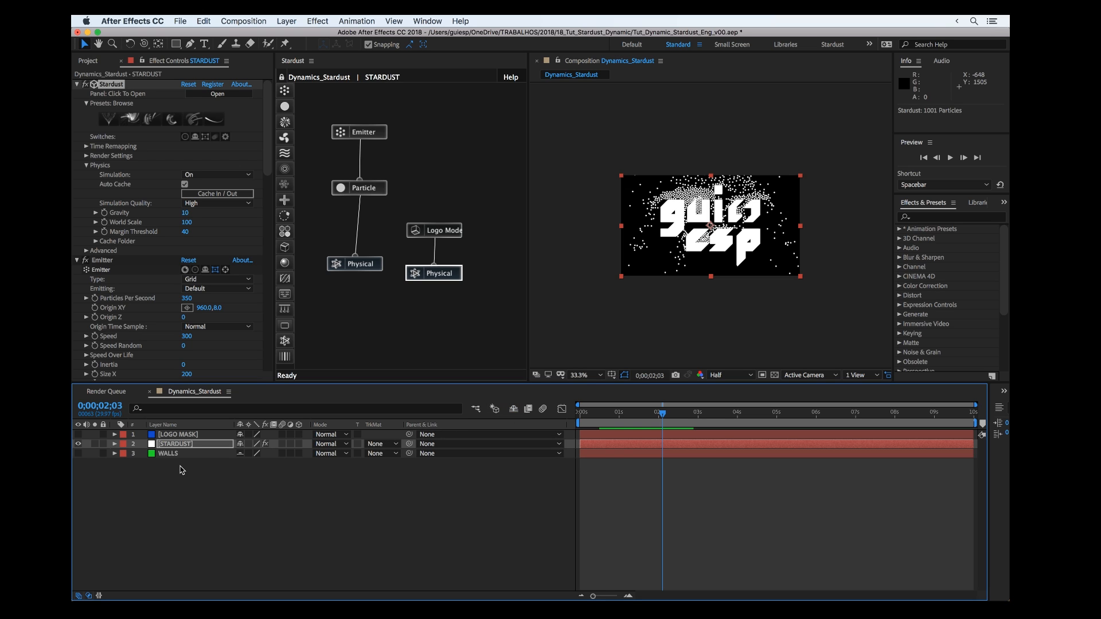
# - Add a Wall model node linked to Physical, sourced from Text/Mask extruding the WALLS layer
pyautogui.click(167, 453)
pyautogui.write('Wall')
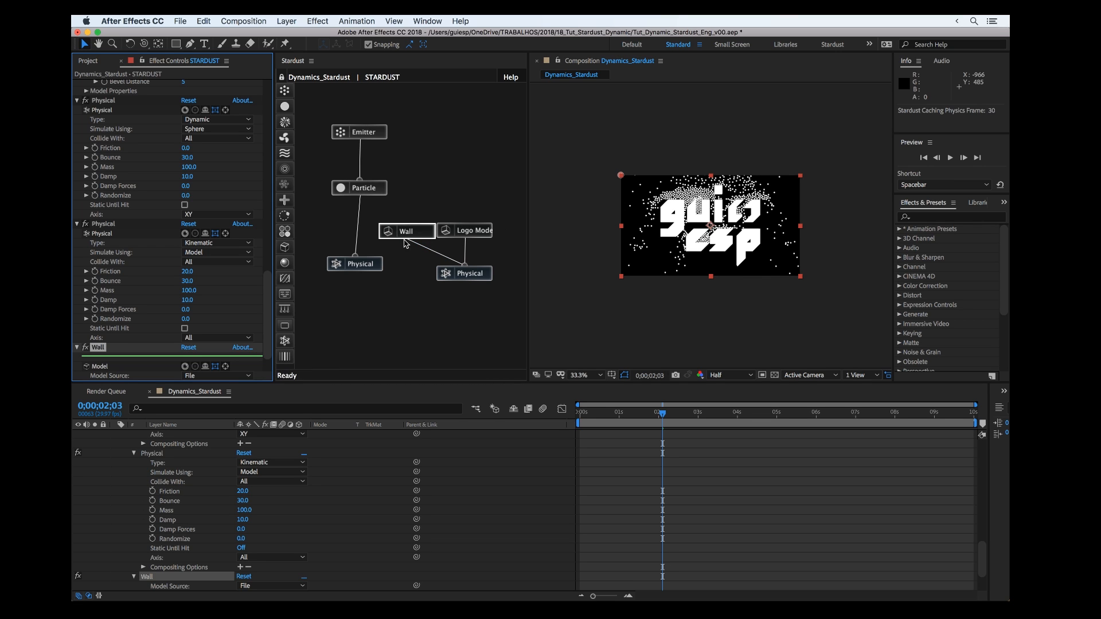
pyautogui.click(482, 228)
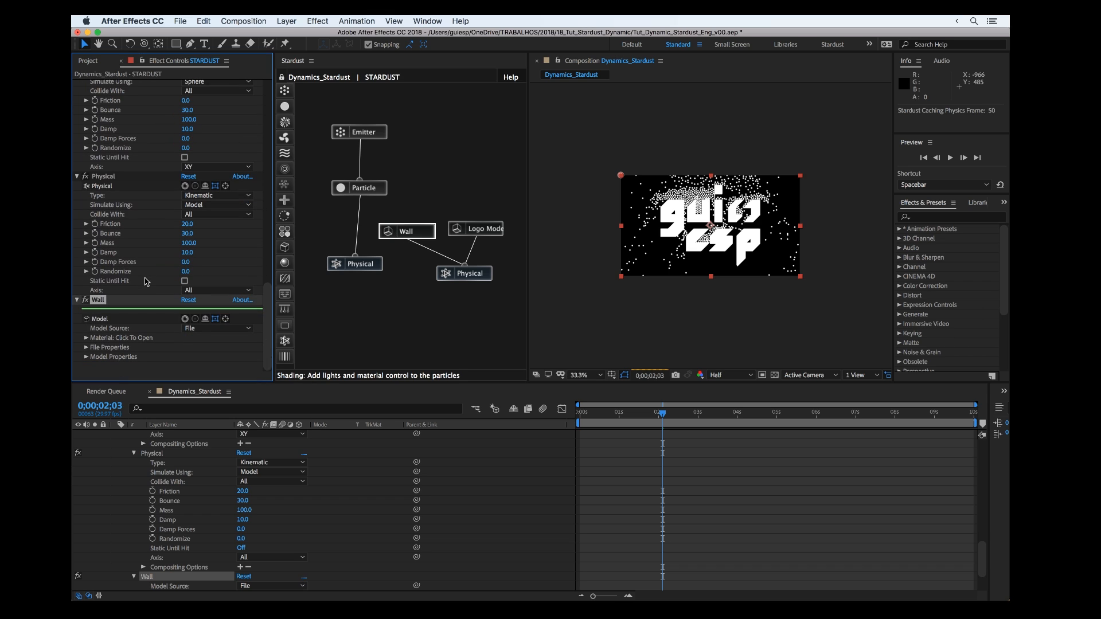
pyautogui.click(218, 329)
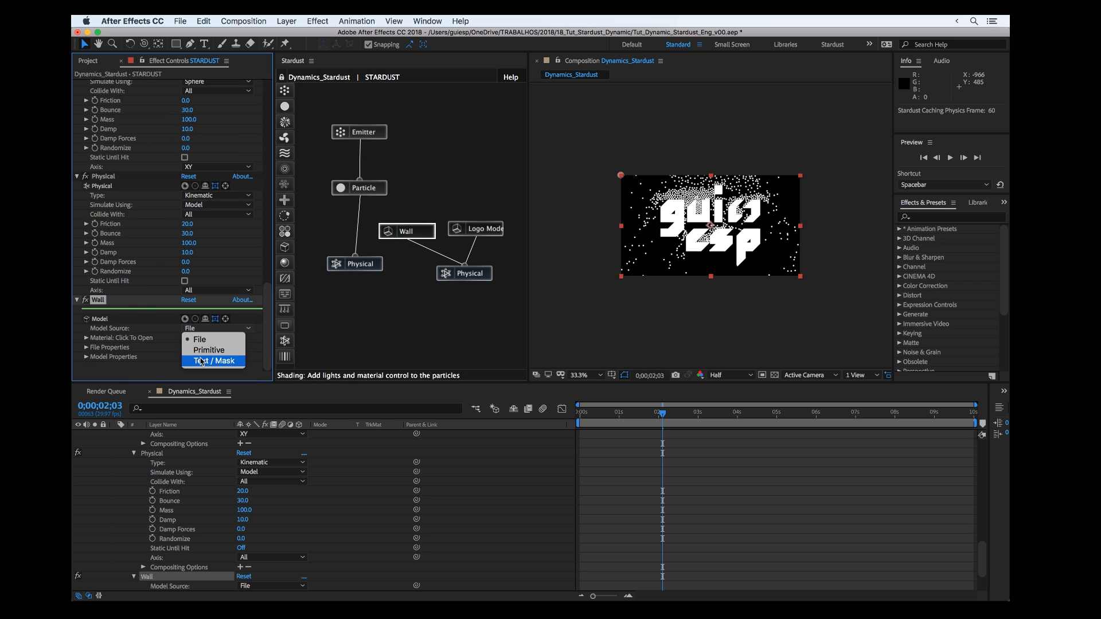
pyautogui.click(210, 362)
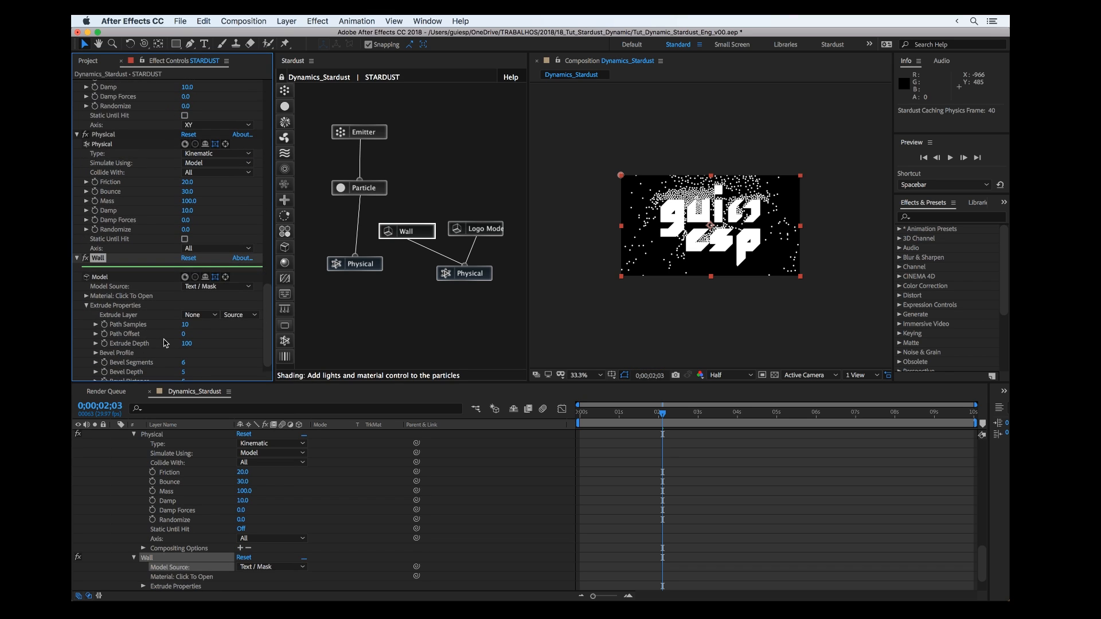
pyautogui.click(199, 314)
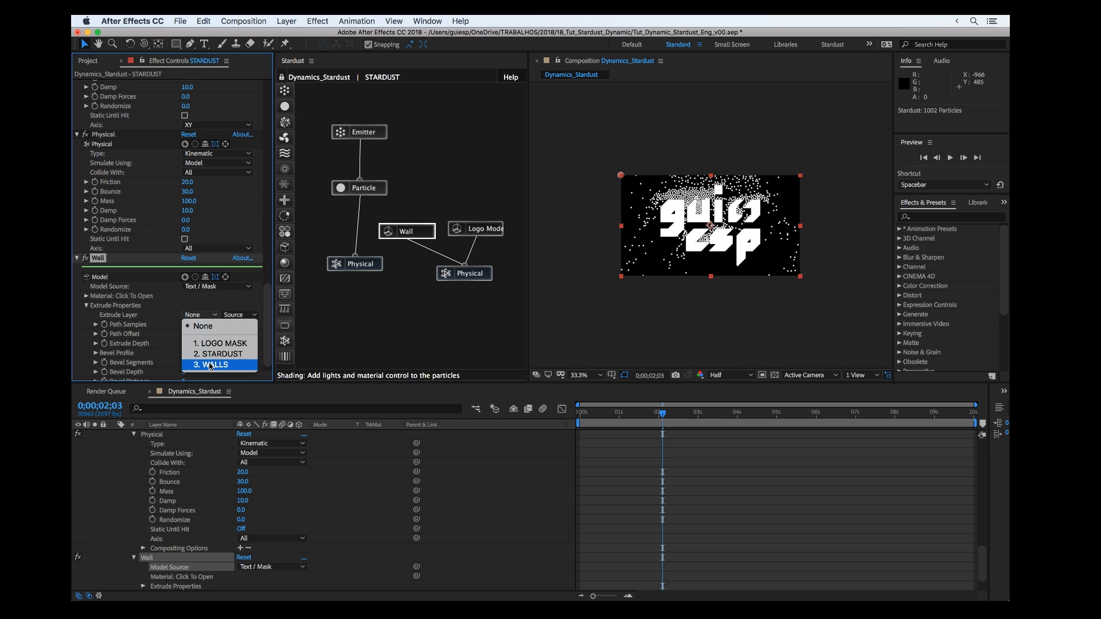
pyautogui.click(211, 365)
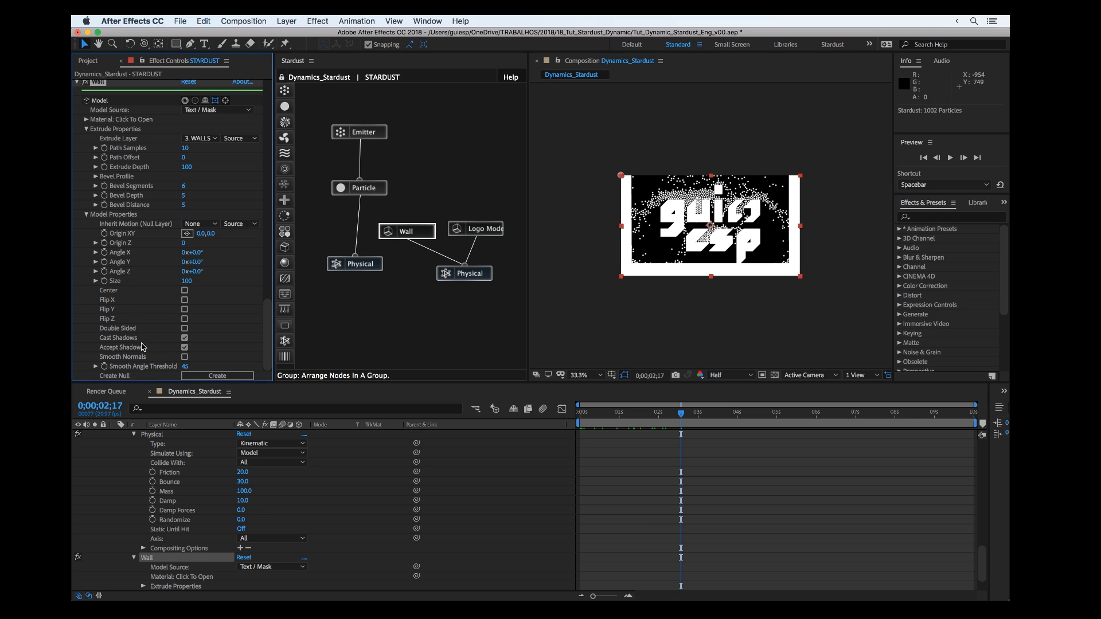
pyautogui.moveTo(120, 221)
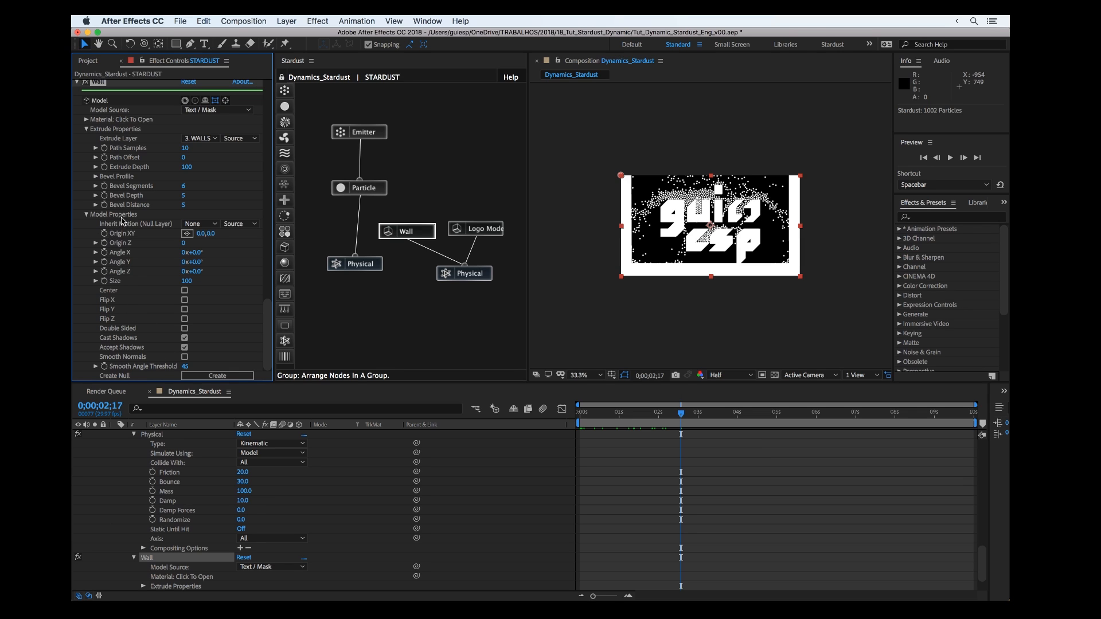
# - Expand the Wall's Model Properties to create a Model Control null layer
pyautogui.click(184, 338)
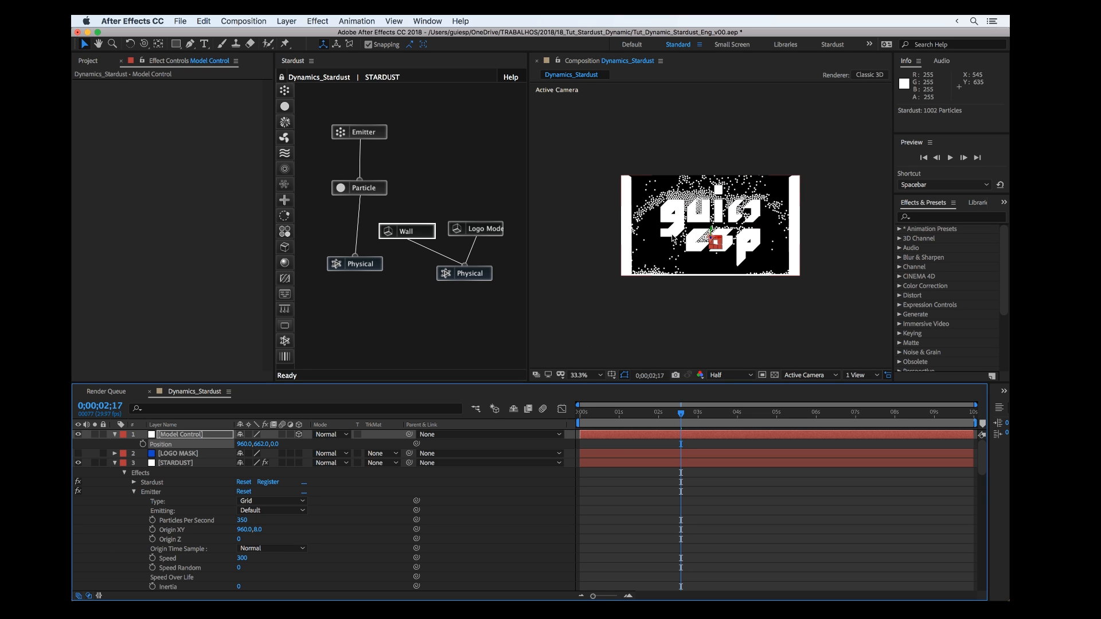
# - Set the Model Control null's Position Y to 480 so the walls hug the frame edges
pyautogui.click(406, 231)
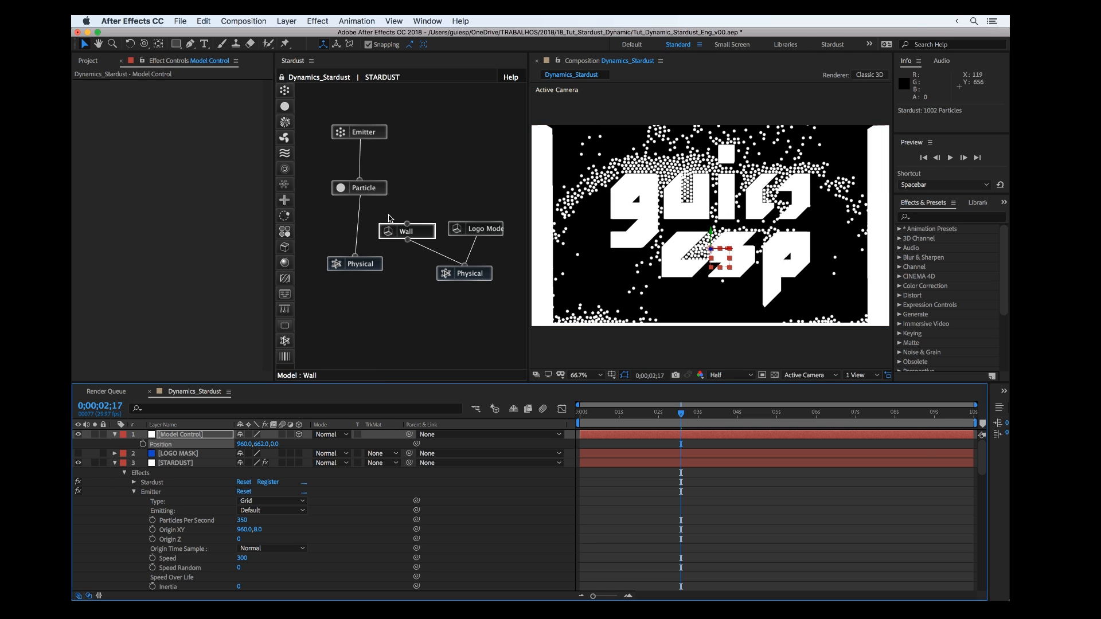
pyautogui.click(175, 462)
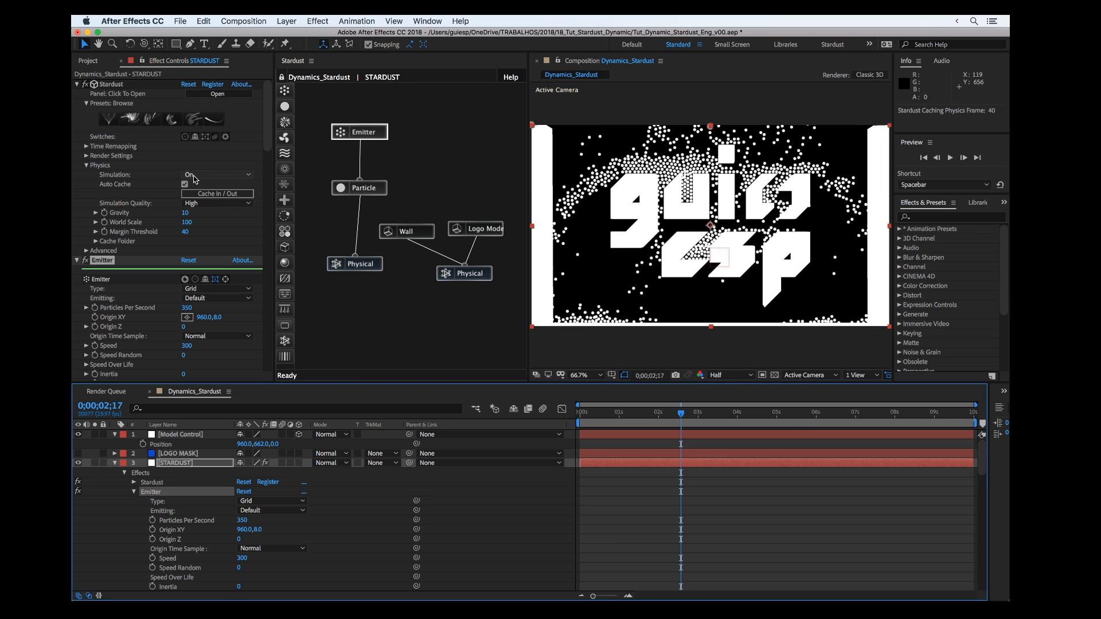
pyautogui.click(218, 174)
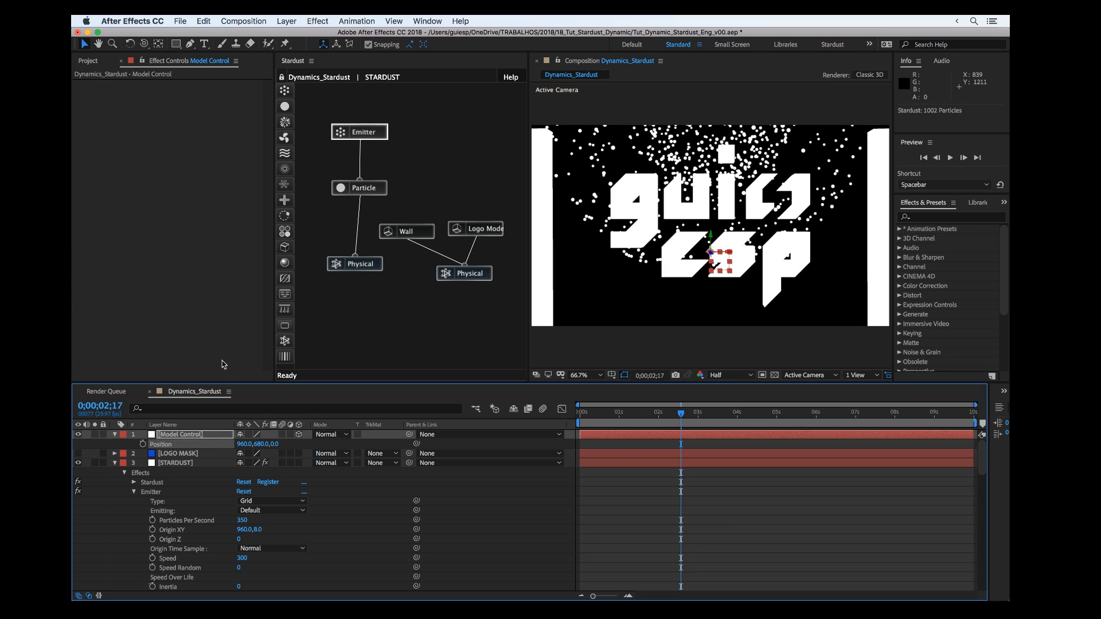
# - Enable Center on the Wall model and set its Size to 110
pyautogui.click(406, 231)
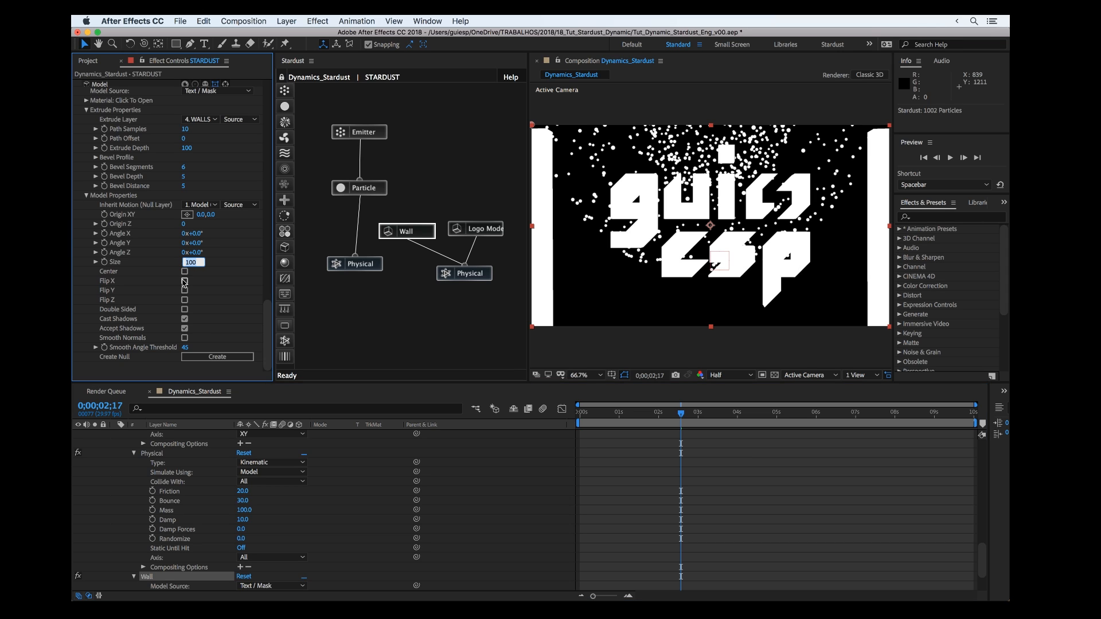
pyautogui.click(184, 272)
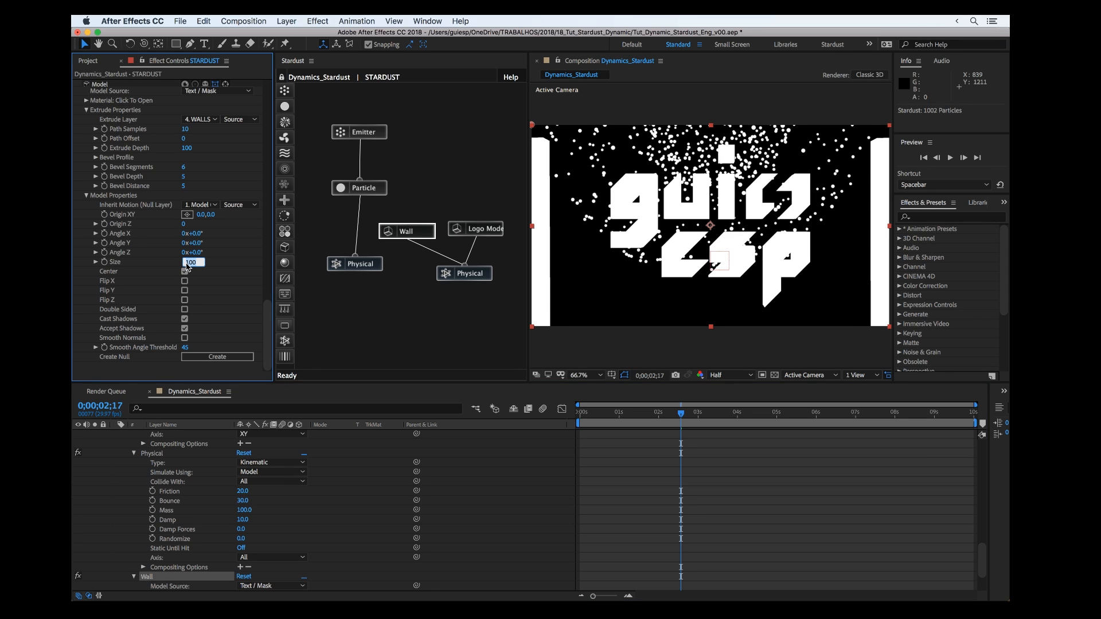
pyautogui.write('110')
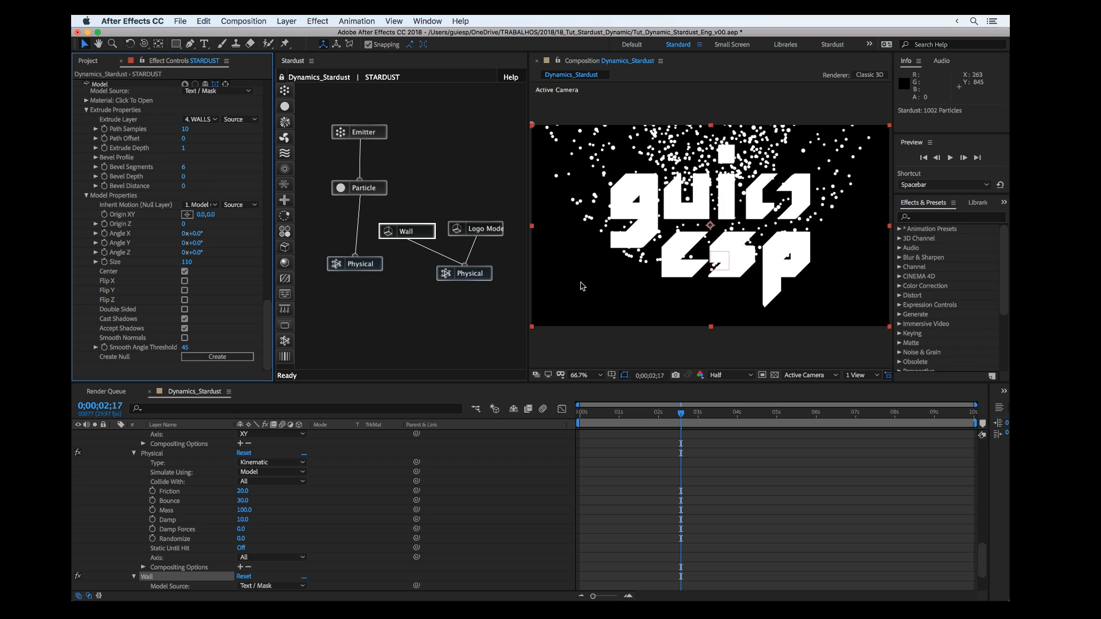
pyautogui.moveTo(631, 187)
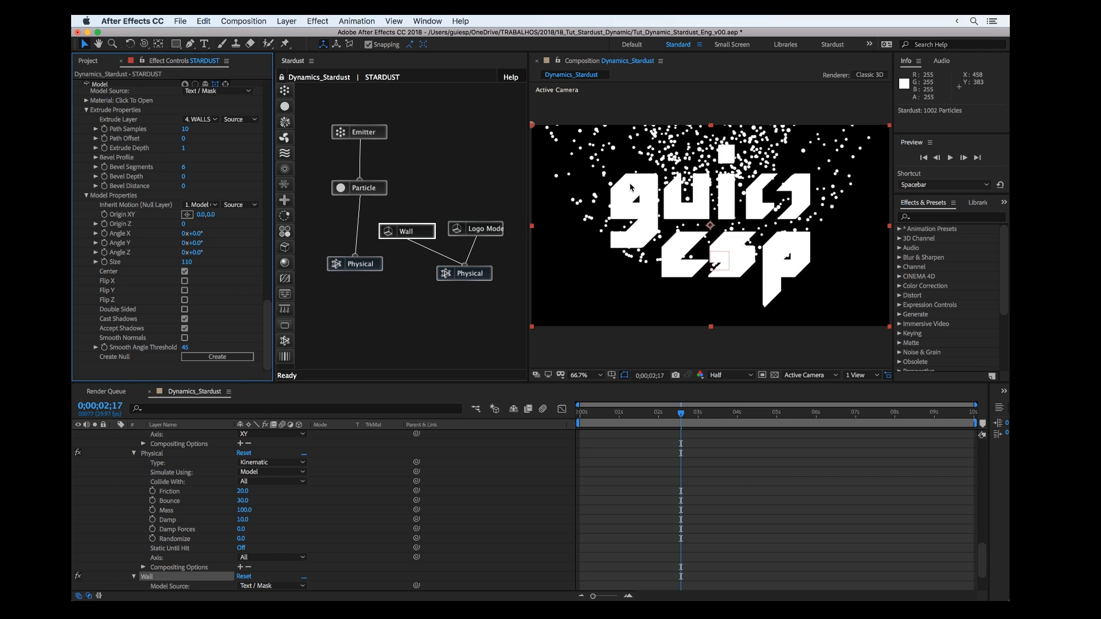
pyautogui.moveTo(188, 241)
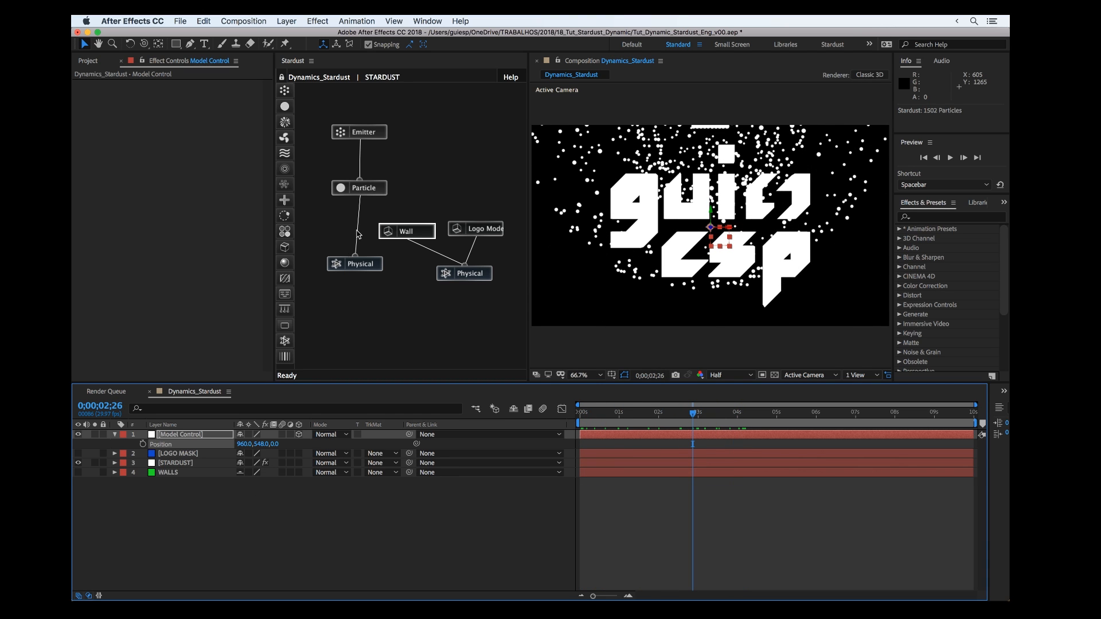
# - Set the Stardust emitter Origin XY to 960, -144
pyautogui.click(177, 462)
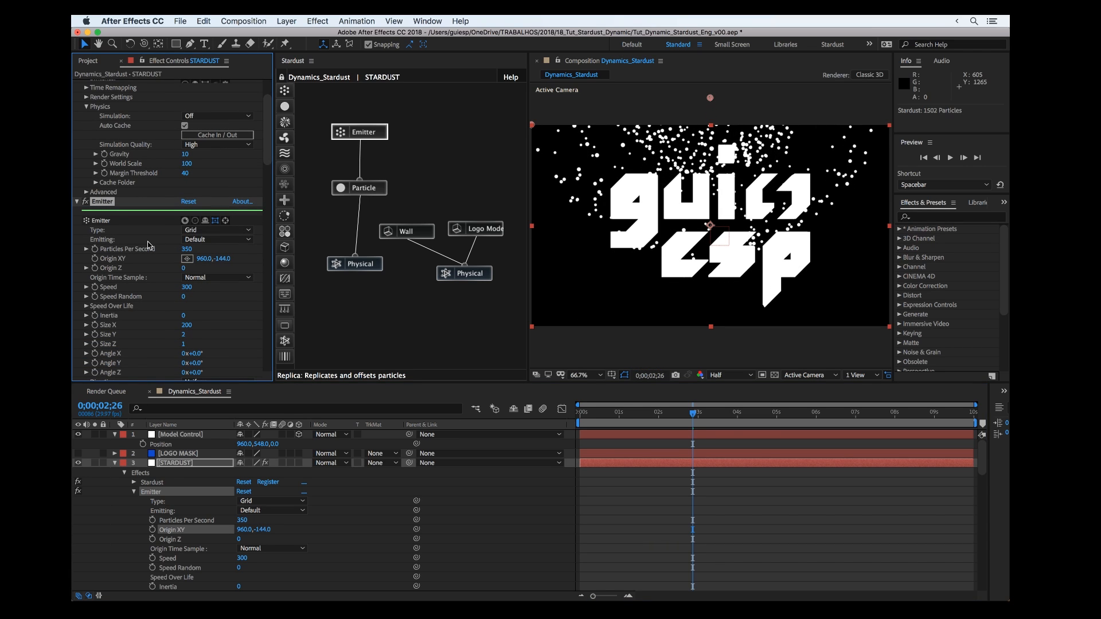
pyautogui.moveTo(609, 323)
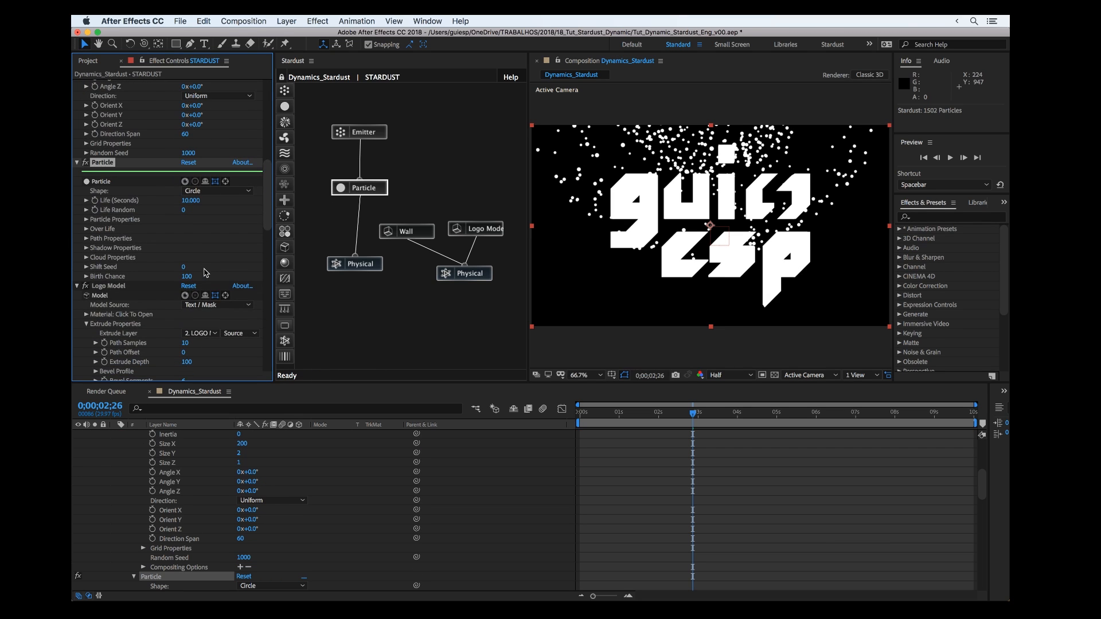
pyautogui.moveTo(84, 251)
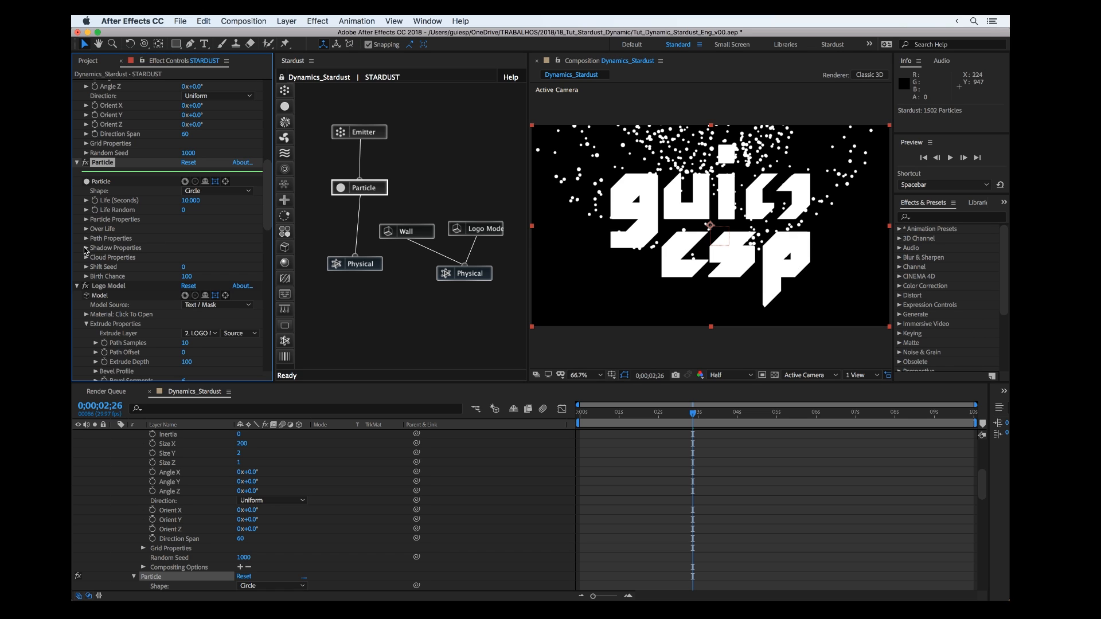
pyautogui.moveTo(86, 225)
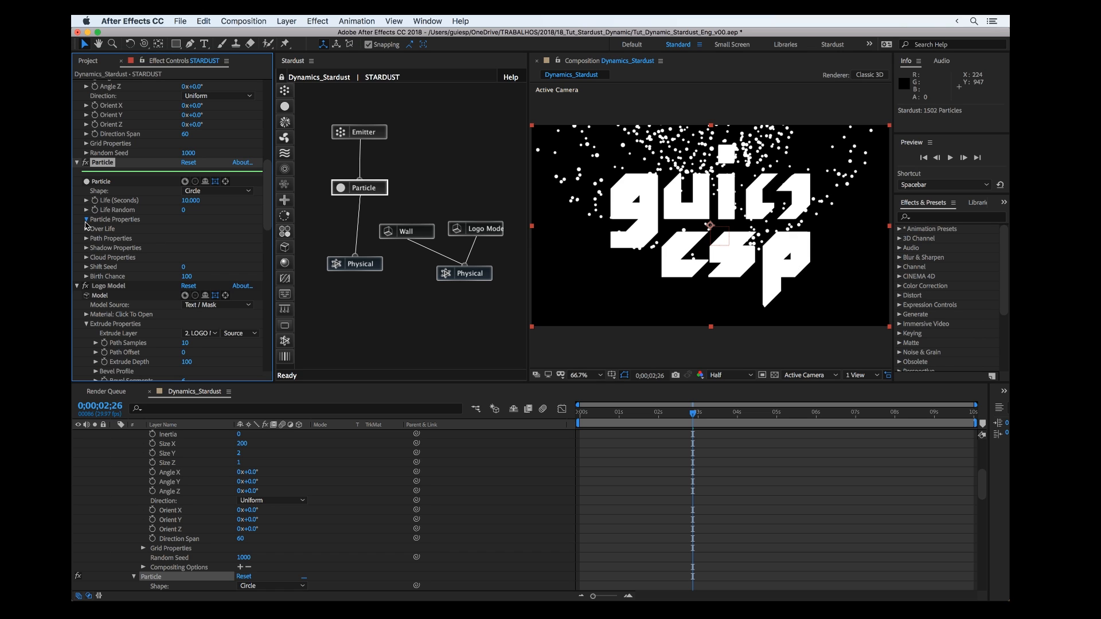
# - Set Particle Color to Random From Gradient and bring up the gradient presets
pyautogui.click(218, 285)
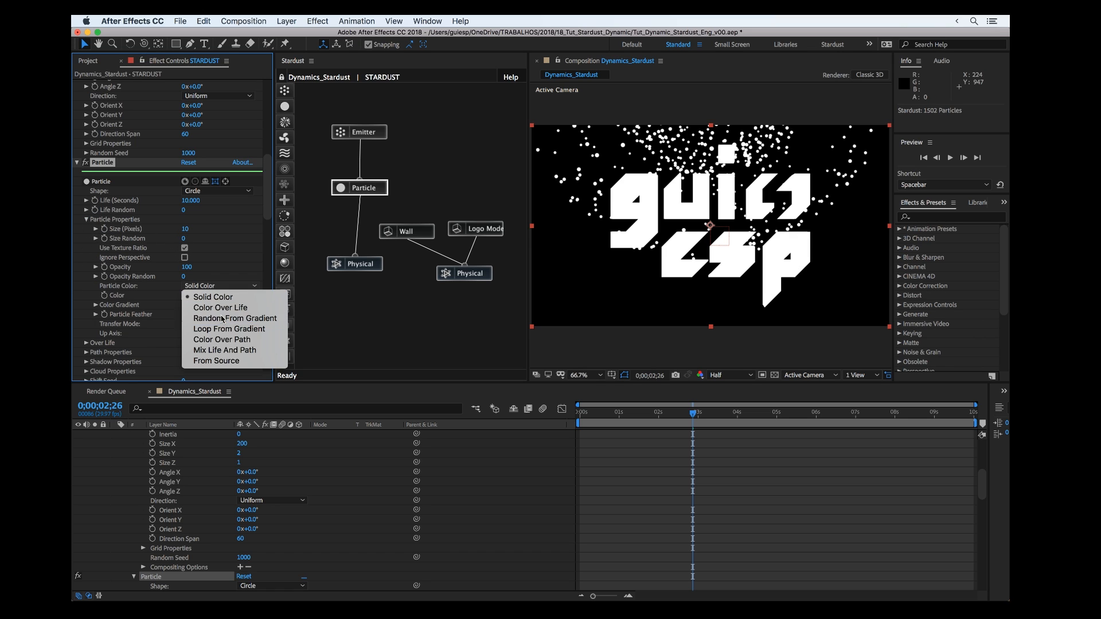
pyautogui.click(236, 317)
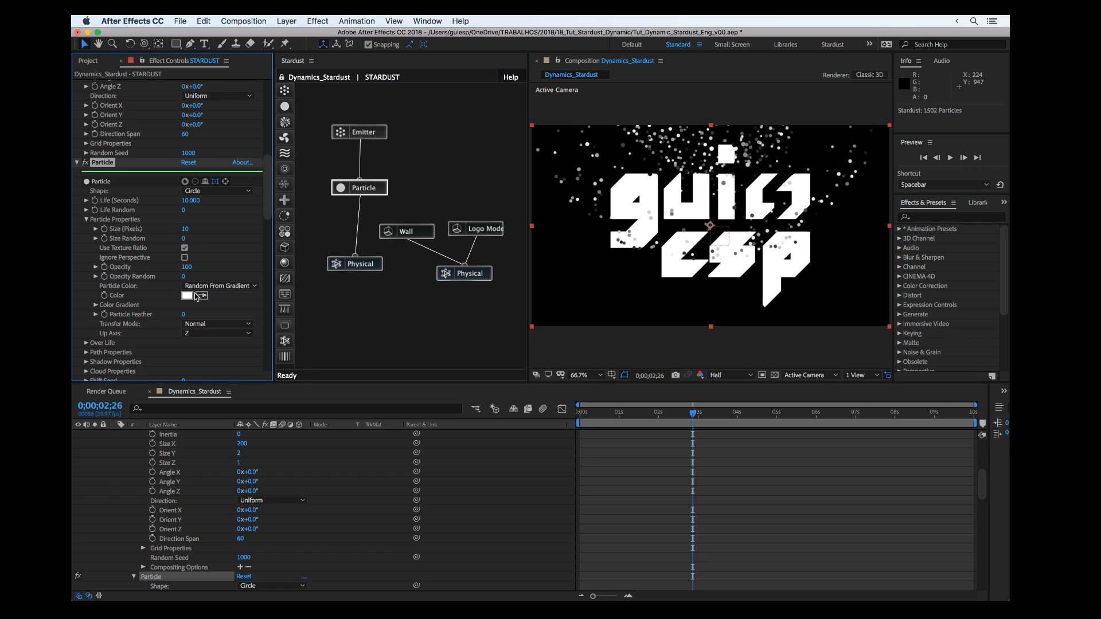
pyautogui.click(97, 305)
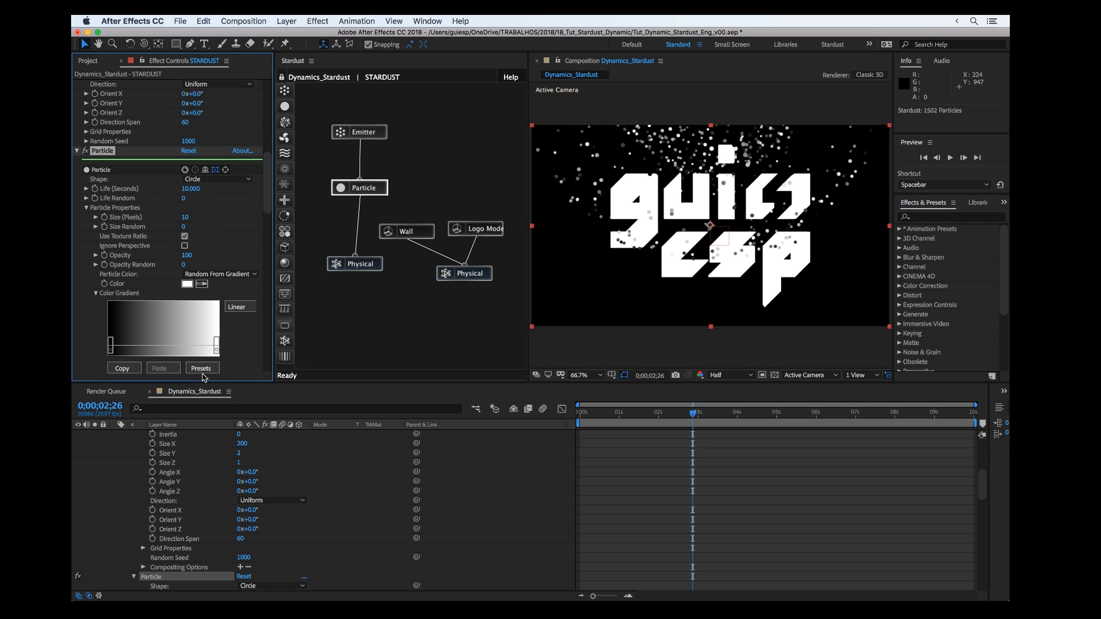
pyautogui.click(202, 368)
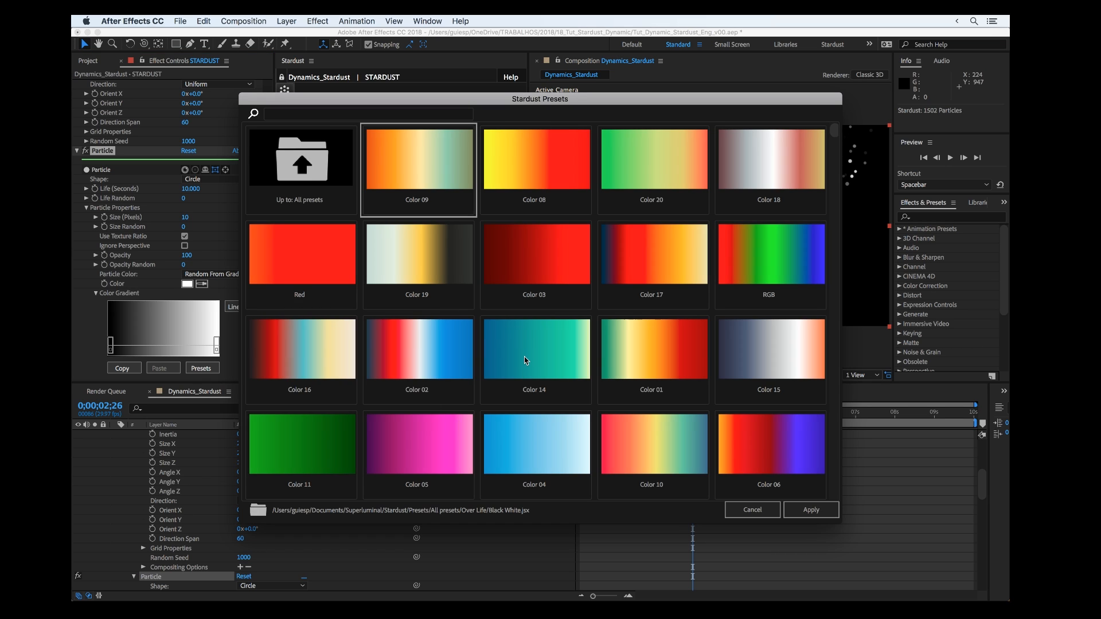
# - Apply the Color 14 preset and edit its stops to green, teal and blue
pyautogui.click(811, 509)
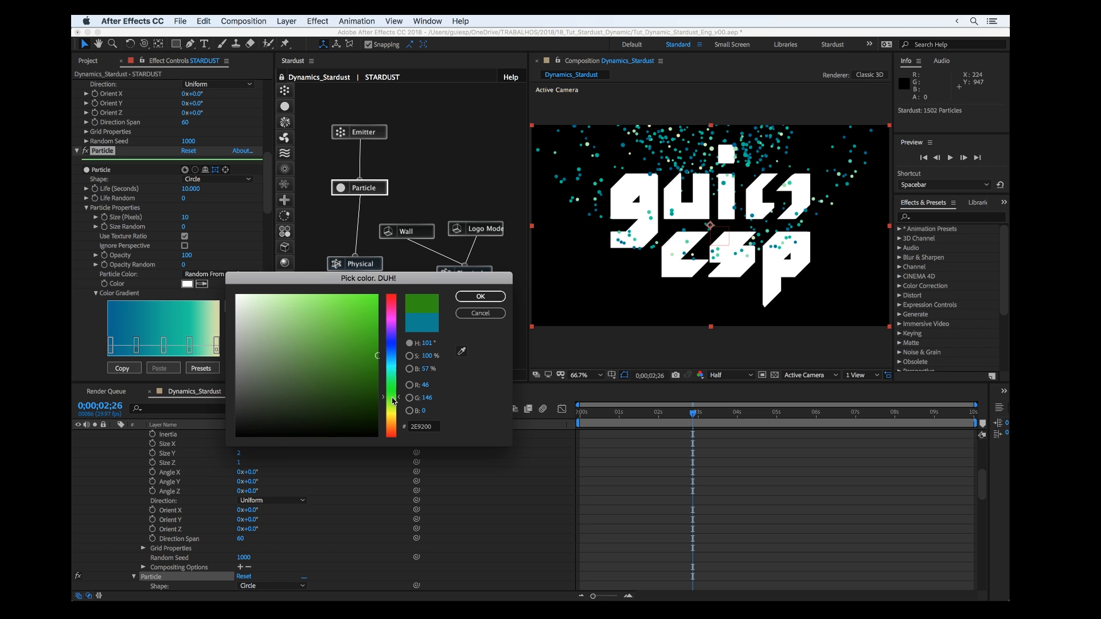
pyautogui.click(479, 296)
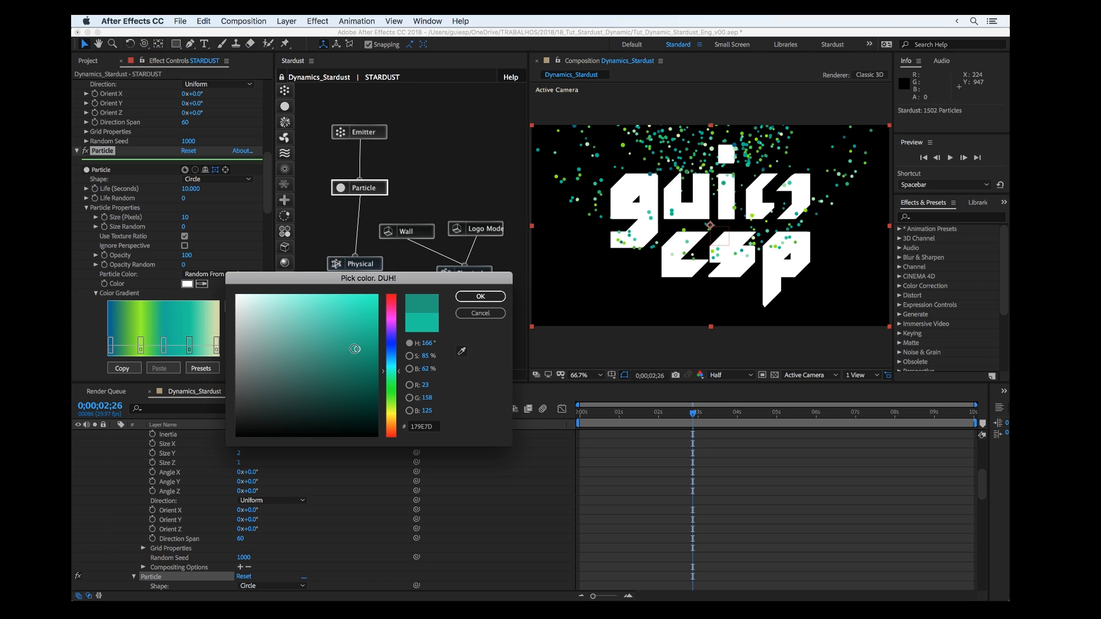
pyautogui.click(345, 328)
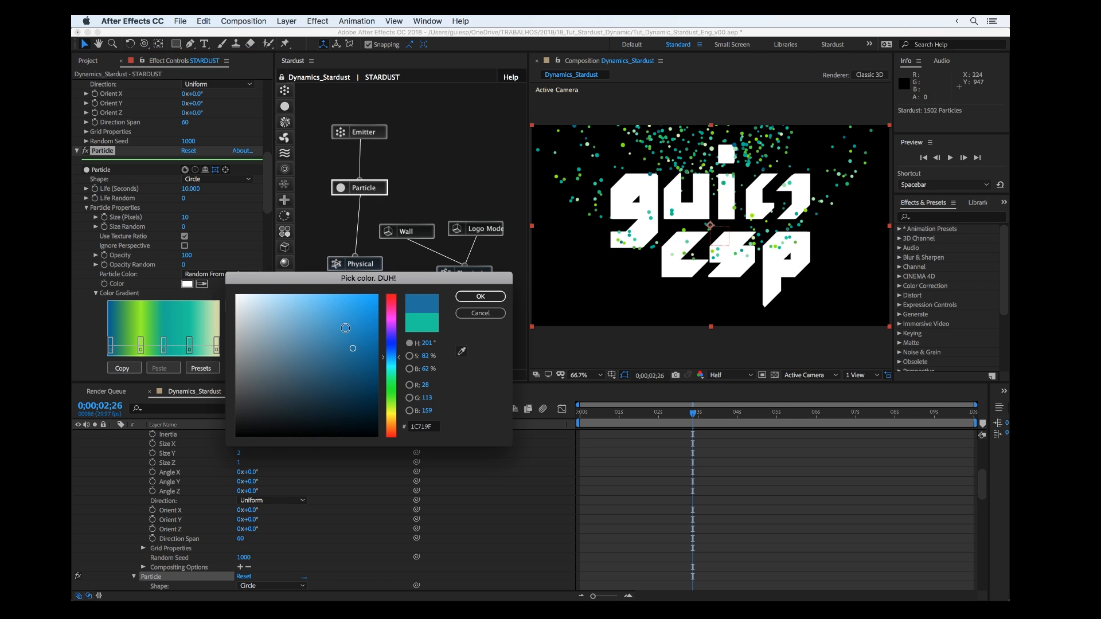
pyautogui.click(479, 296)
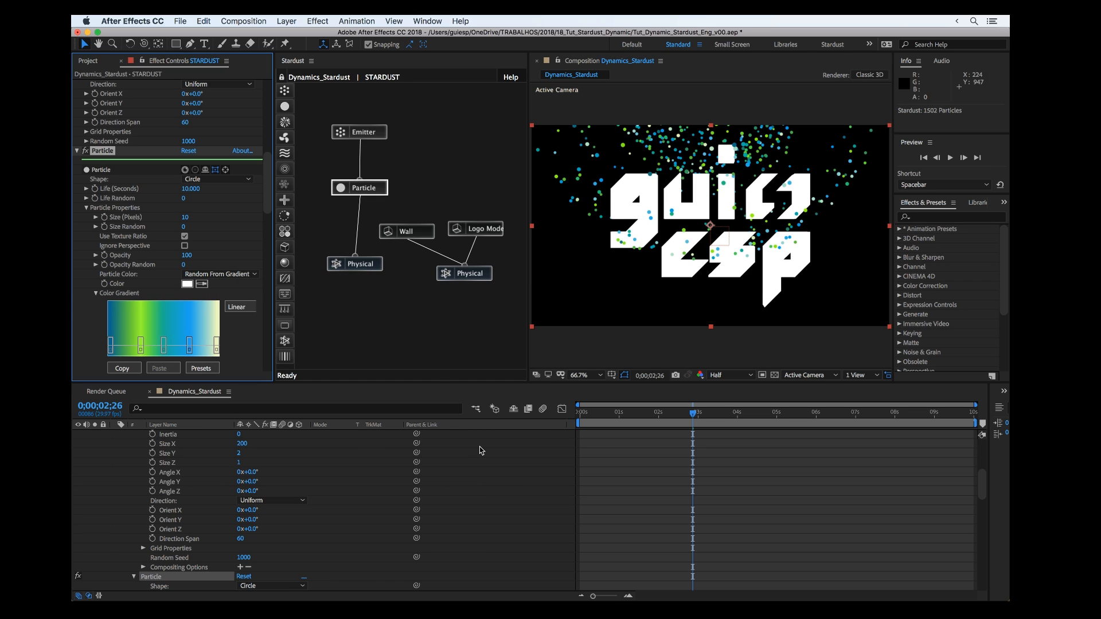
pyautogui.moveTo(653, 436)
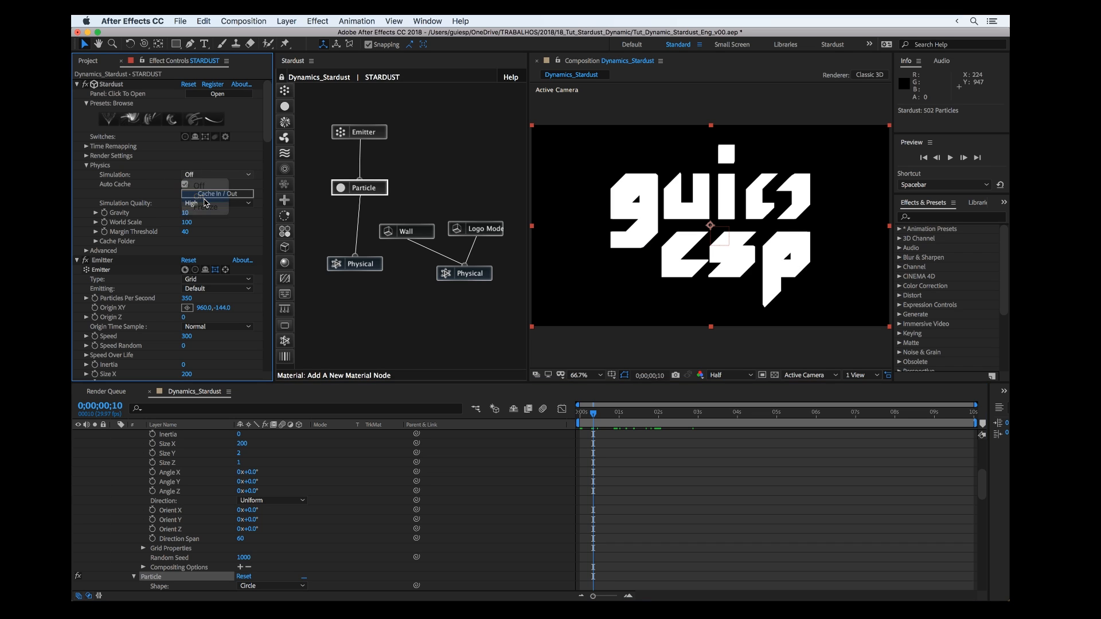
# - Turn Physics Simulation on and set particle Size to 13 with Size Random 75
pyautogui.click(200, 193)
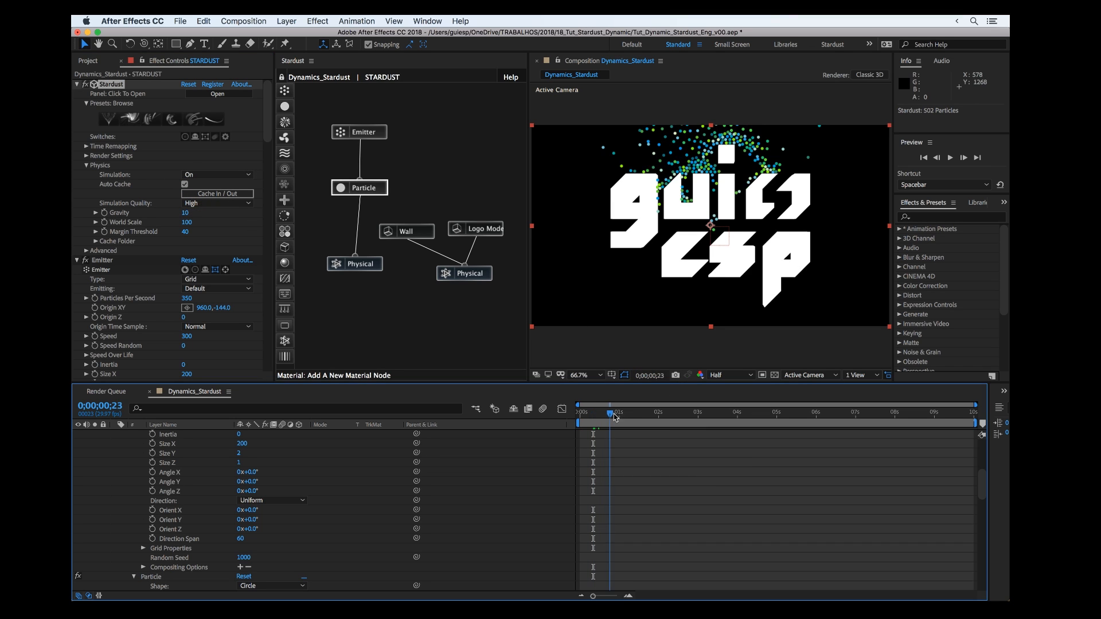
pyautogui.moveTo(609, 415); pyautogui.dragTo(687, 415)
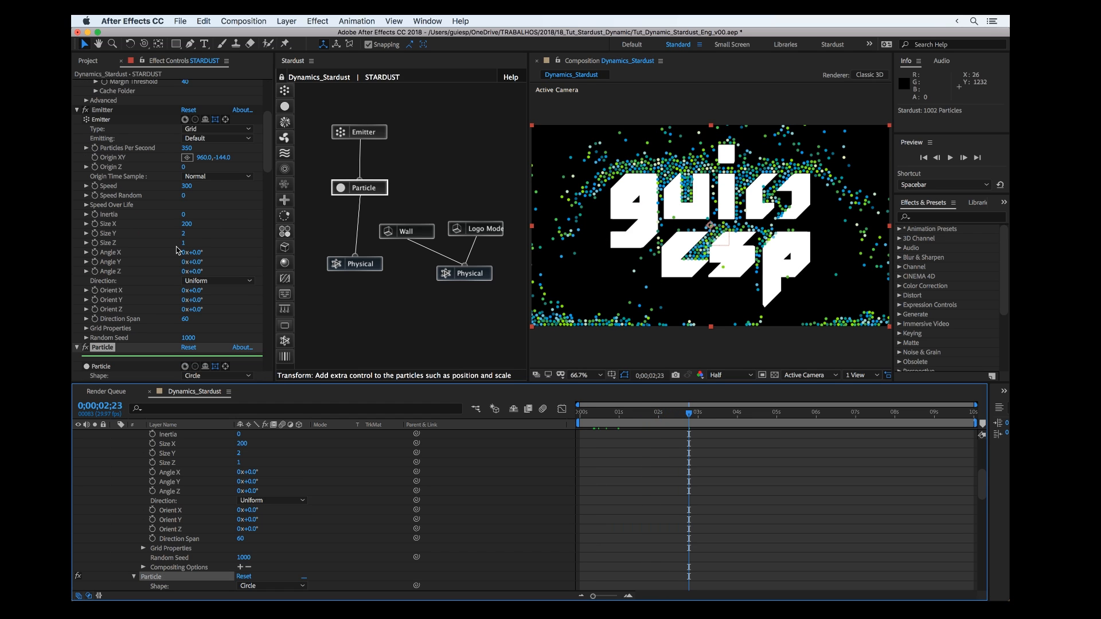
pyautogui.scroll(-3)
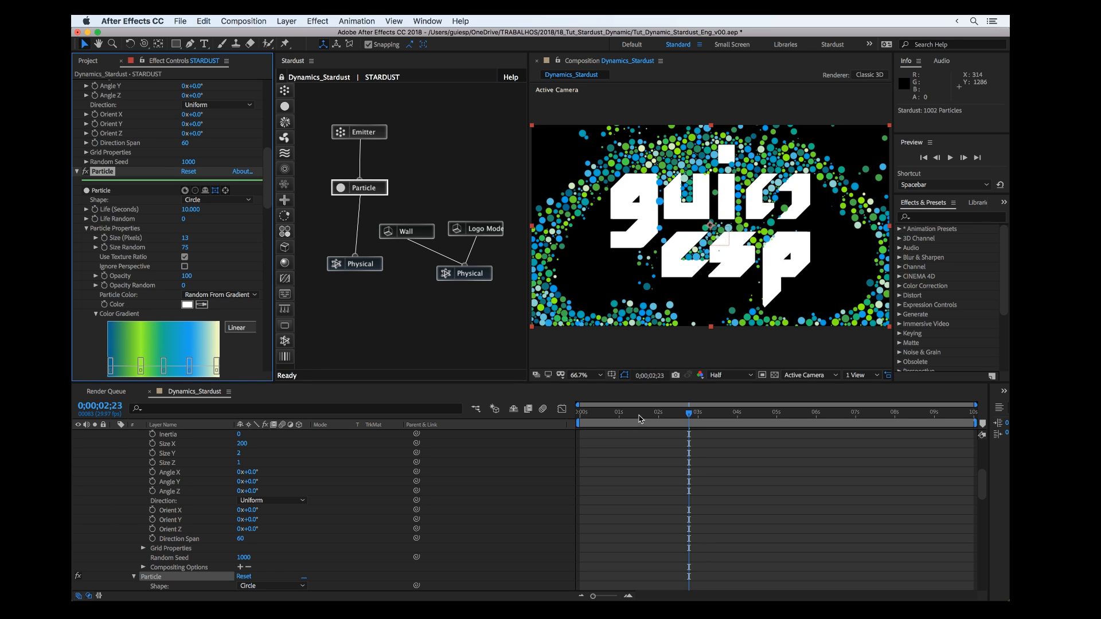
pyautogui.moveTo(589, 226)
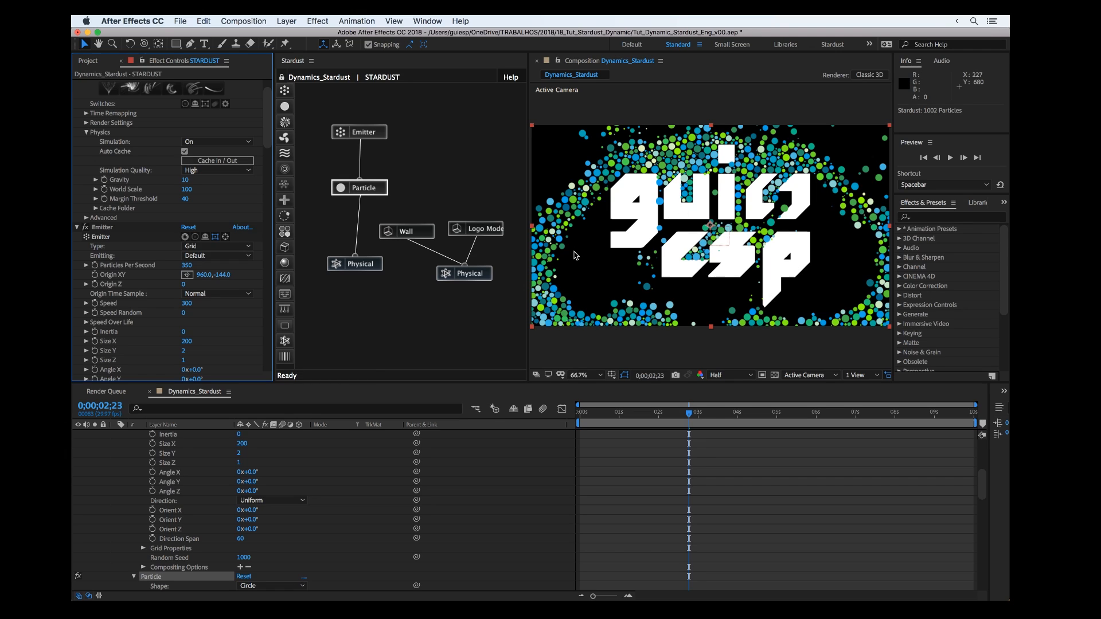
pyautogui.moveTo(637, 205)
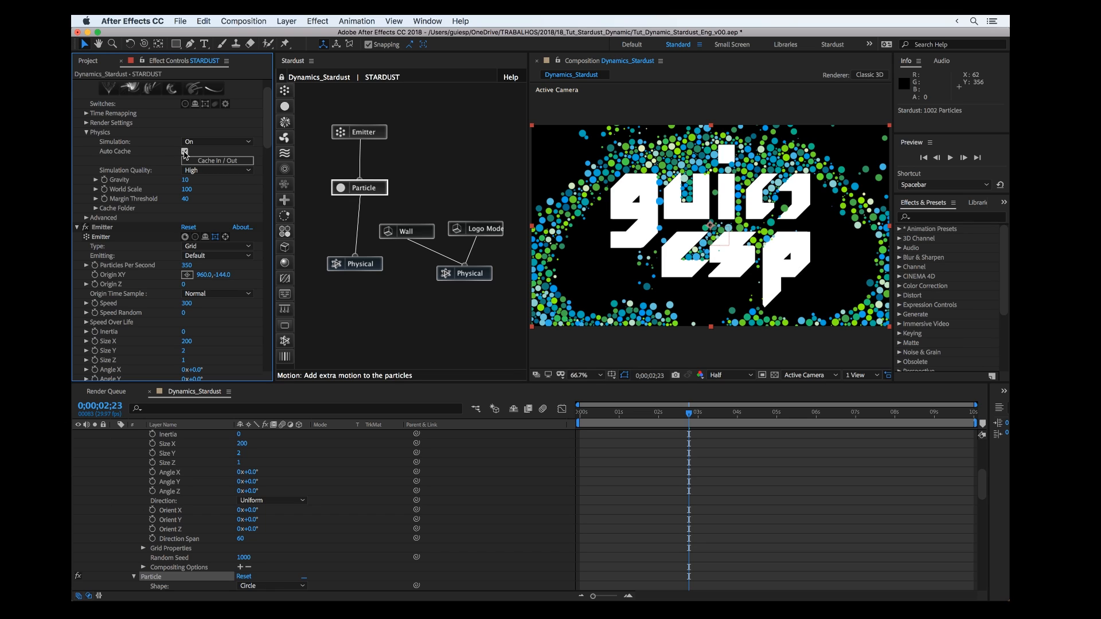
pyautogui.click(185, 151)
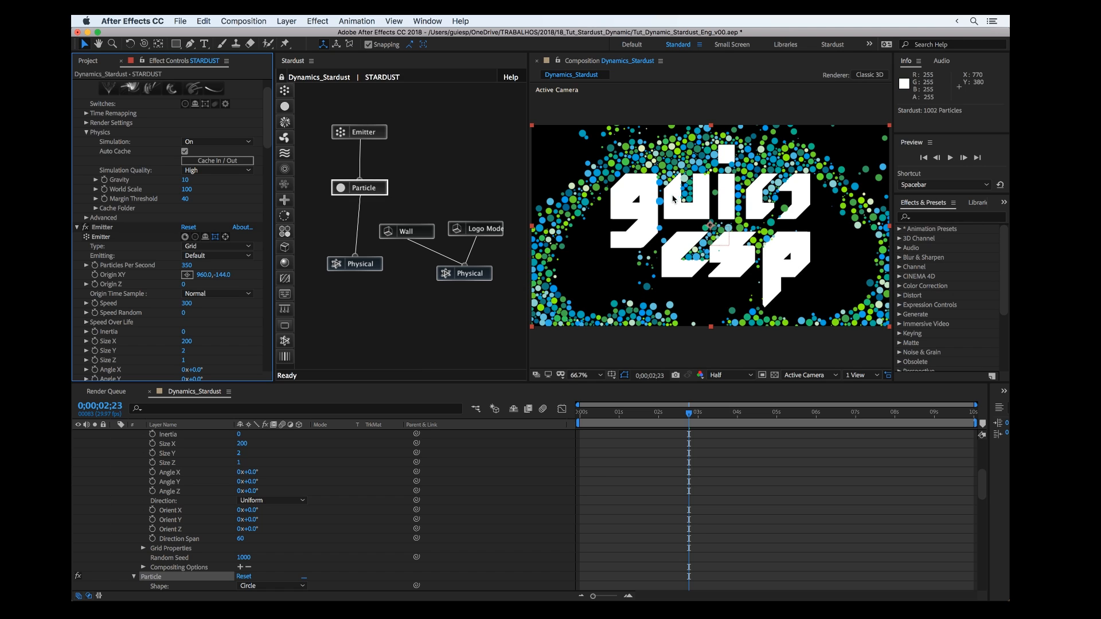
pyautogui.click(579, 373)
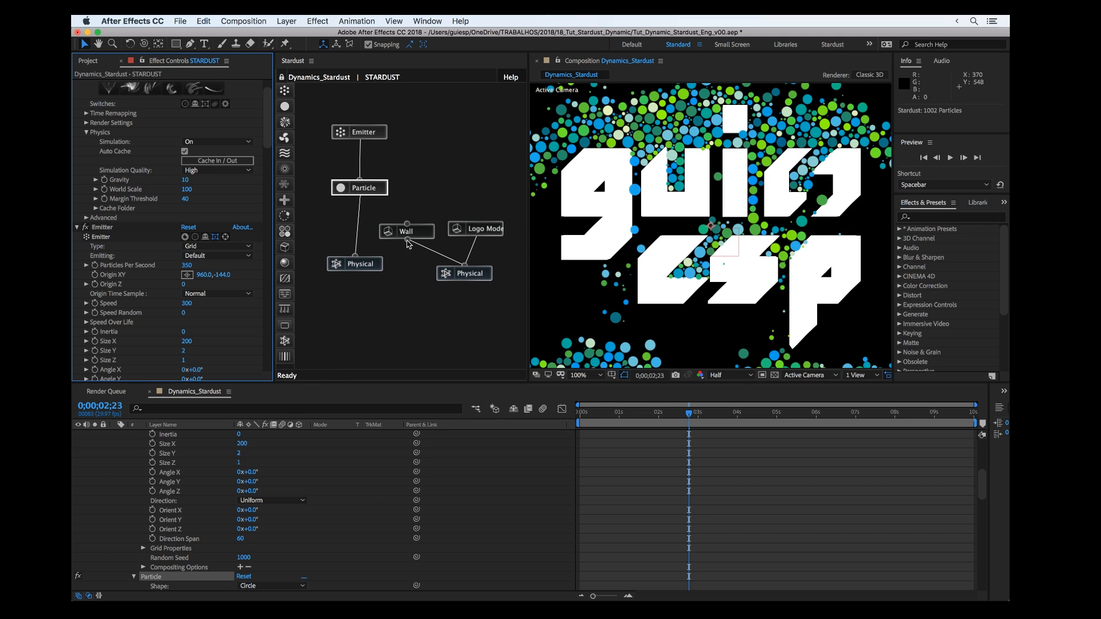
# - Review the Logo Model and particle settings, then collapse the timeline layers
pyautogui.click(481, 228)
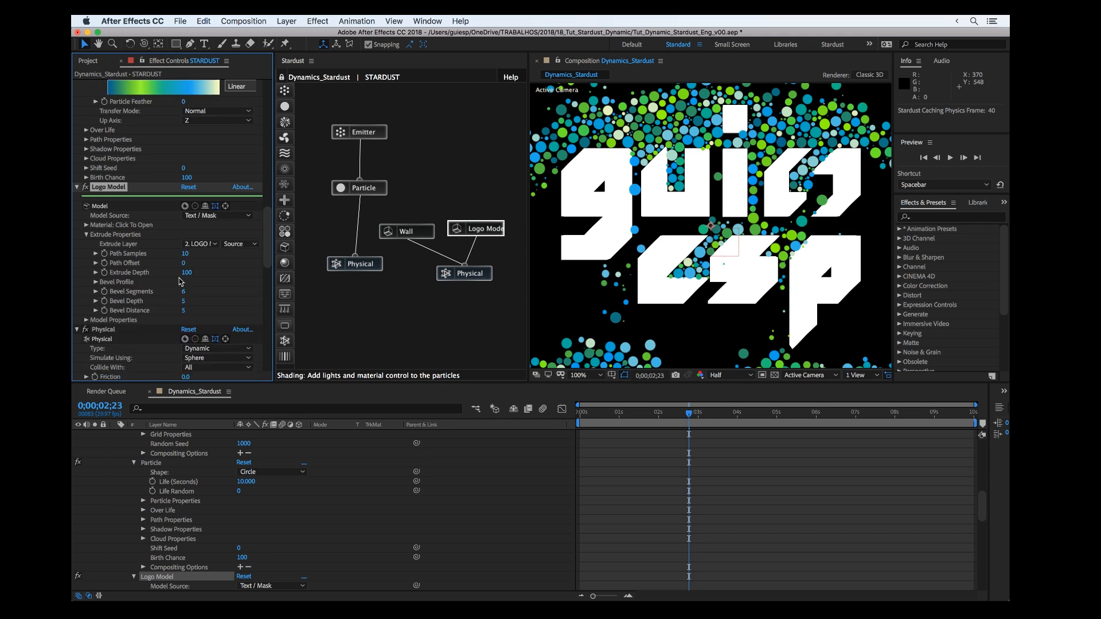
pyautogui.scroll(-3)
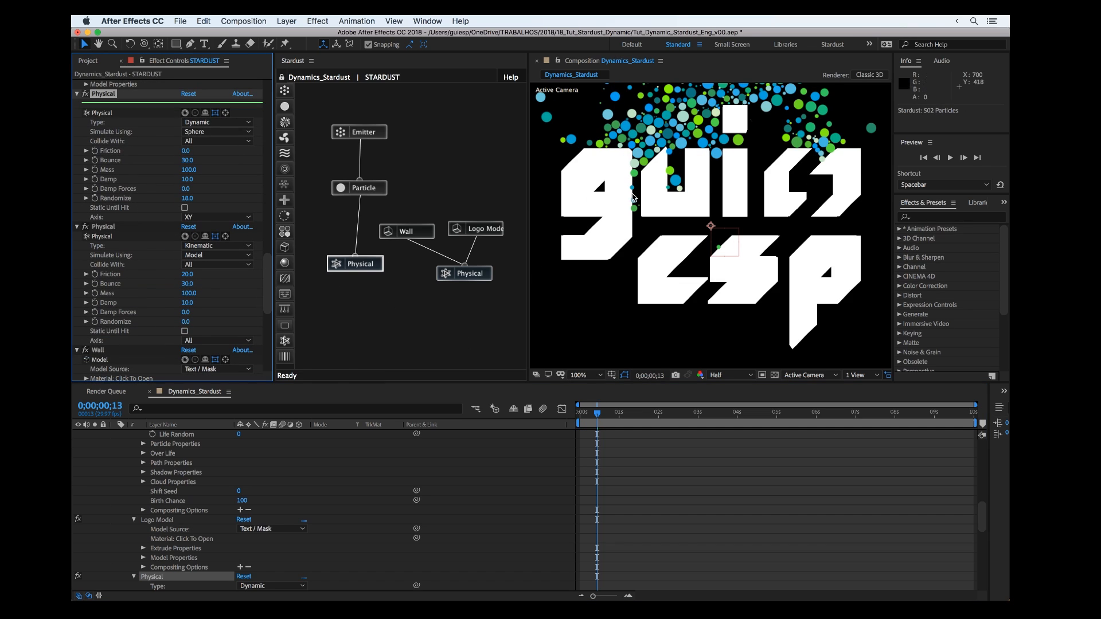
pyautogui.moveTo(186, 158)
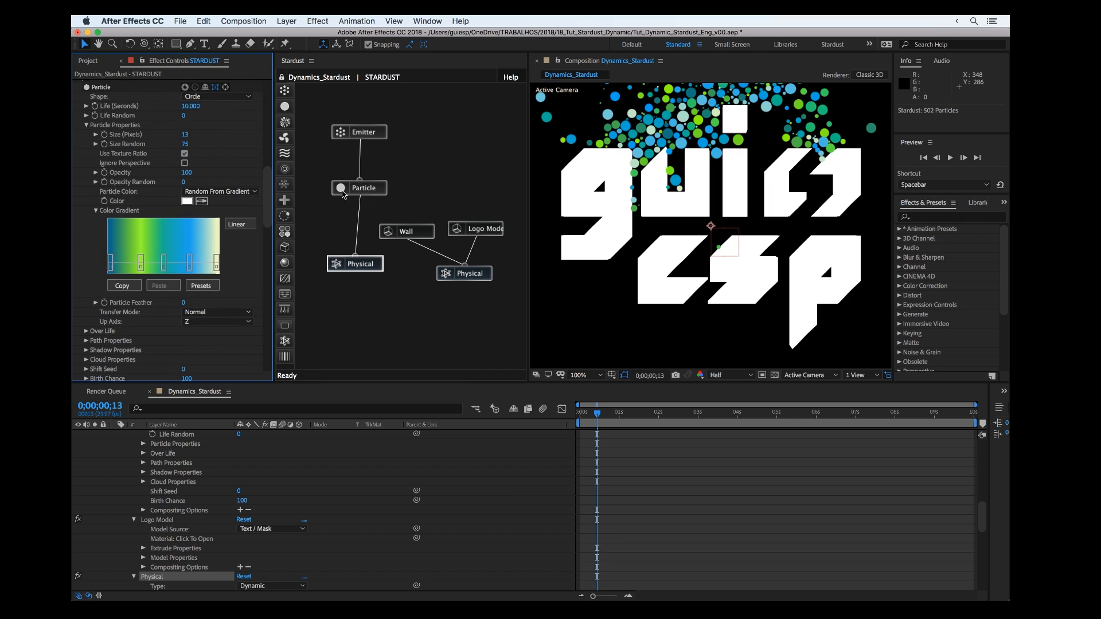
pyautogui.moveTo(130, 175)
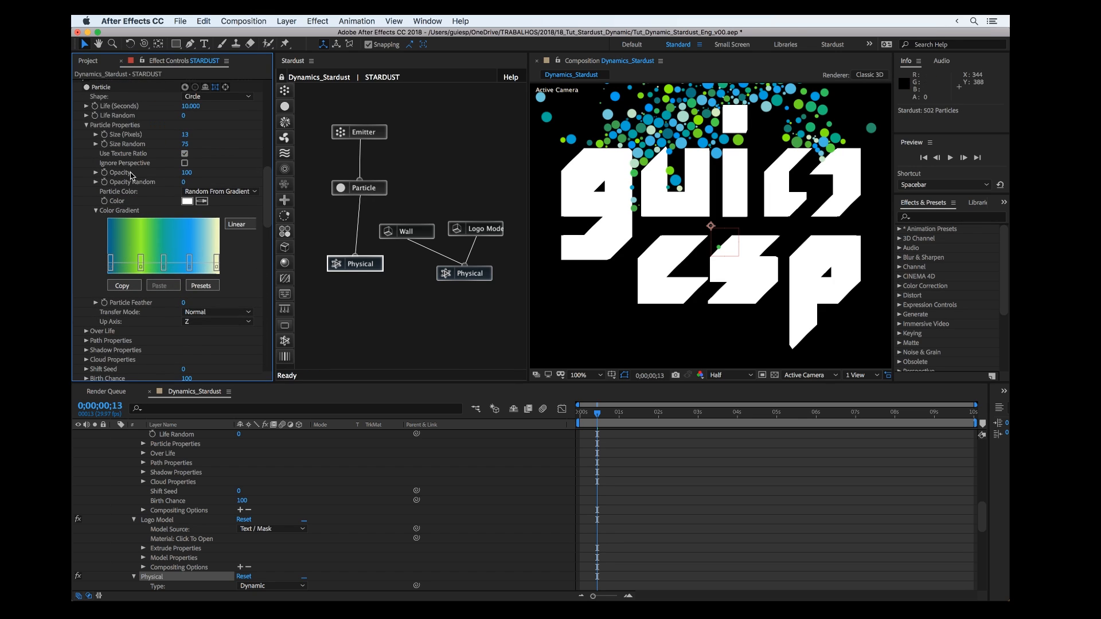
pyautogui.scroll(-3)
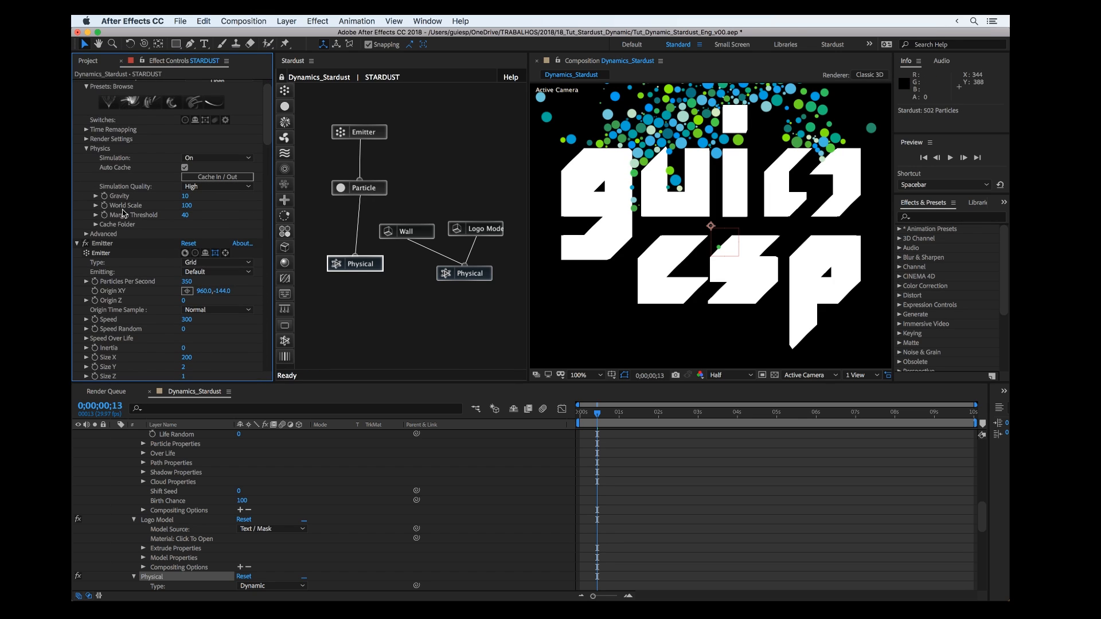
pyautogui.click(84, 234)
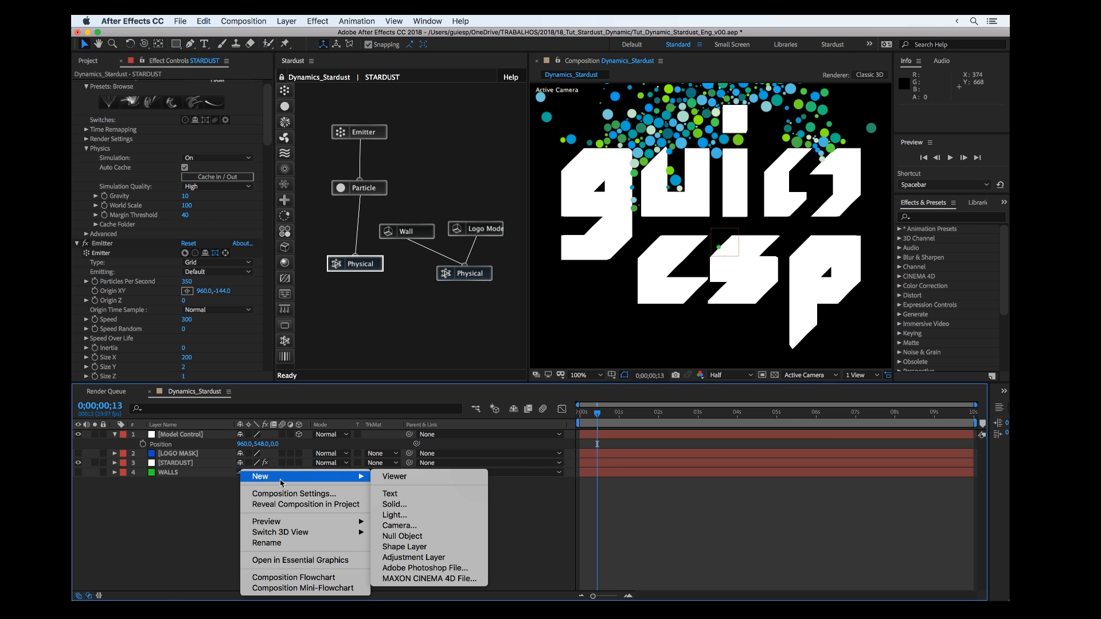
# - Add a white 1920×1080 solid as the background layer and preview the particles against it
pyautogui.click(394, 505)
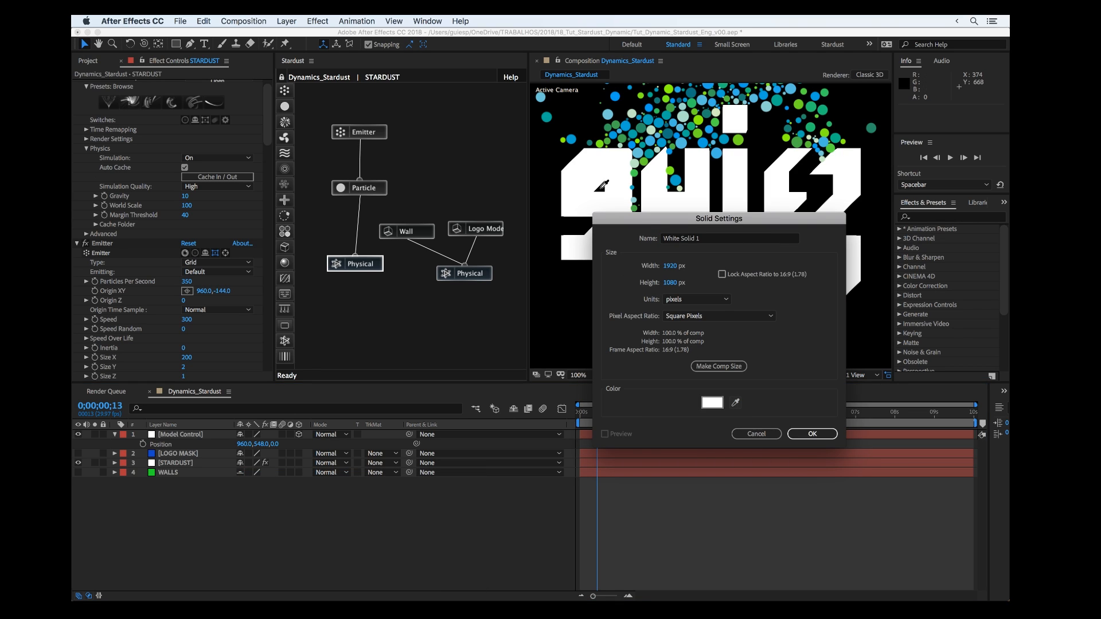
pyautogui.click(812, 433)
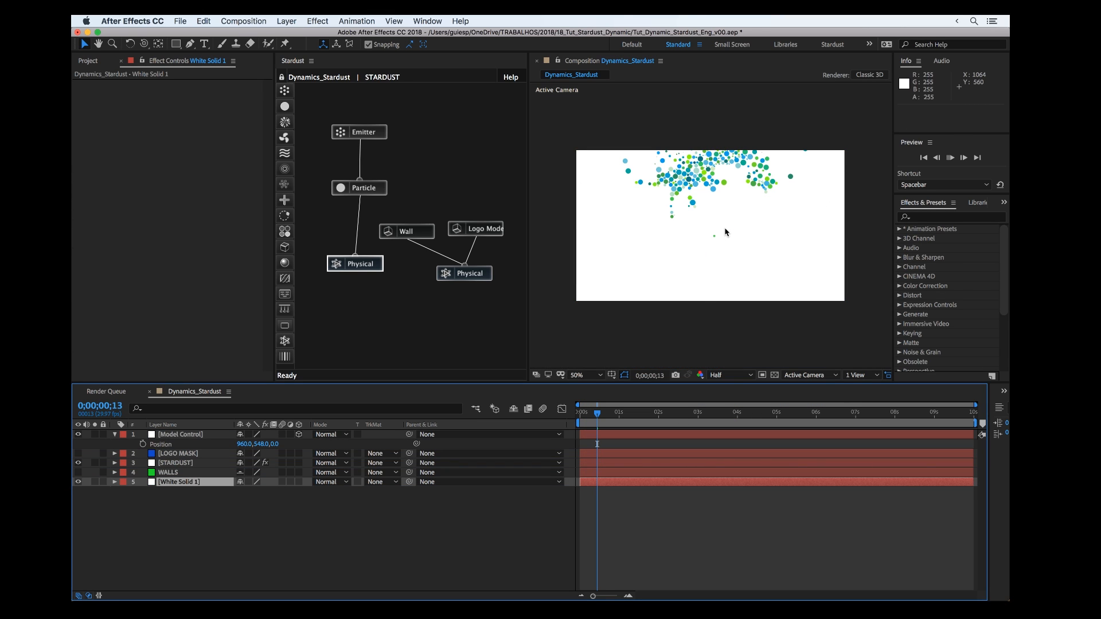
pyautogui.press('space')
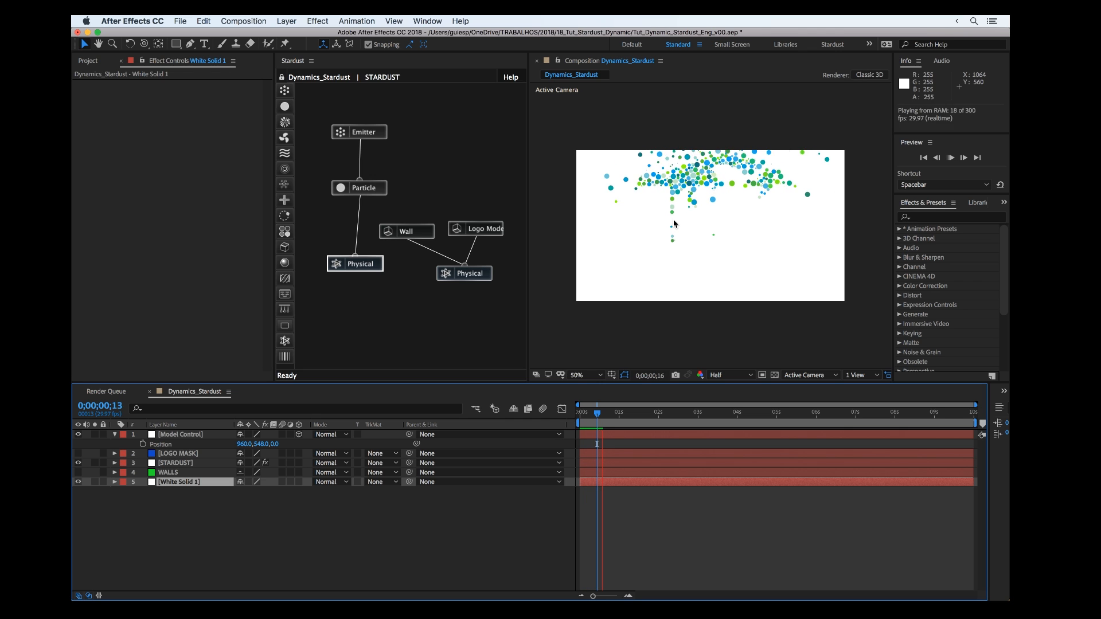